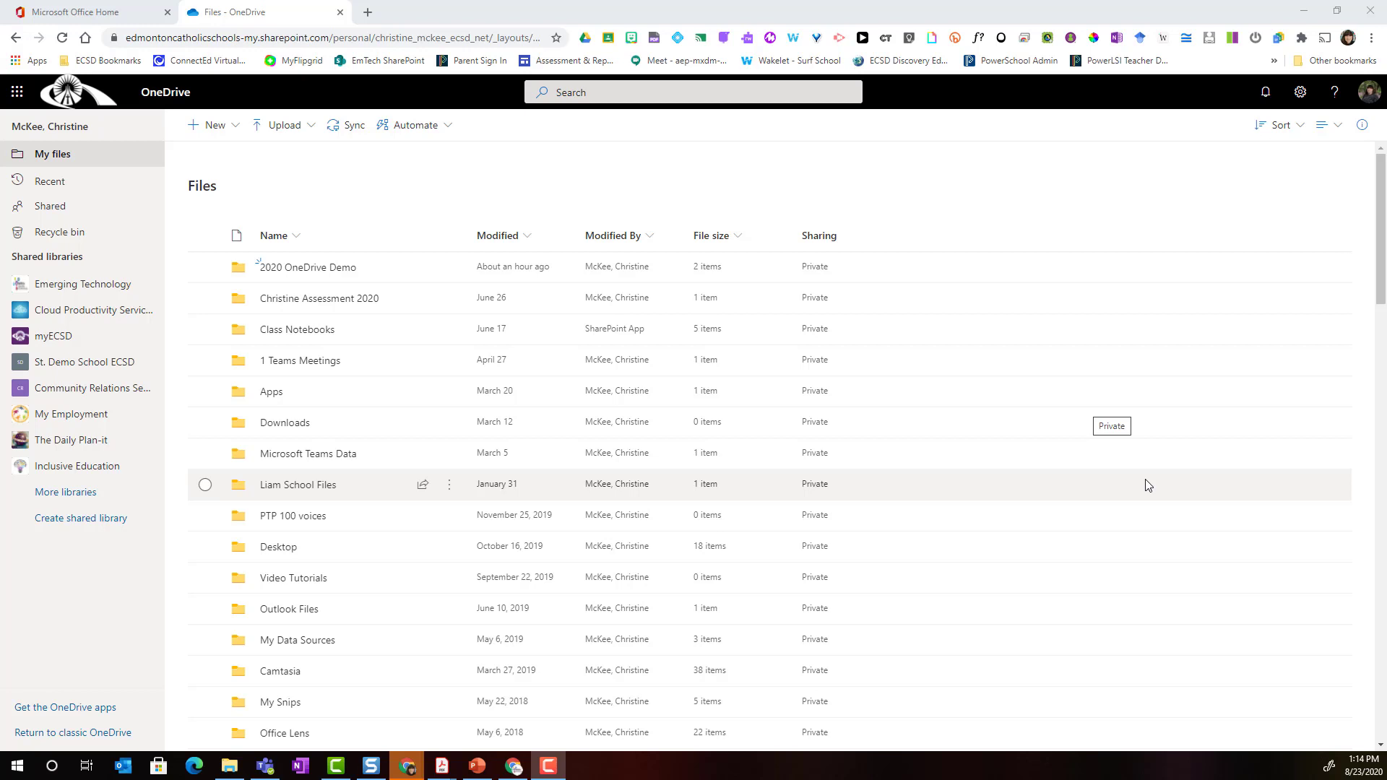
mouse_move(429, 84)
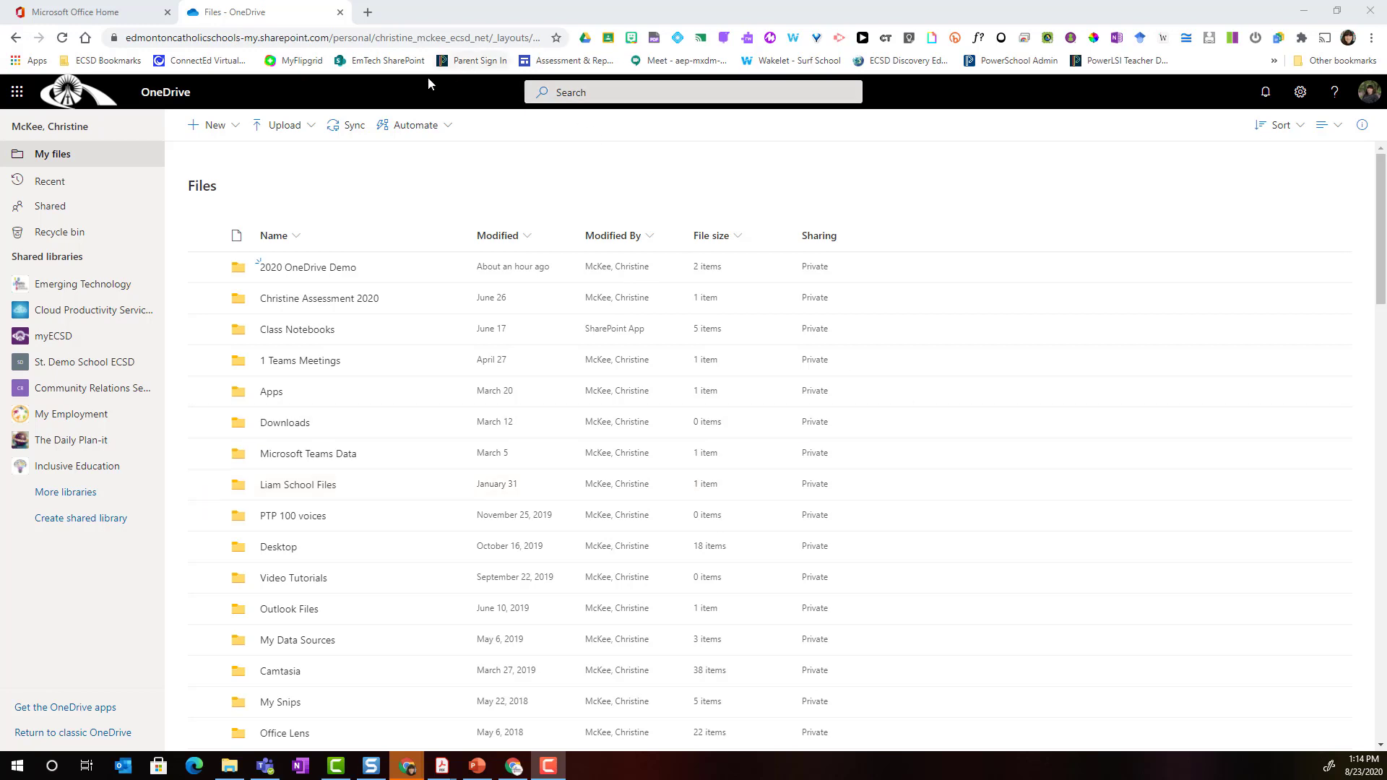
mouse_move(52, 154)
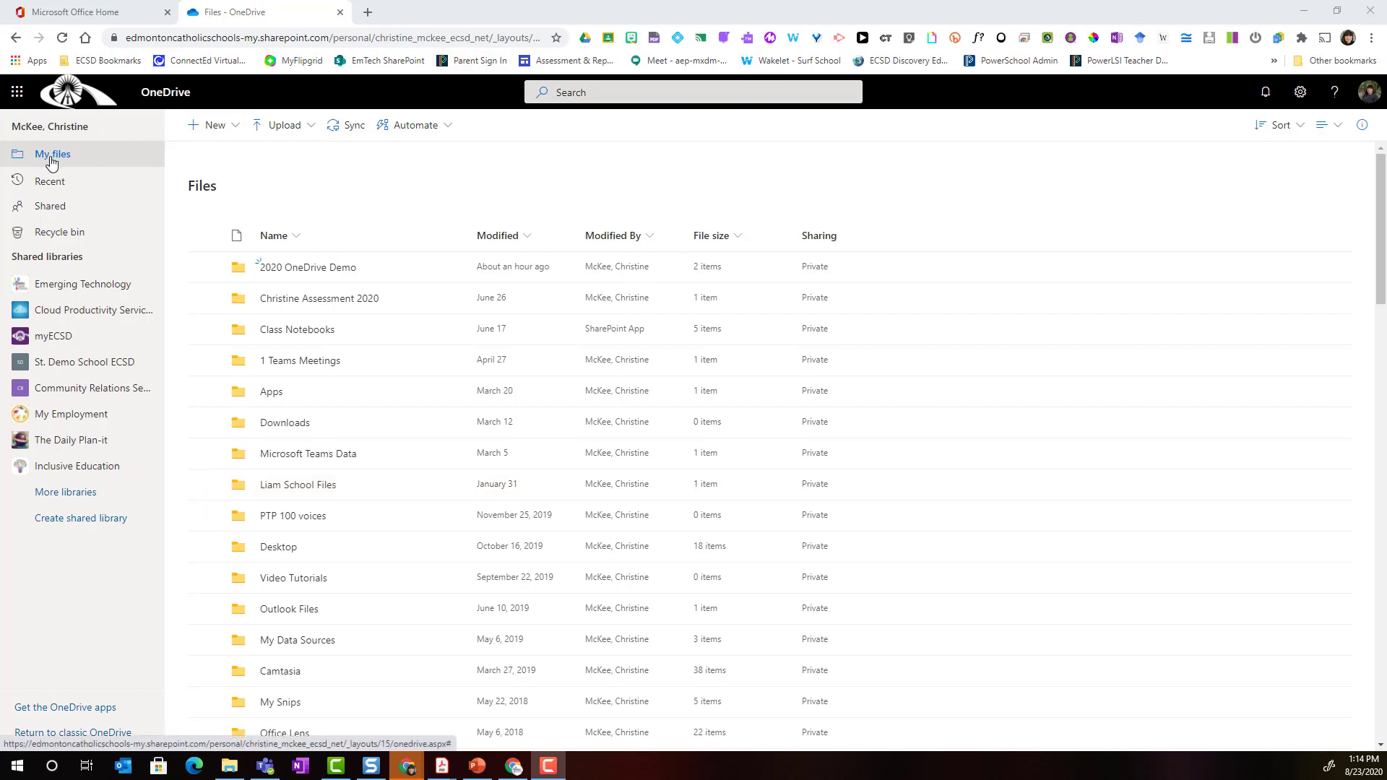
mouse_move(308, 266)
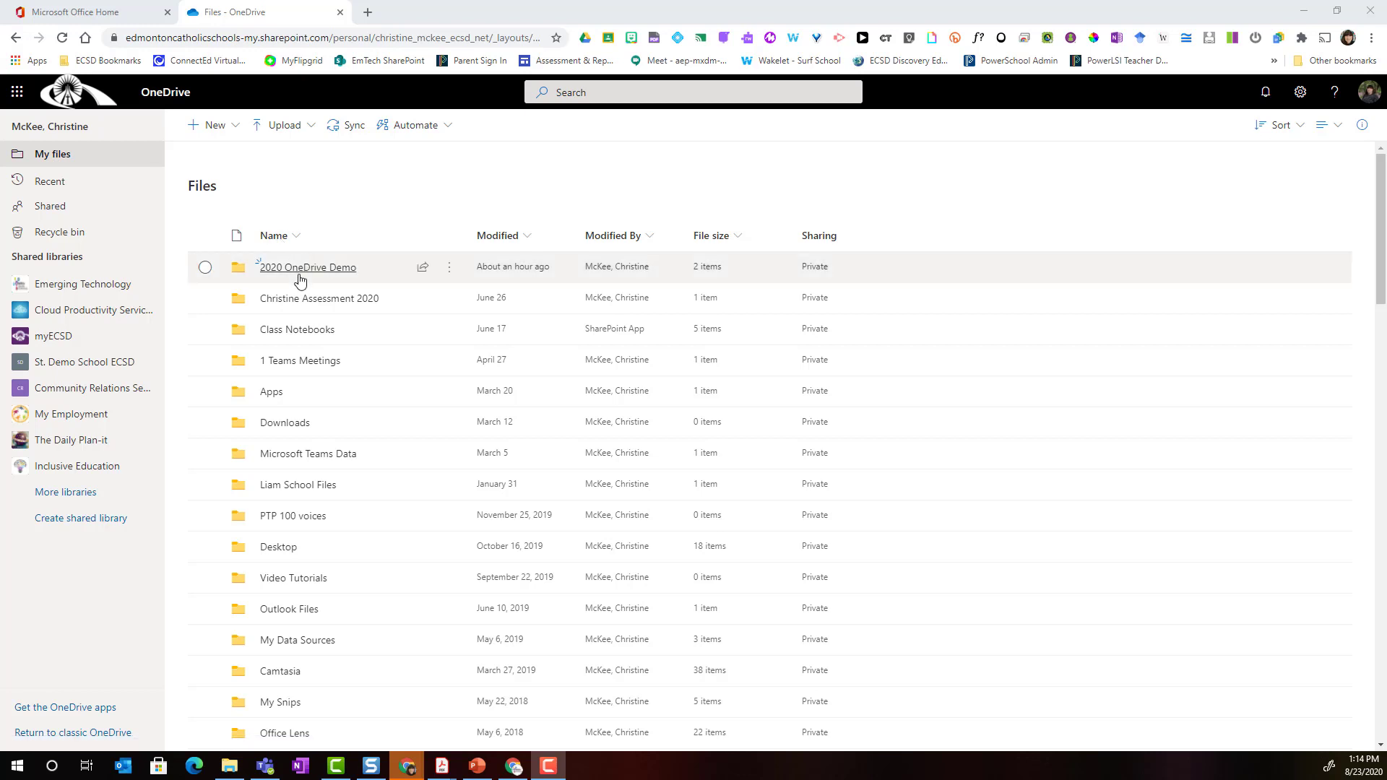
mouse_move(308, 267)
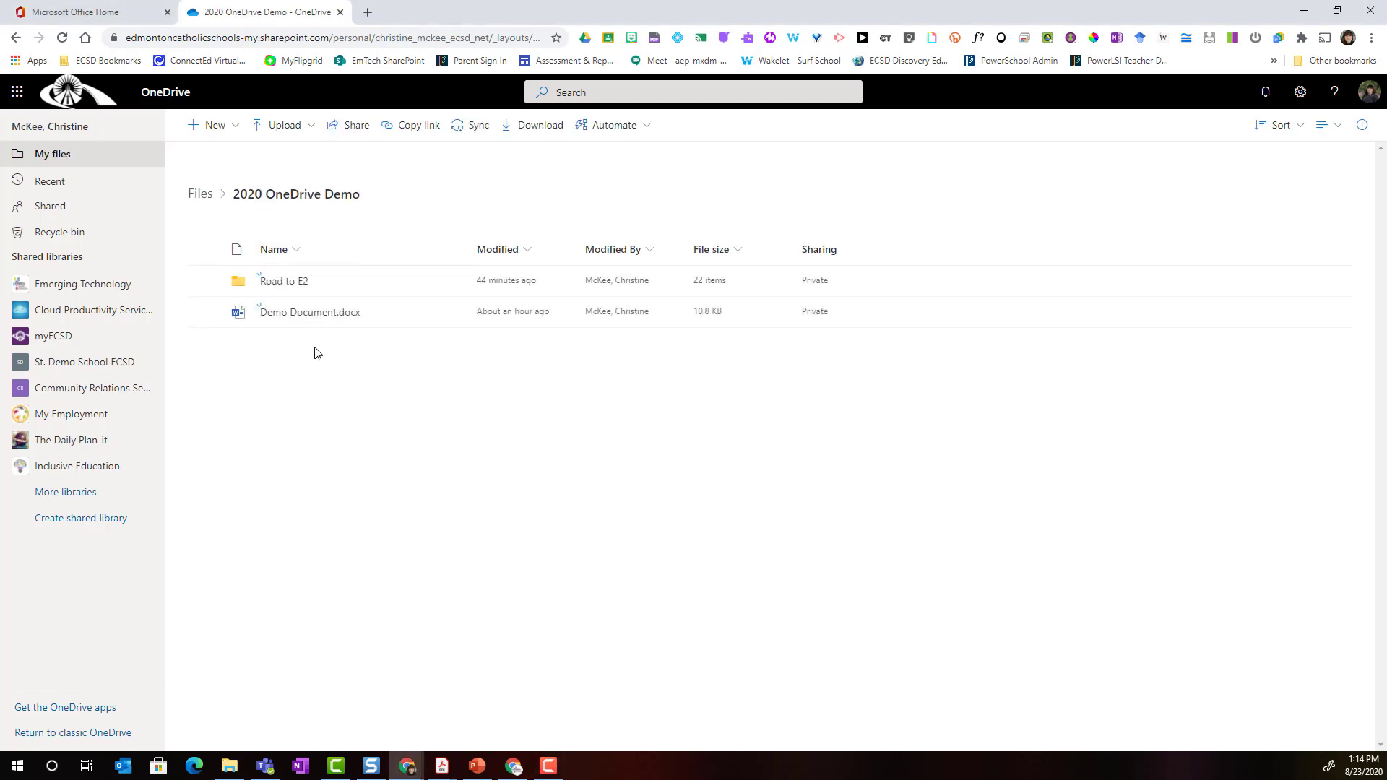
mouse_move(213, 347)
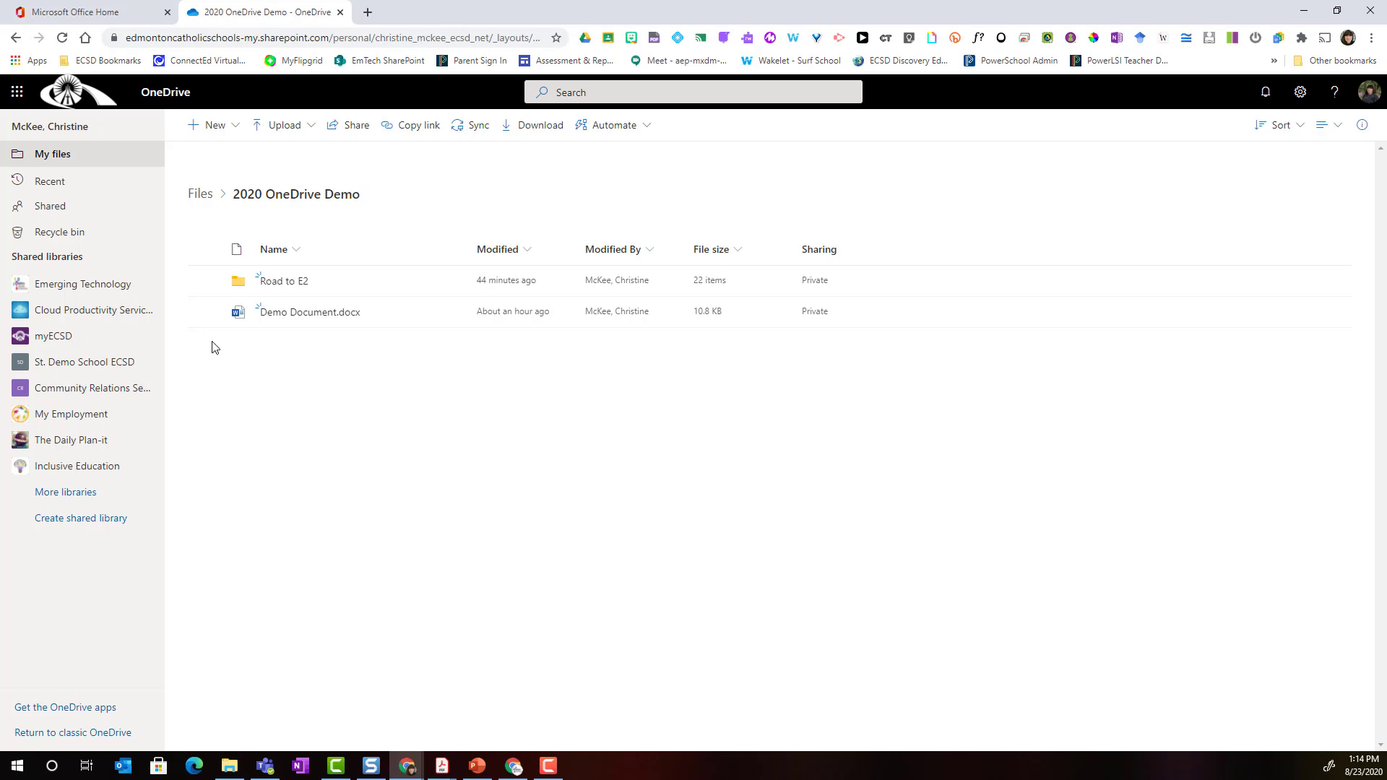
Step: Select Demo Document.docx in the 2020 OneDrive Demo folder
click(204, 311)
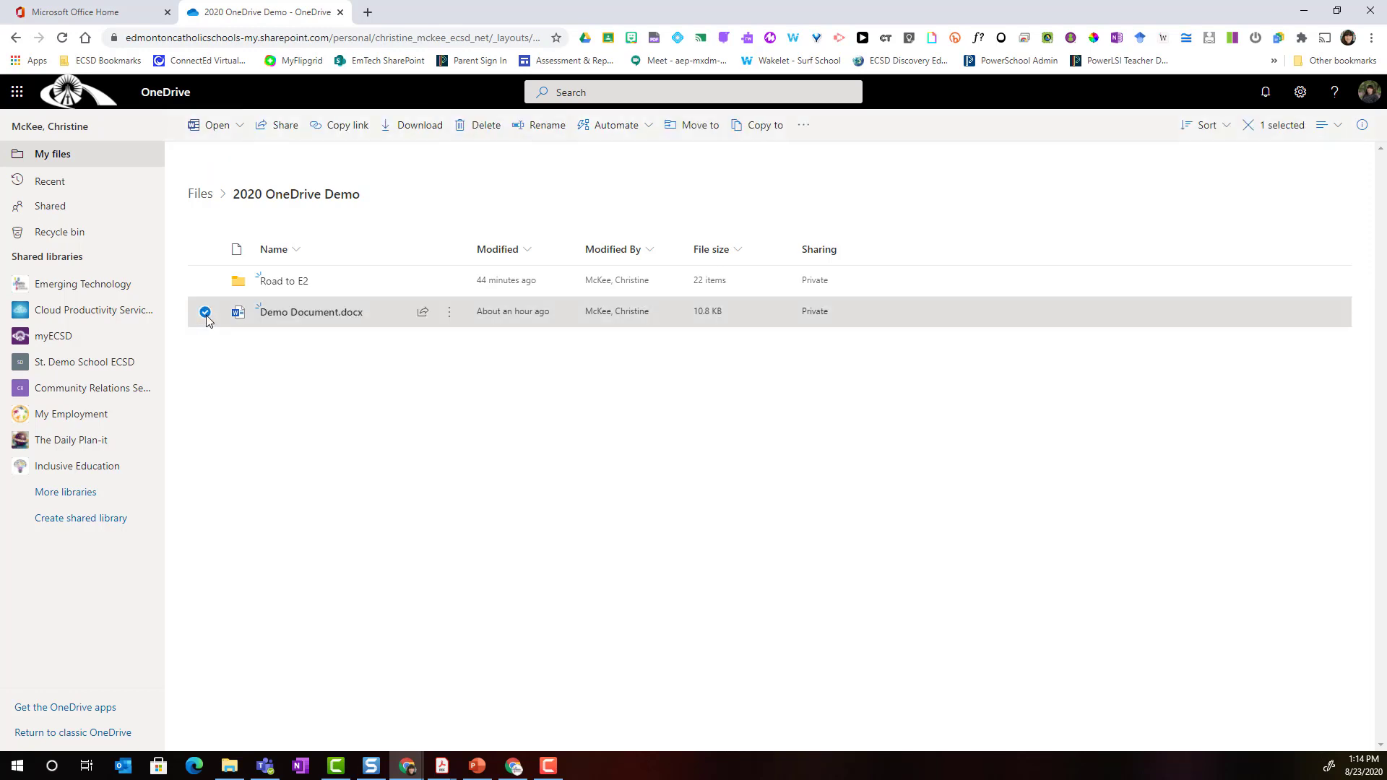
mouse_move(312, 391)
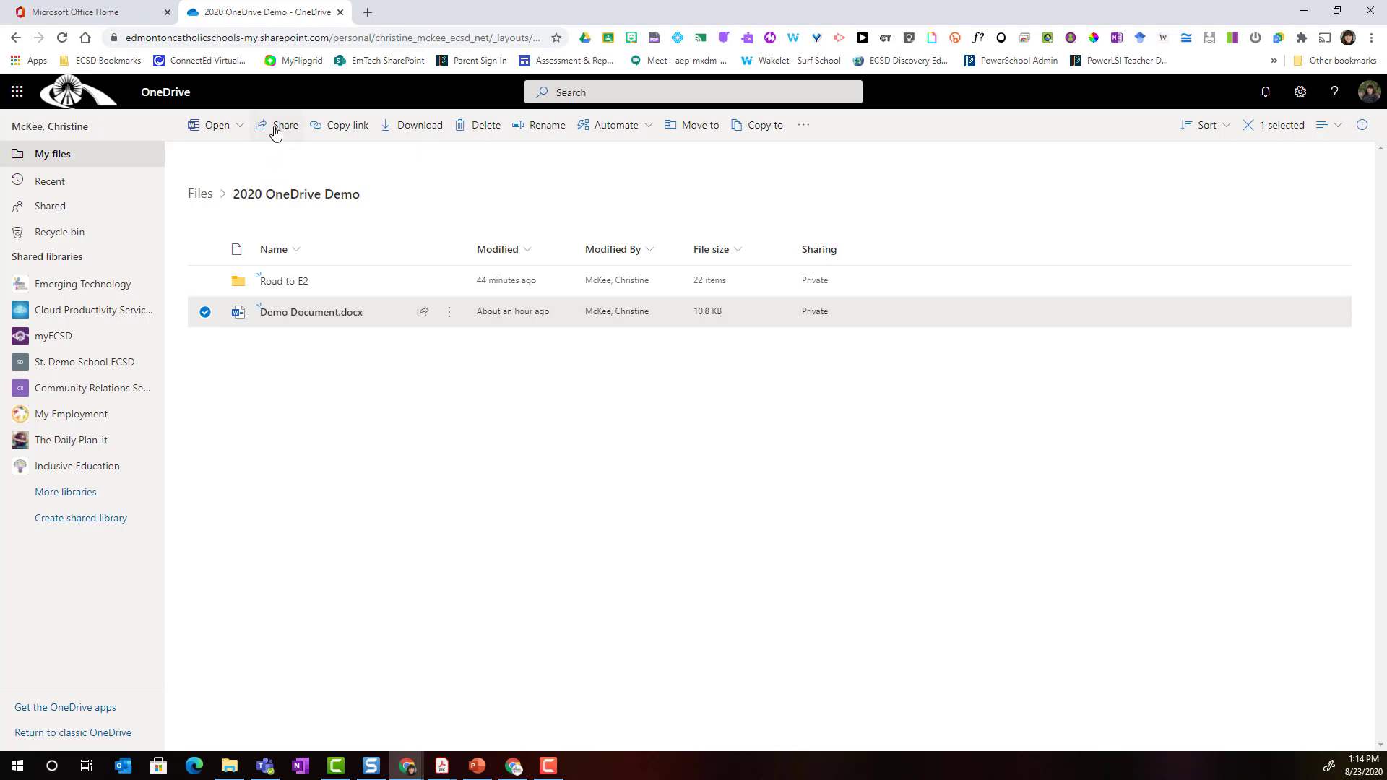
mouse_move(316, 224)
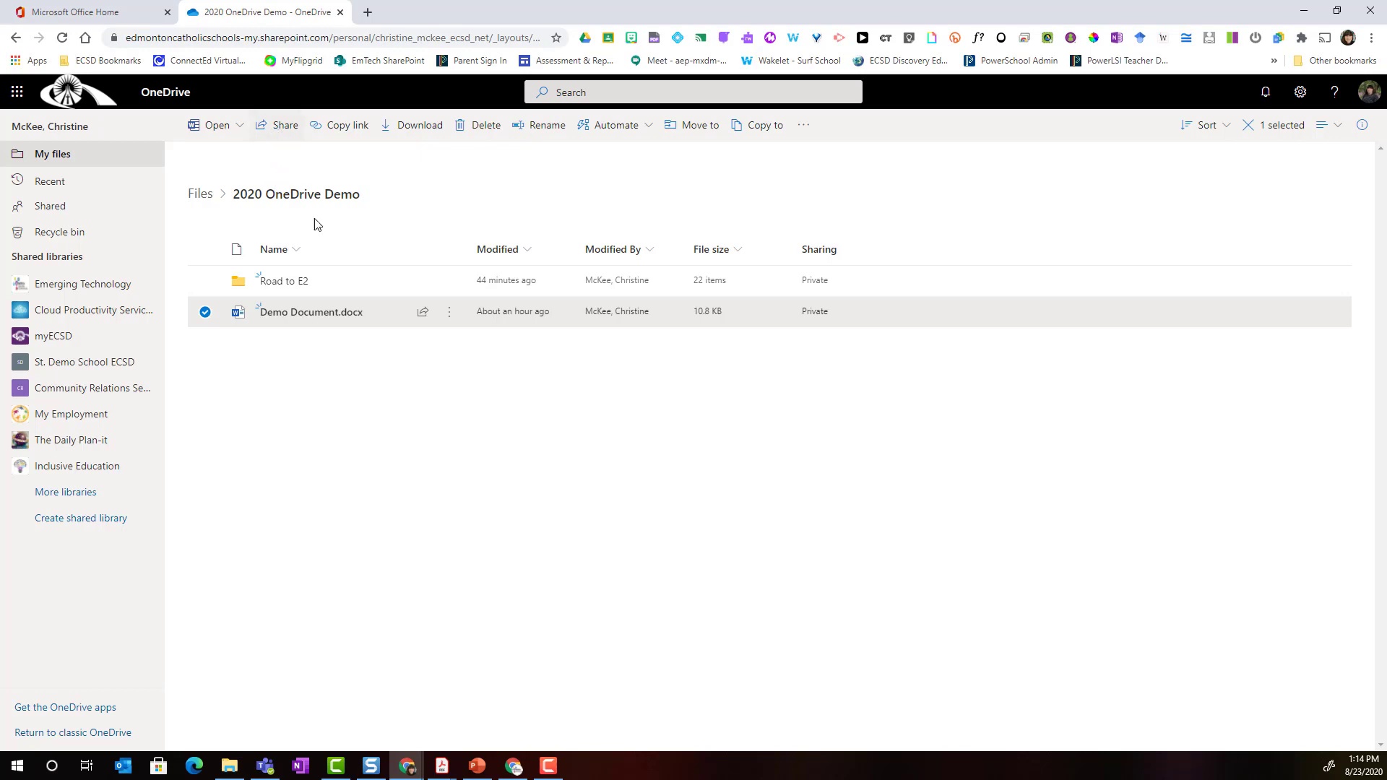
mouse_move(364, 406)
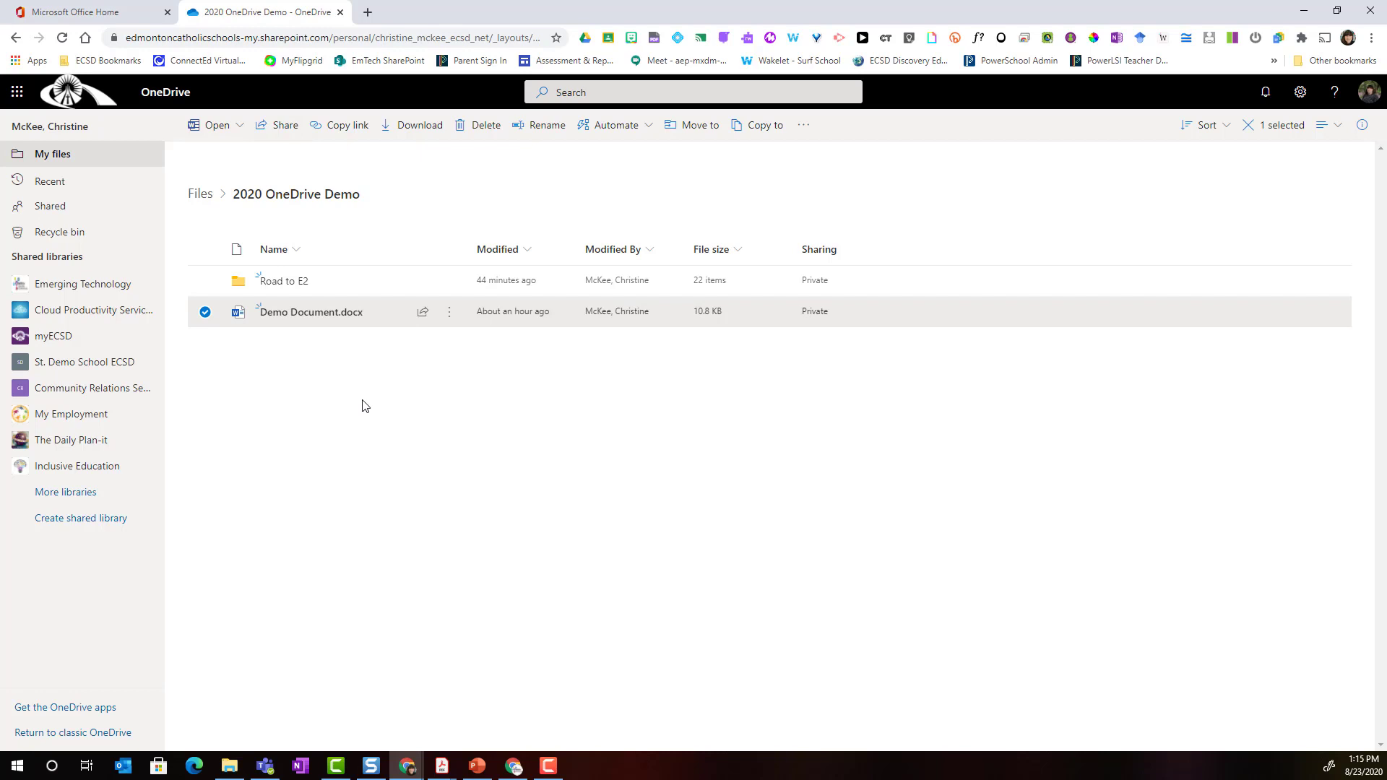
mouse_move(421, 311)
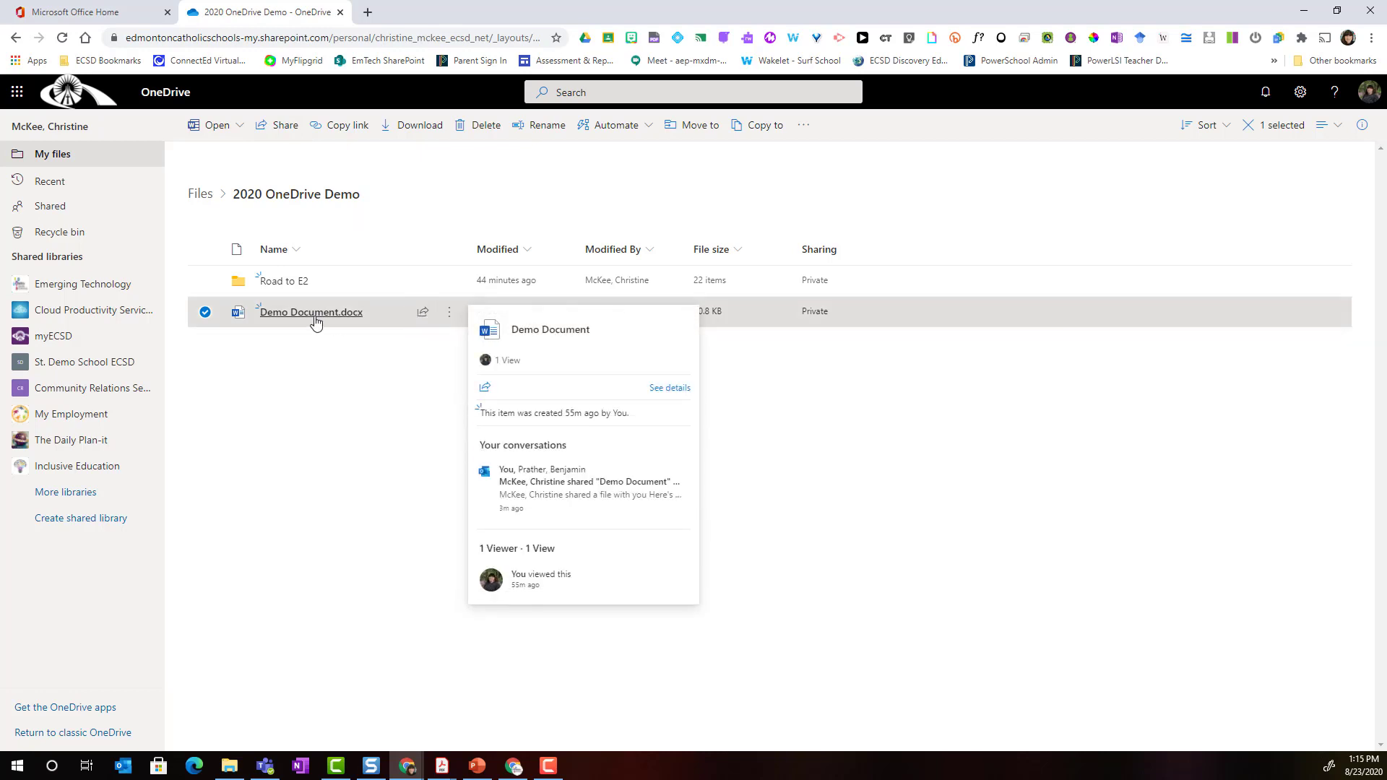
Step: Bring up the Send link dialog for Demo Document.docx and focus the recipient field
click(311, 311)
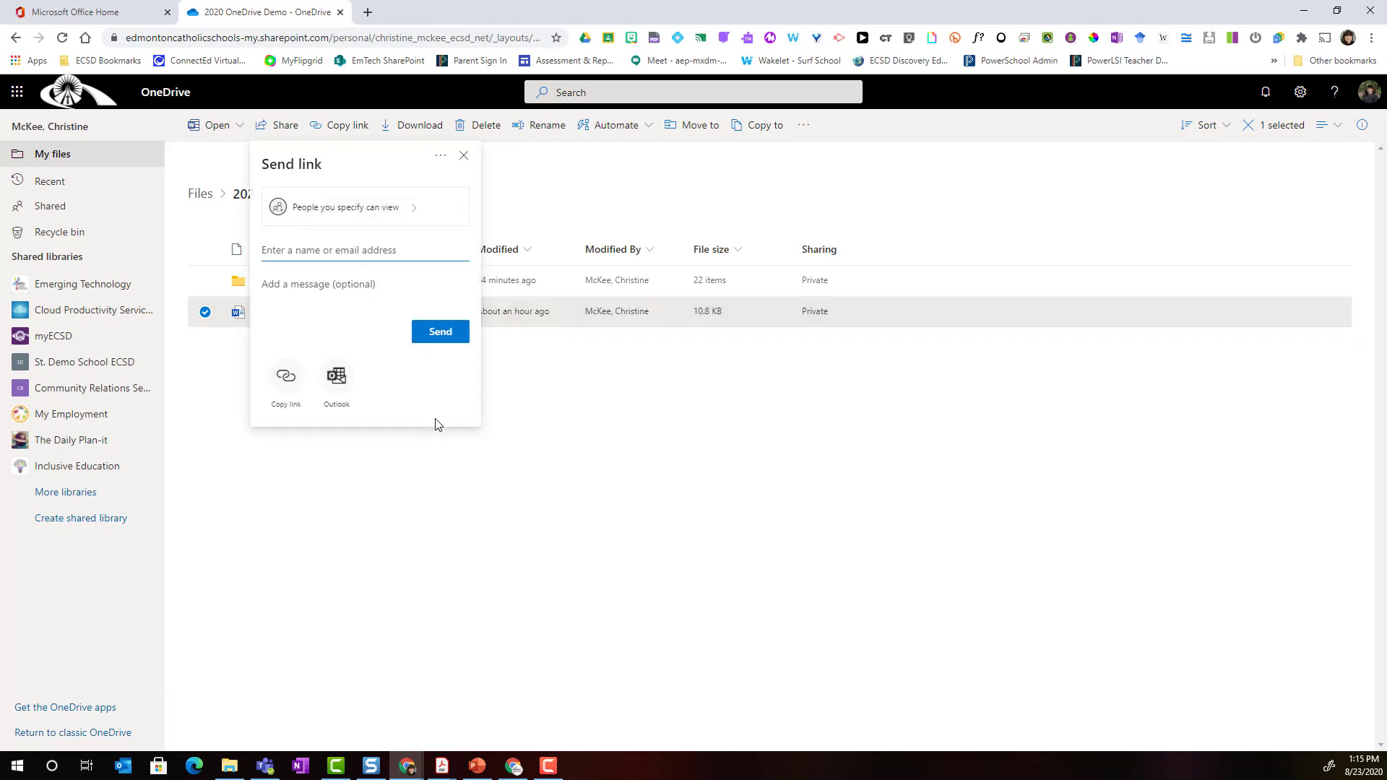
mouse_move(442, 422)
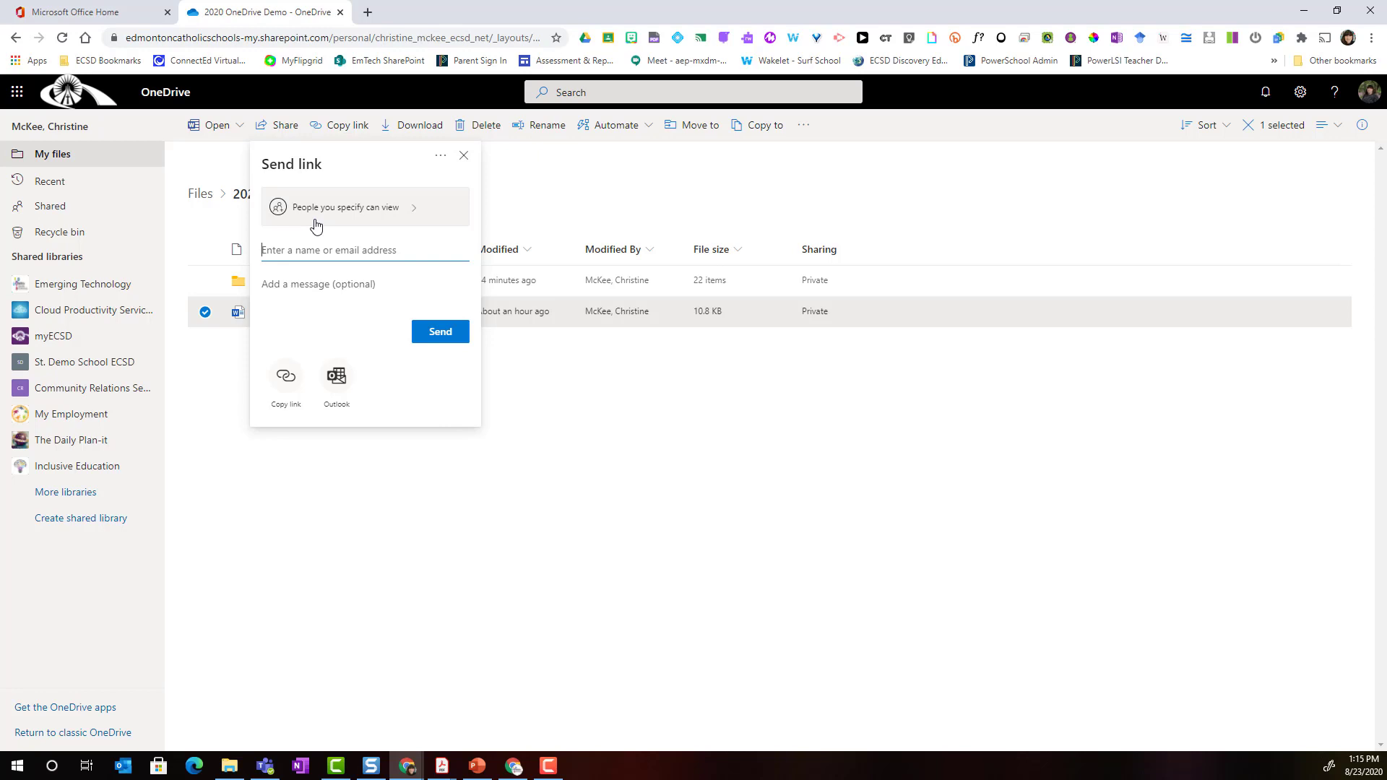
mouse_move(364, 220)
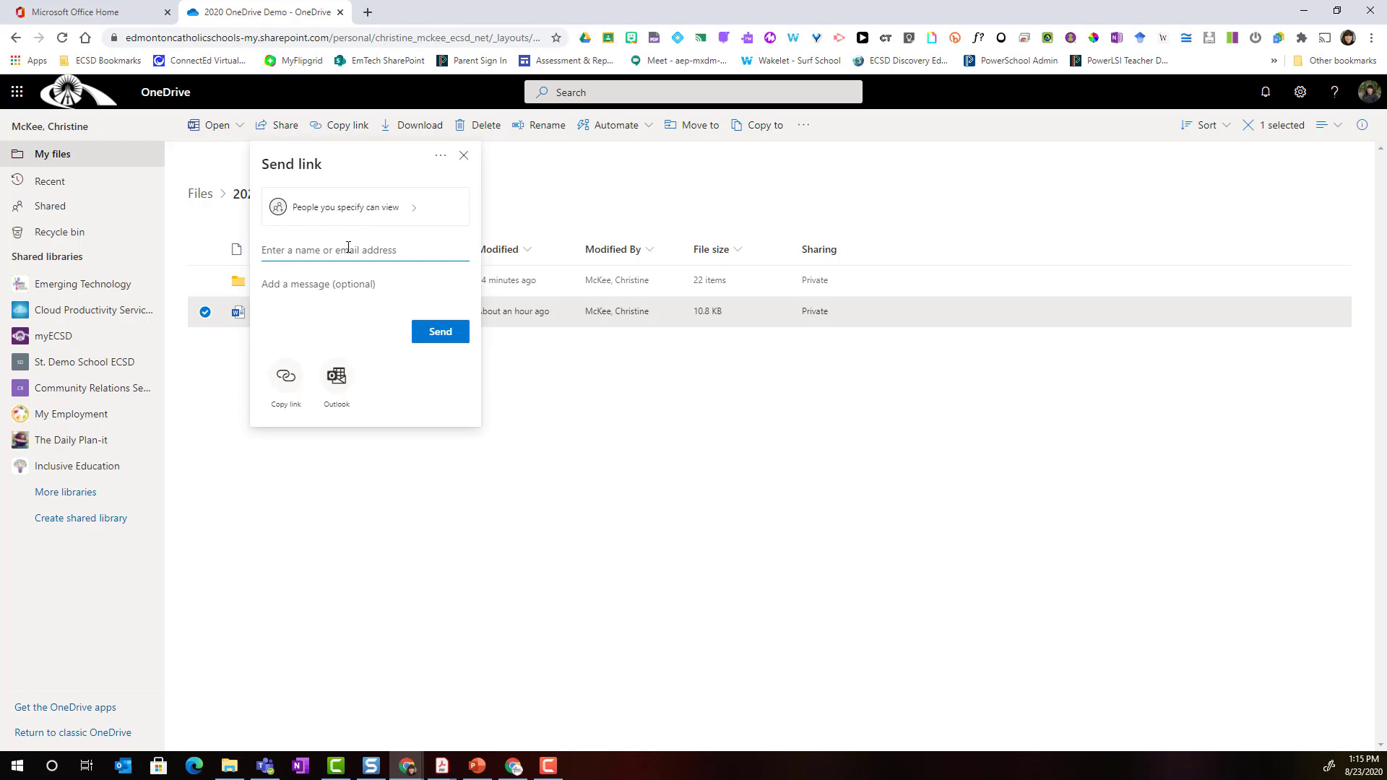
click(354, 249)
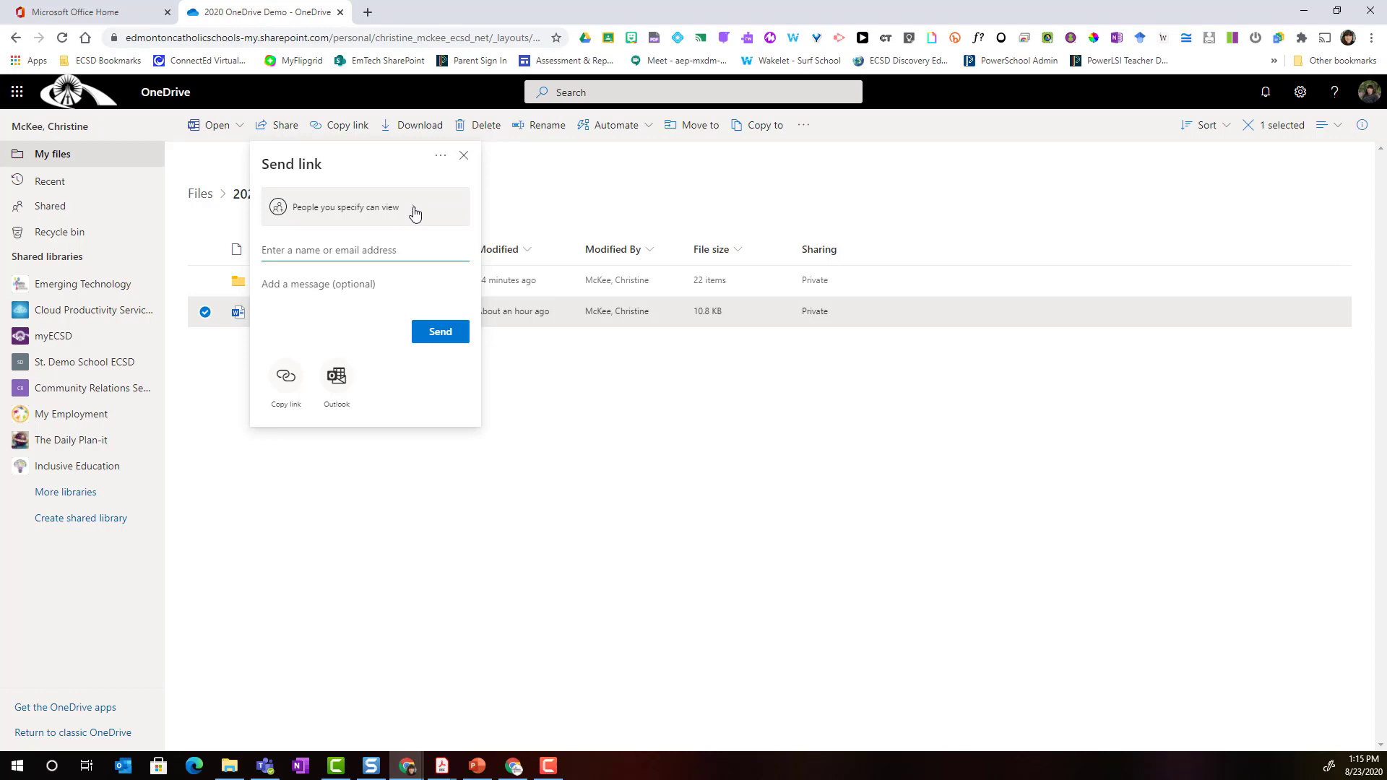
Step: Allow editing and make the link work for people in Edmonton Catholic Schools
click(344, 207)
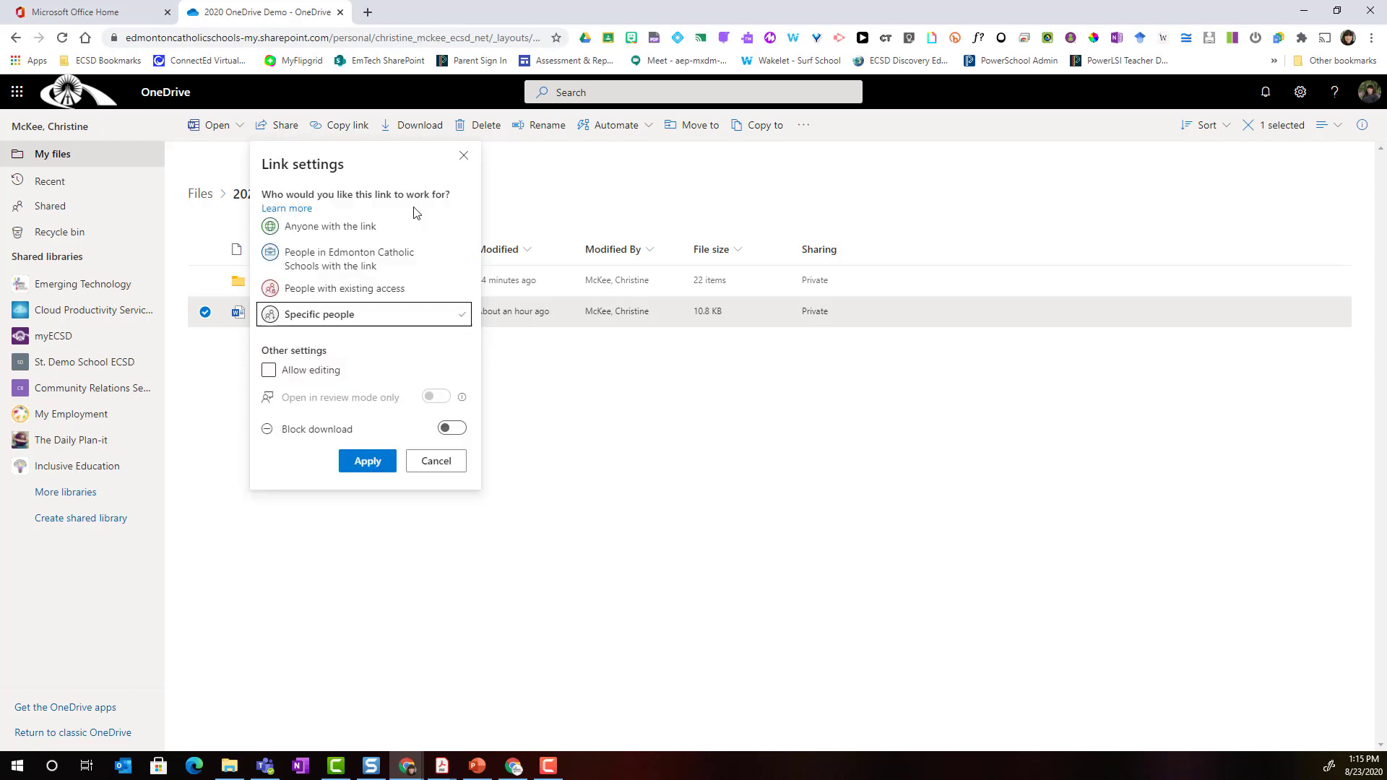
mouse_move(307, 319)
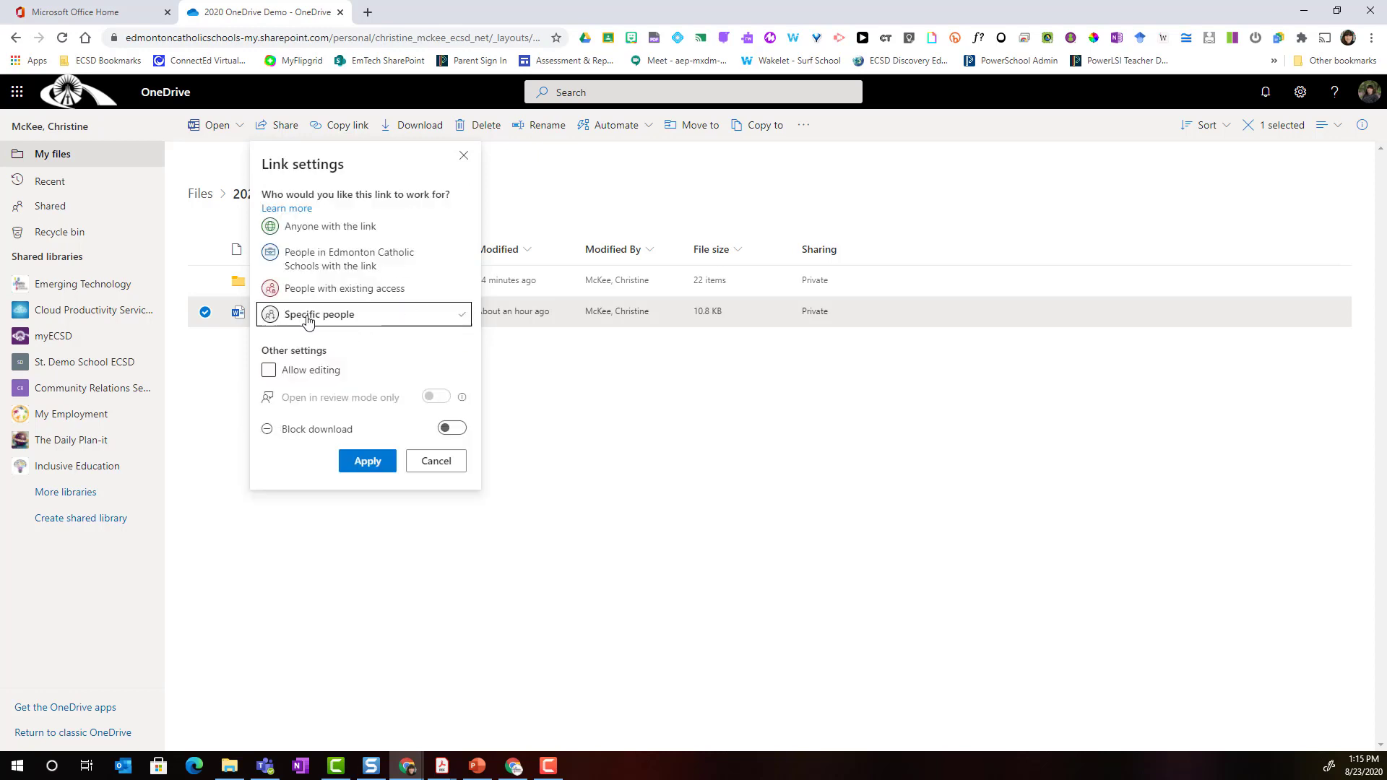
click(268, 370)
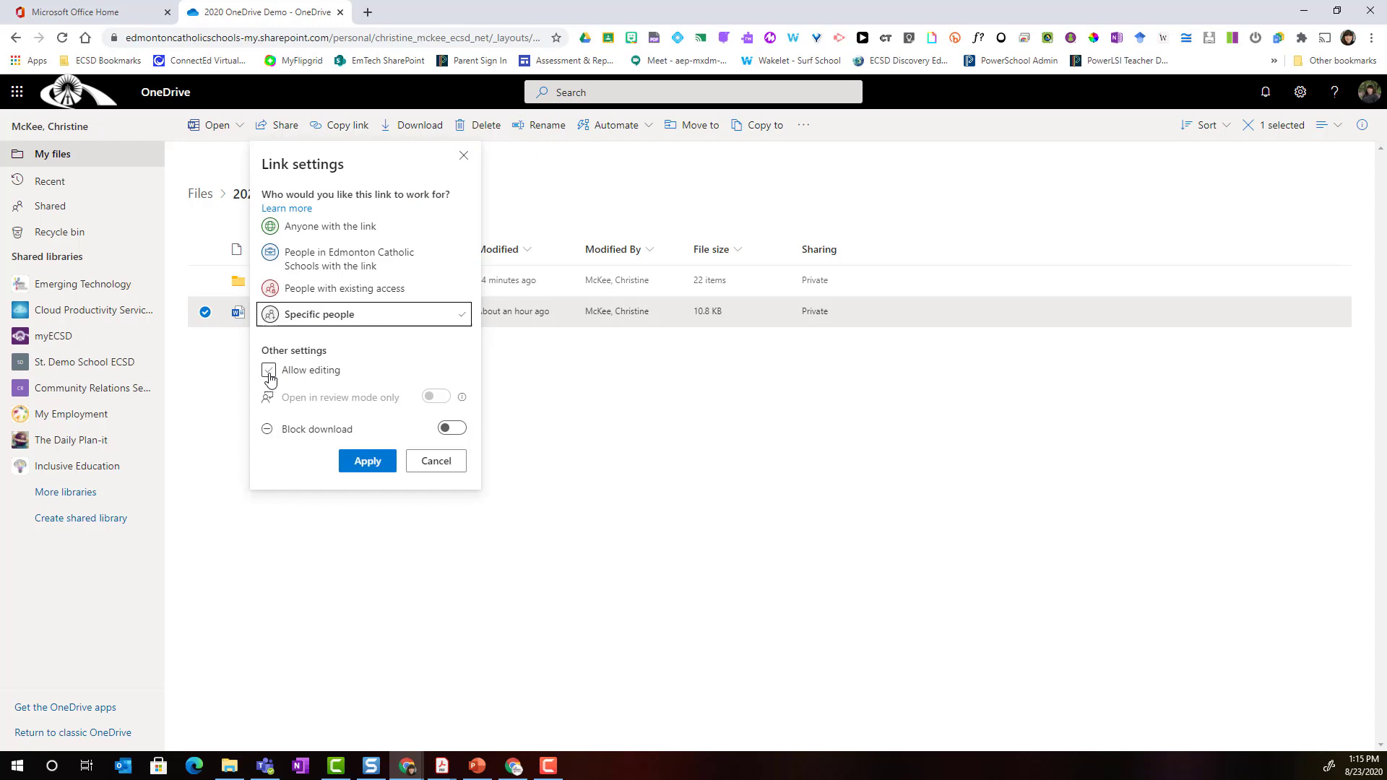
click(268, 370)
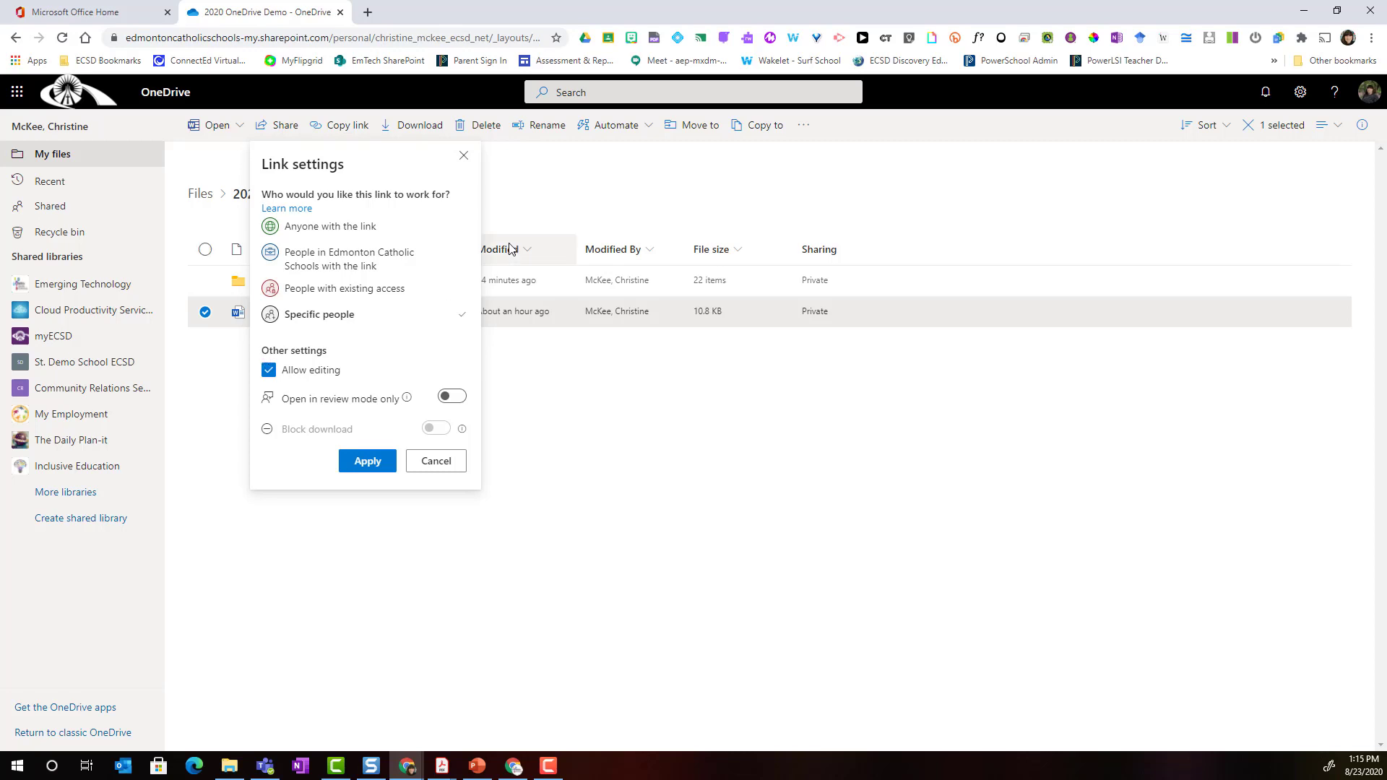
mouse_move(422, 226)
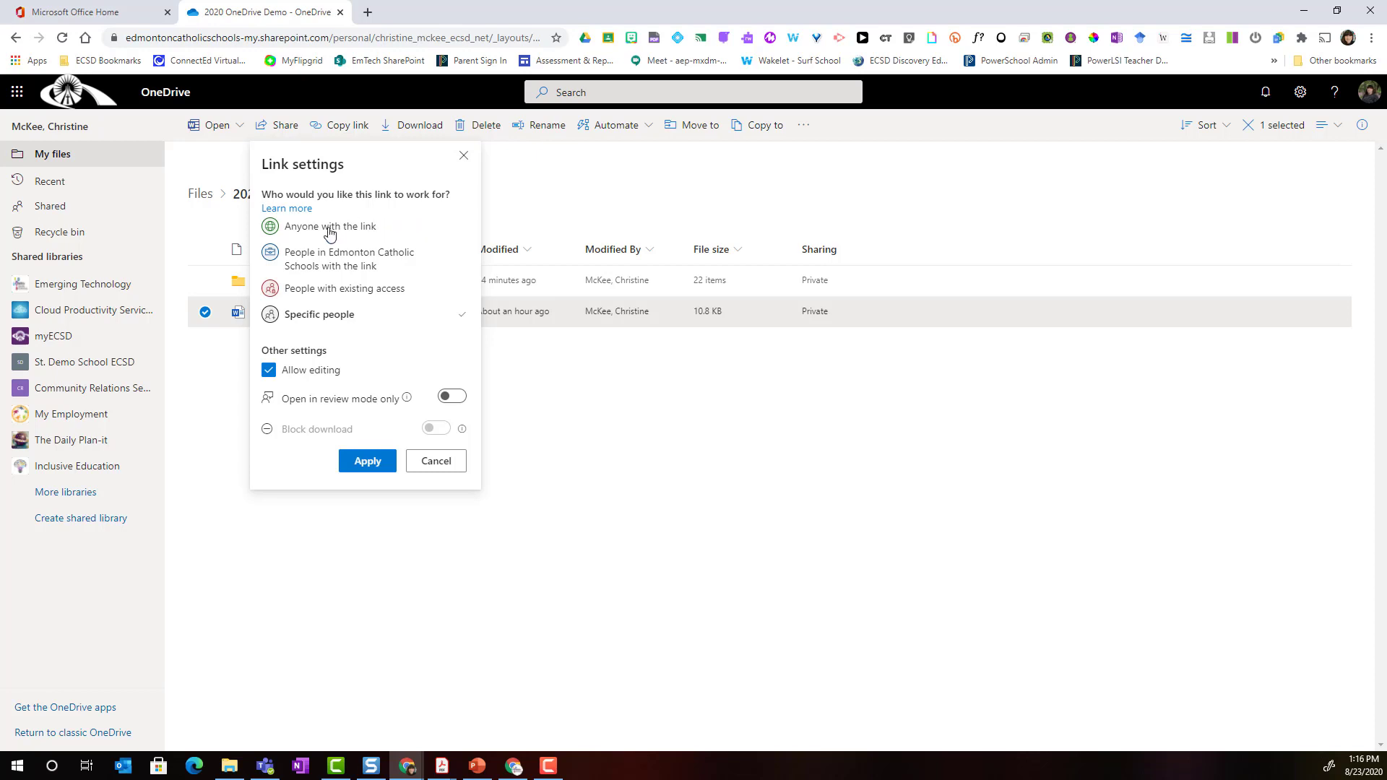
click(330, 226)
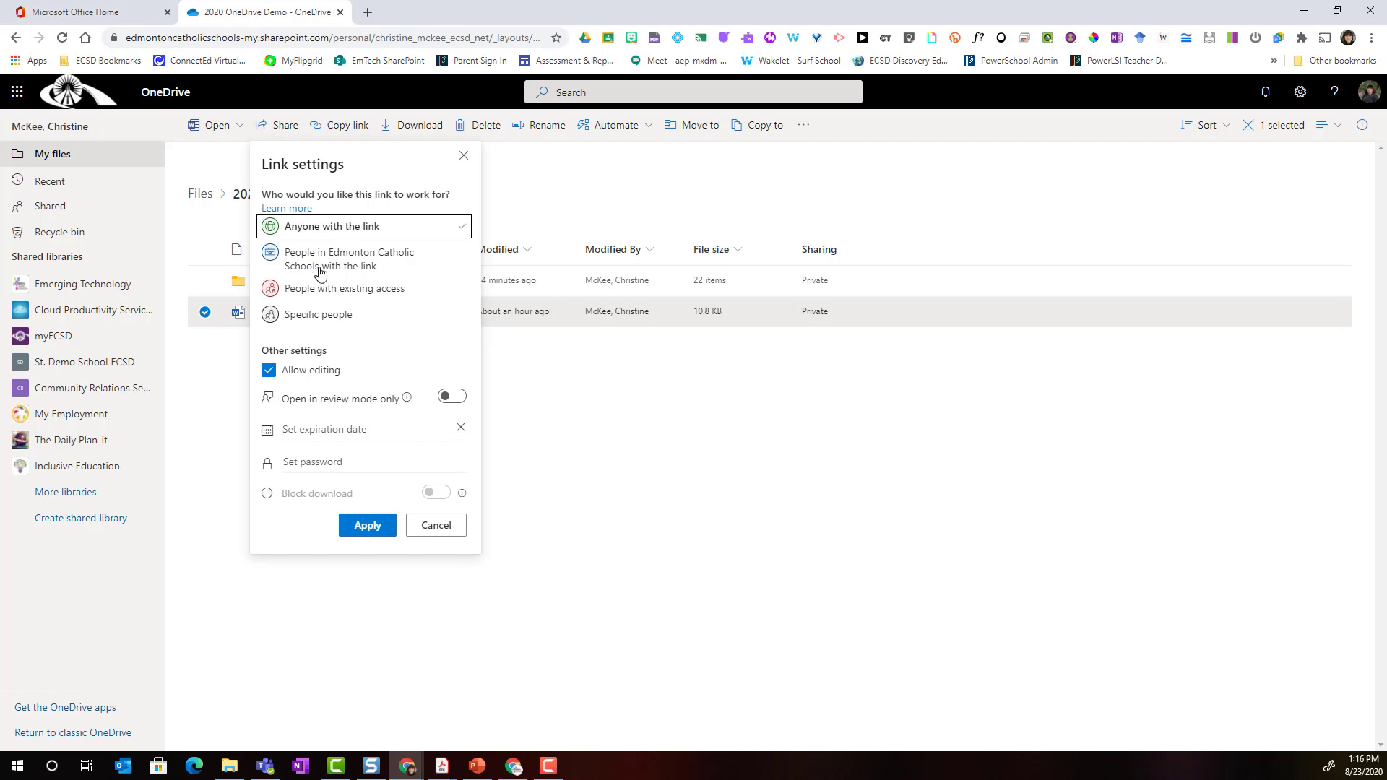
mouse_move(364, 261)
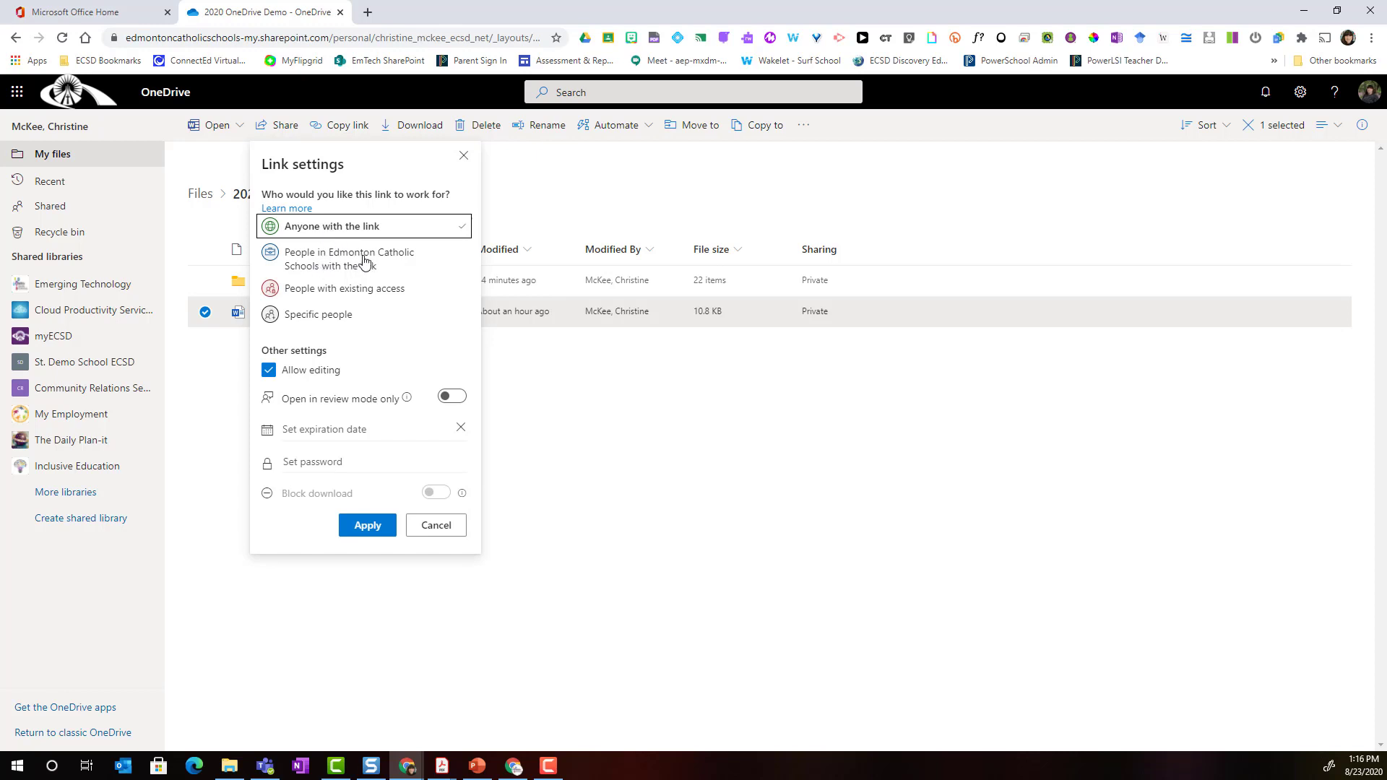
click(362, 259)
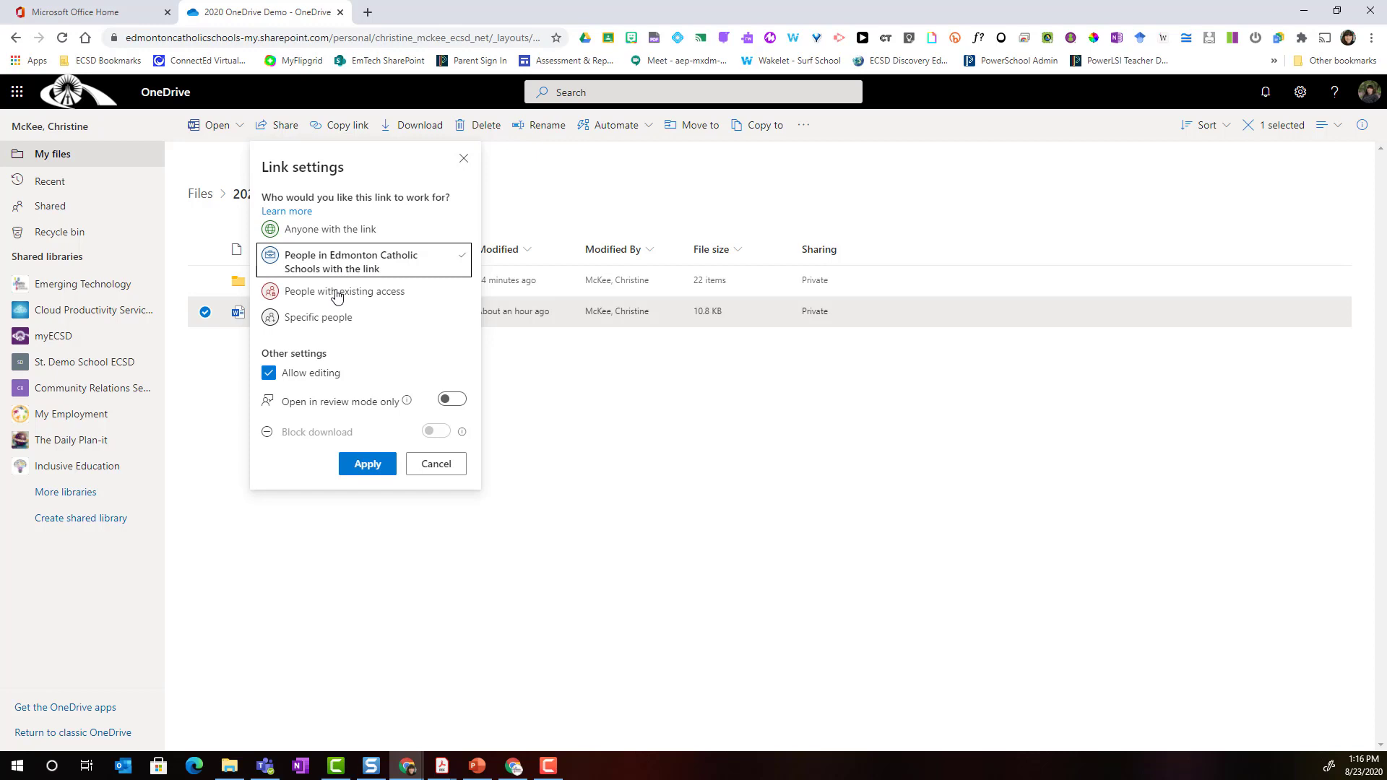
mouse_move(335, 299)
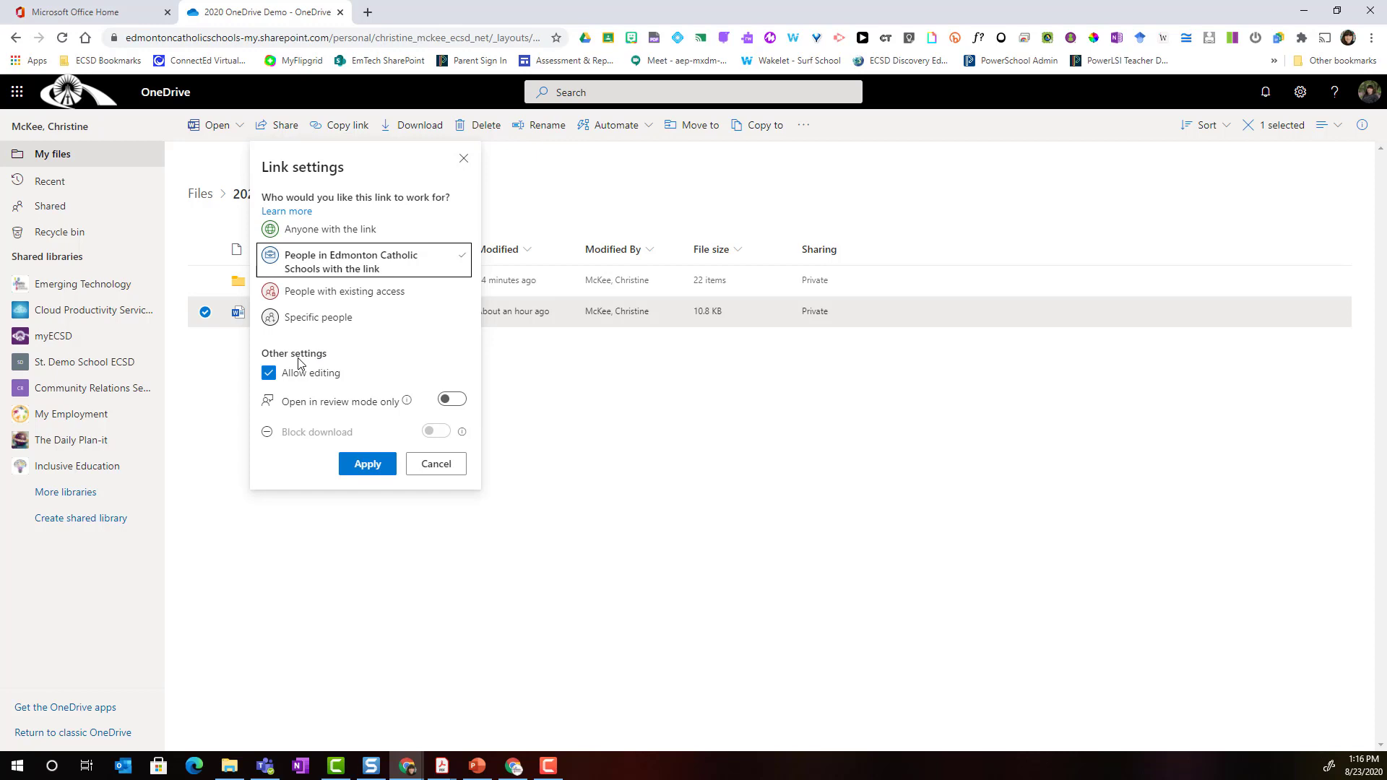
mouse_move(315, 233)
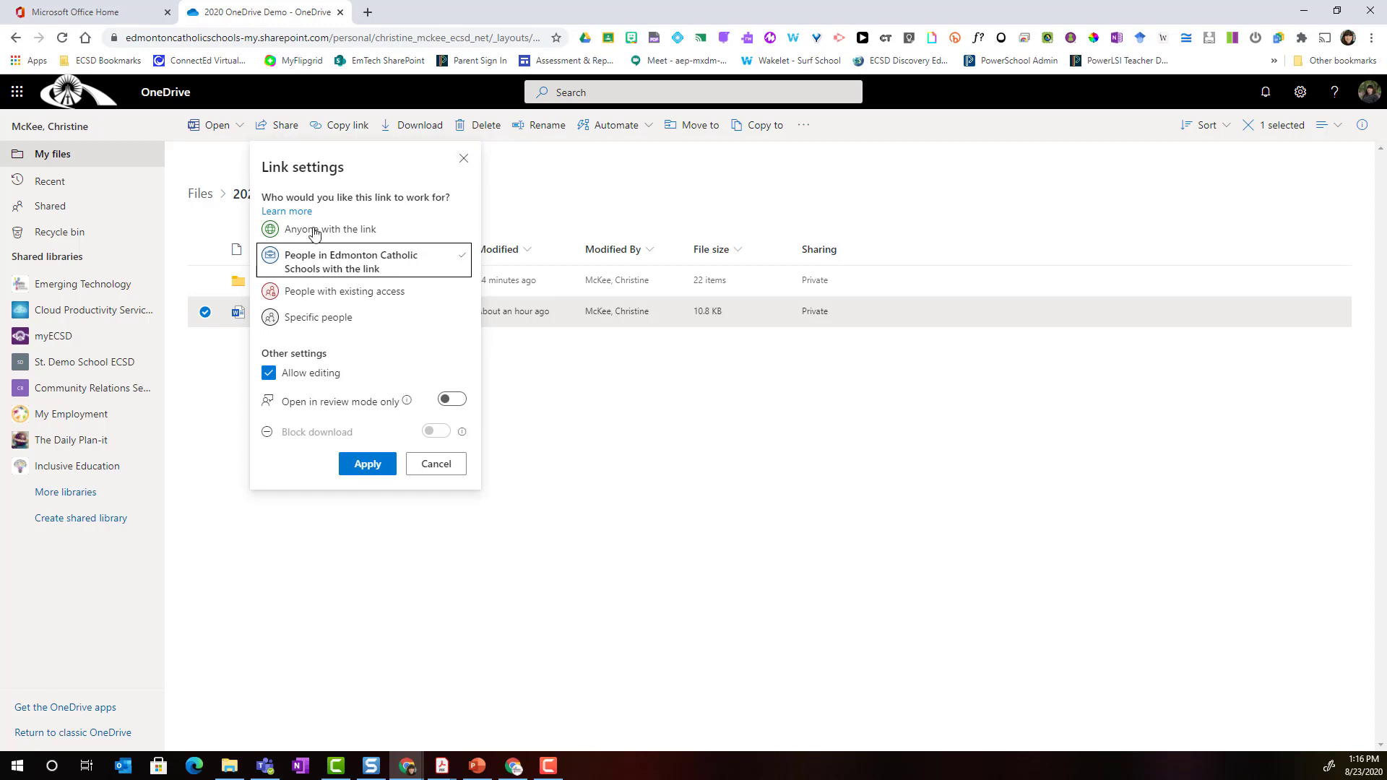
Step: Switch the link to Anyone with the link, keeping editing allowed and no expiration or password
click(332, 228)
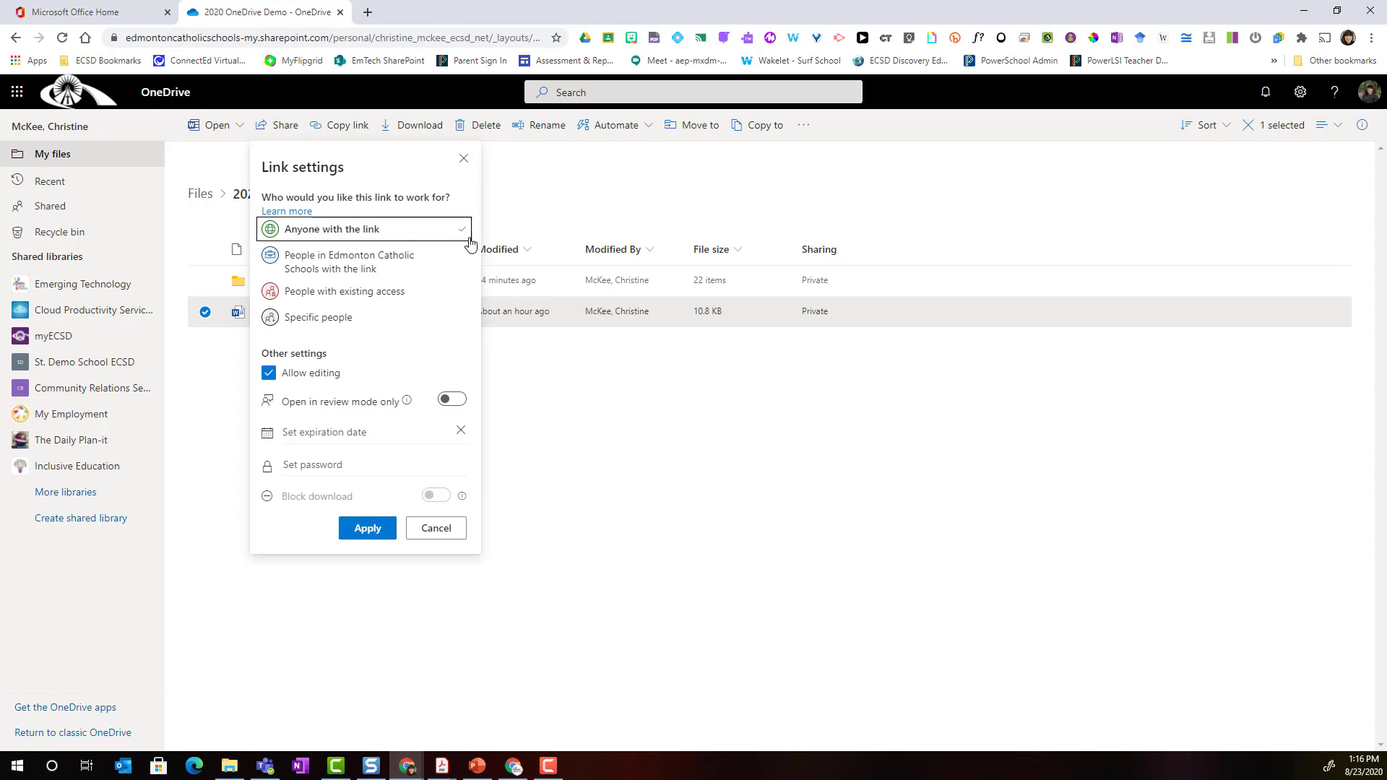
mouse_move(311, 339)
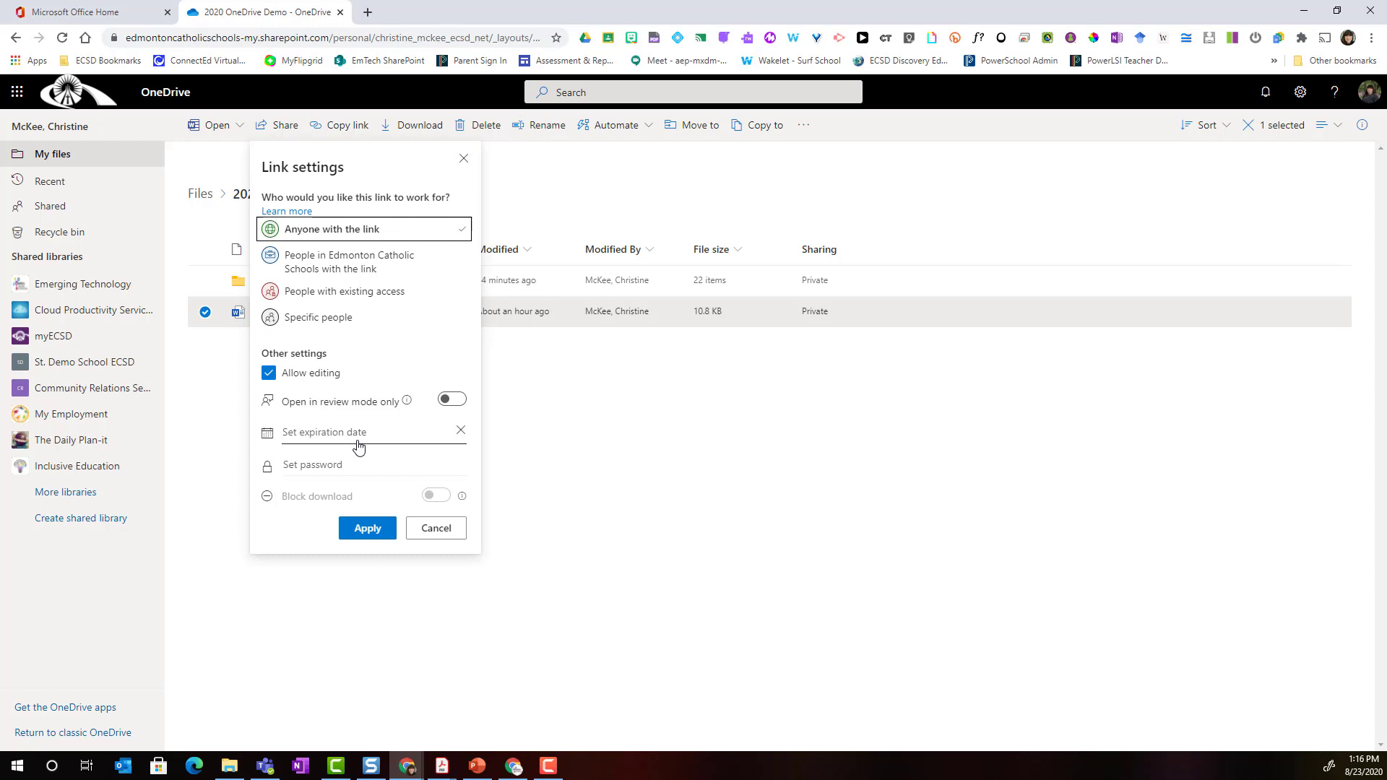
mouse_move(375, 442)
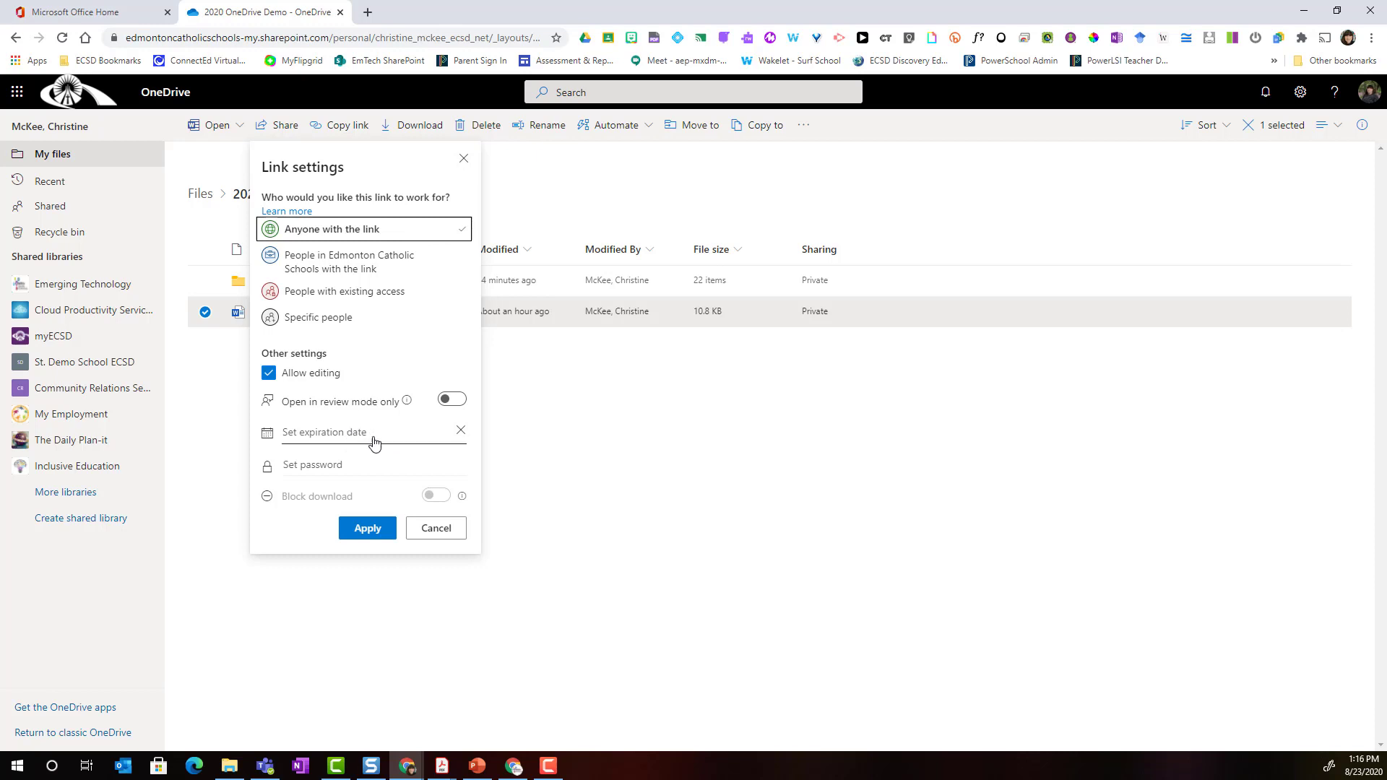
mouse_move(374, 442)
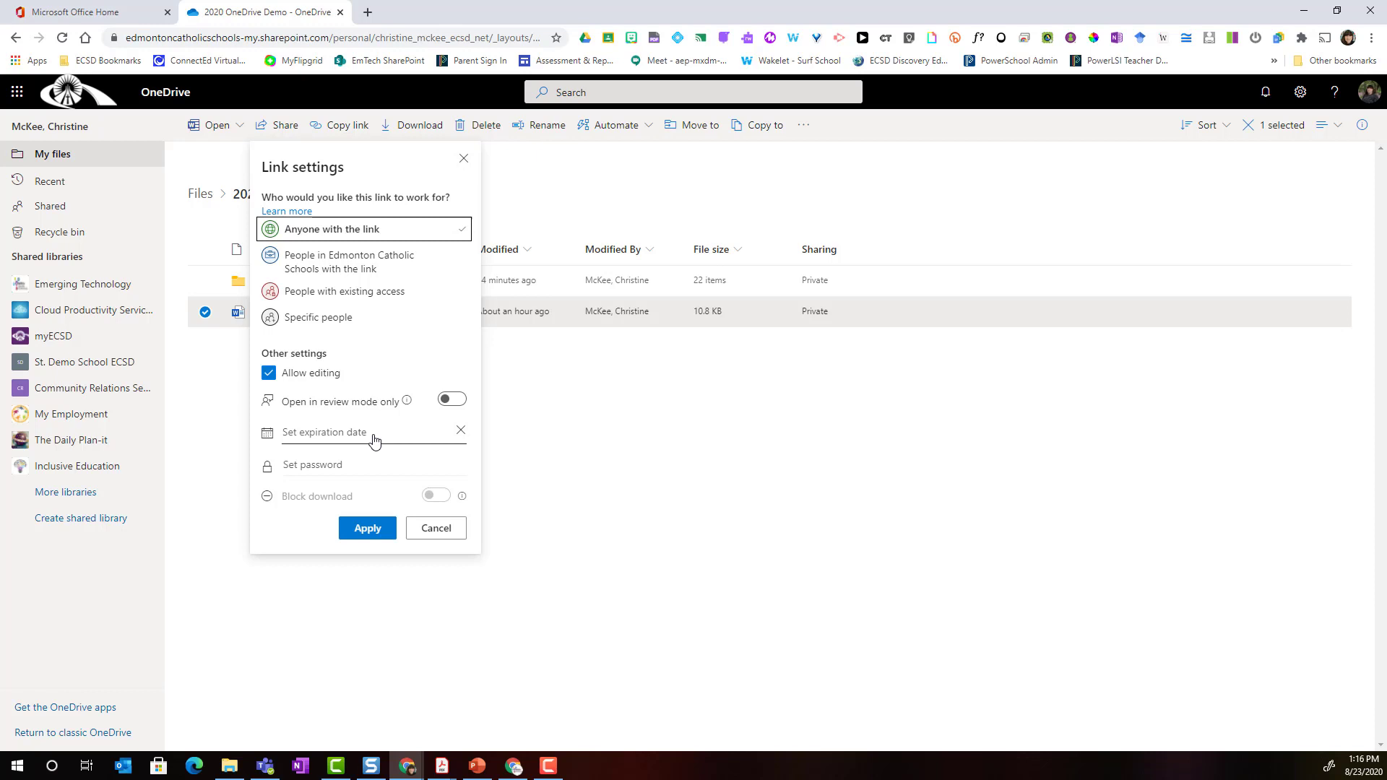
mouse_move(336, 445)
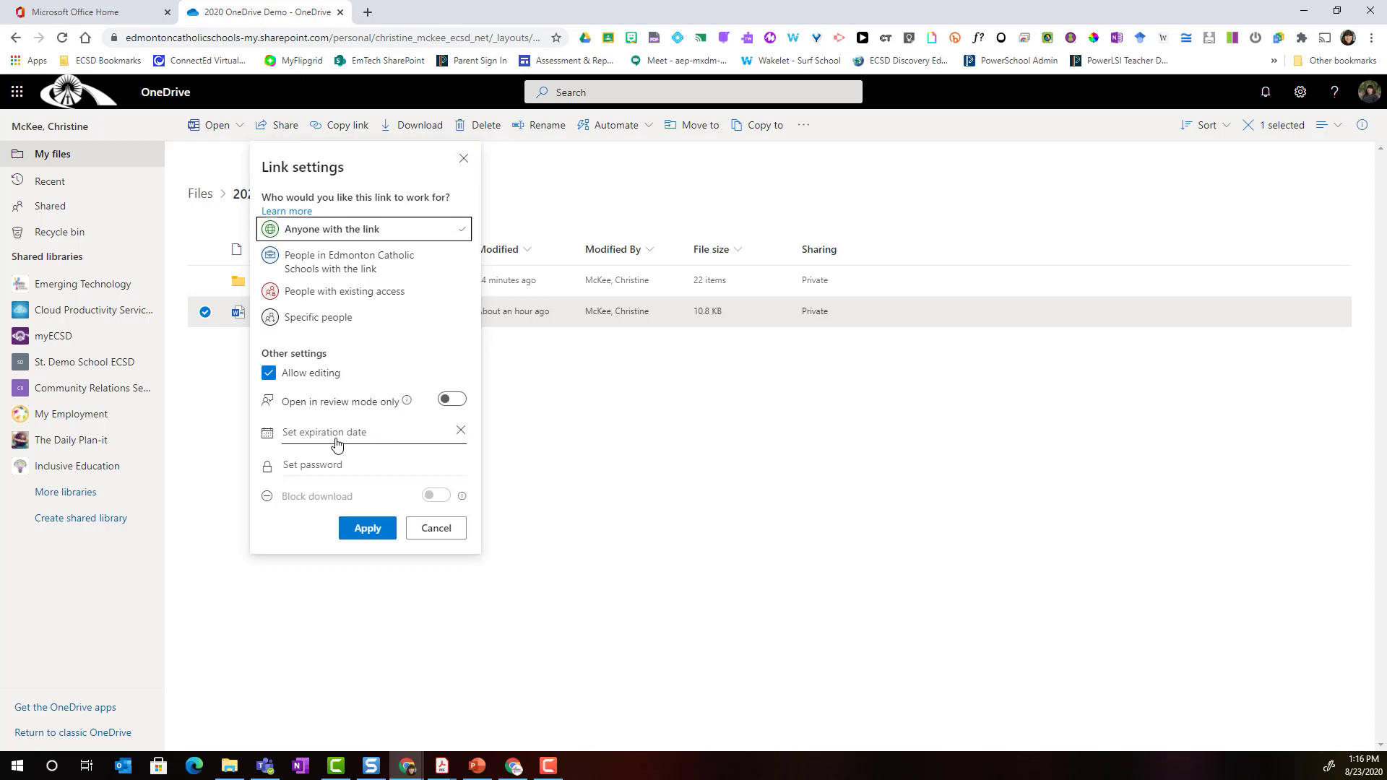
click(371, 464)
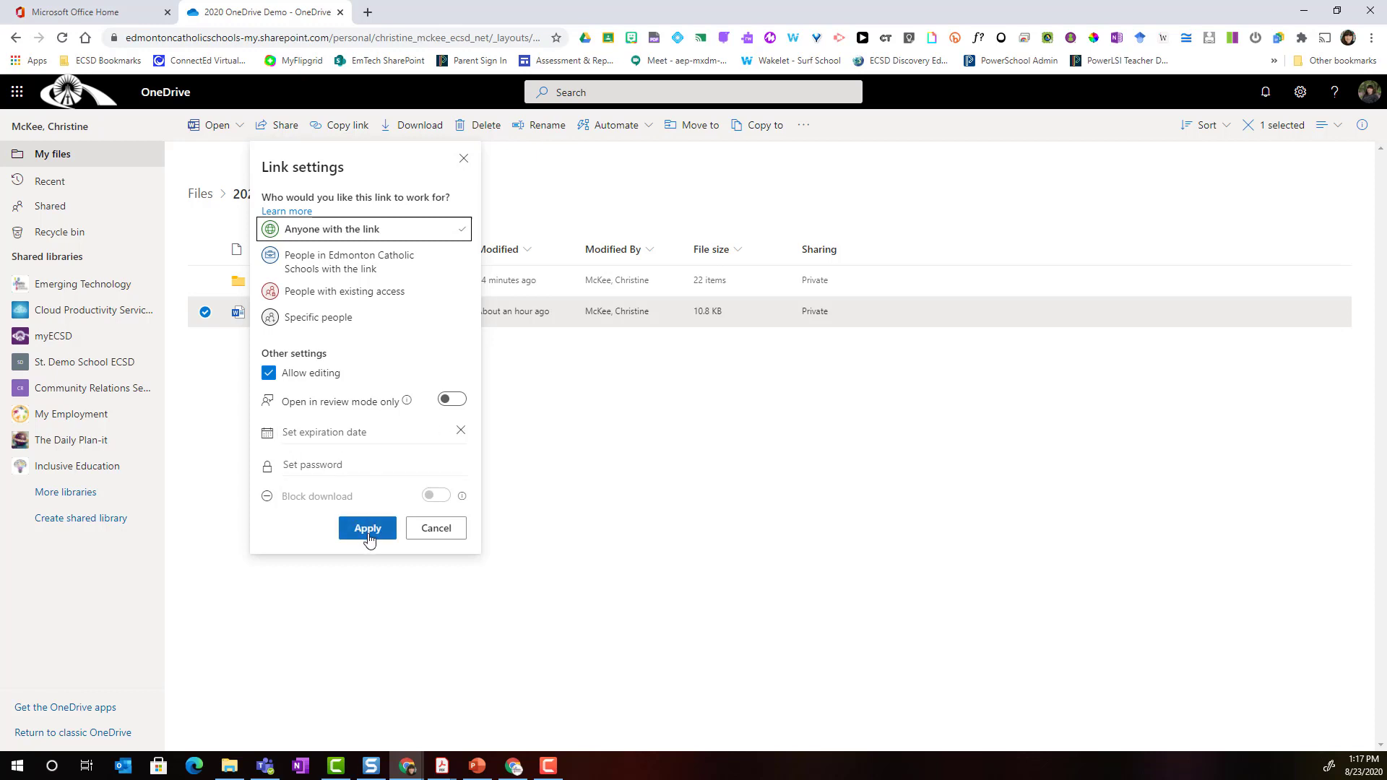
Step: Apply the anyone-can-edit settings, copy the link and dismiss the Link copied popup
click(367, 528)
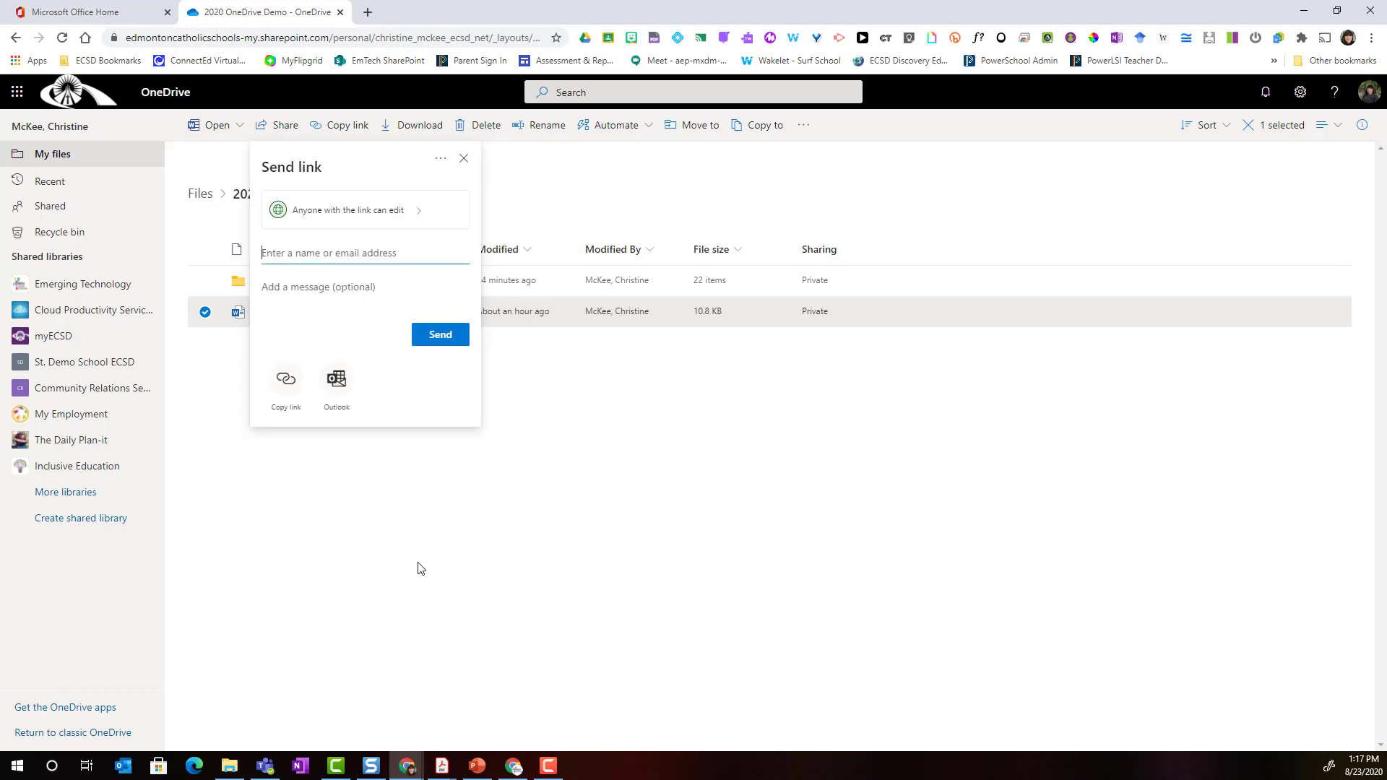
mouse_move(311, 215)
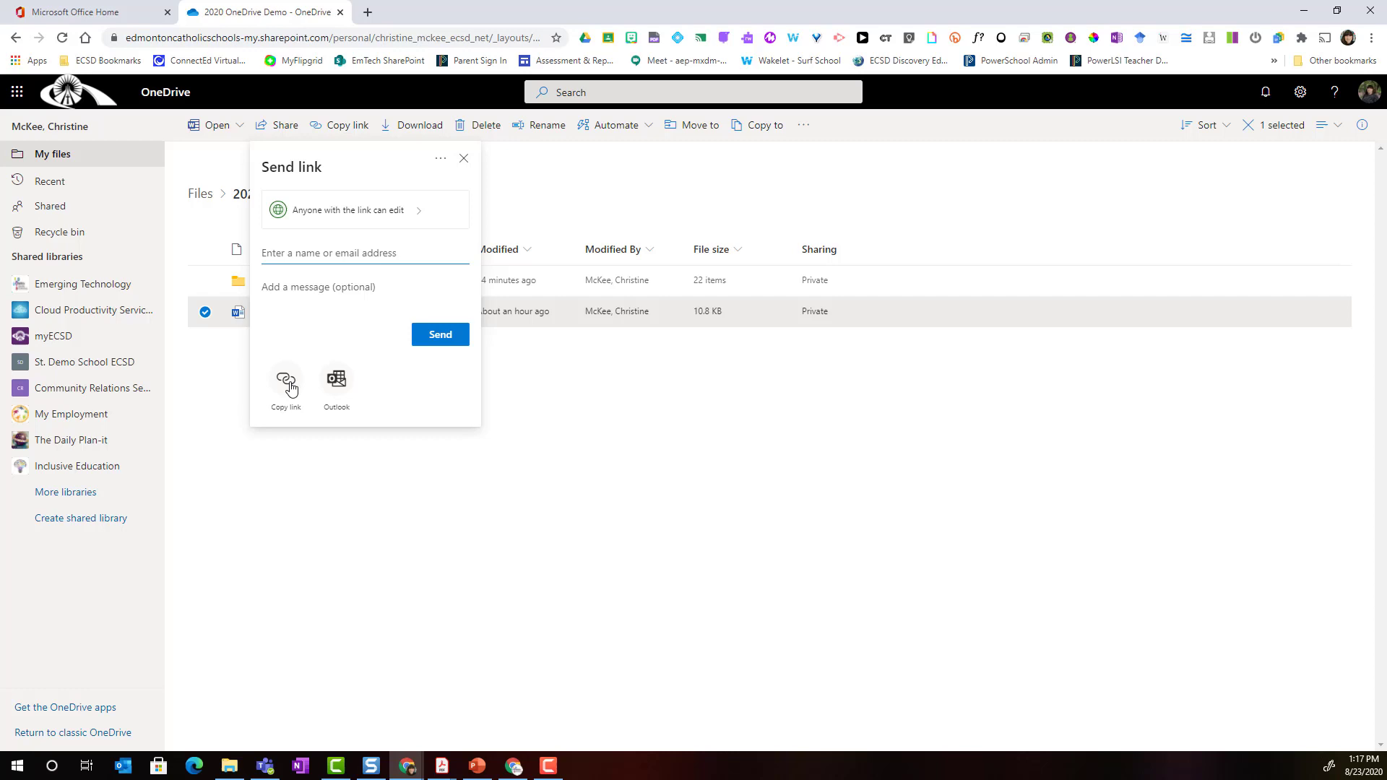
click(284, 385)
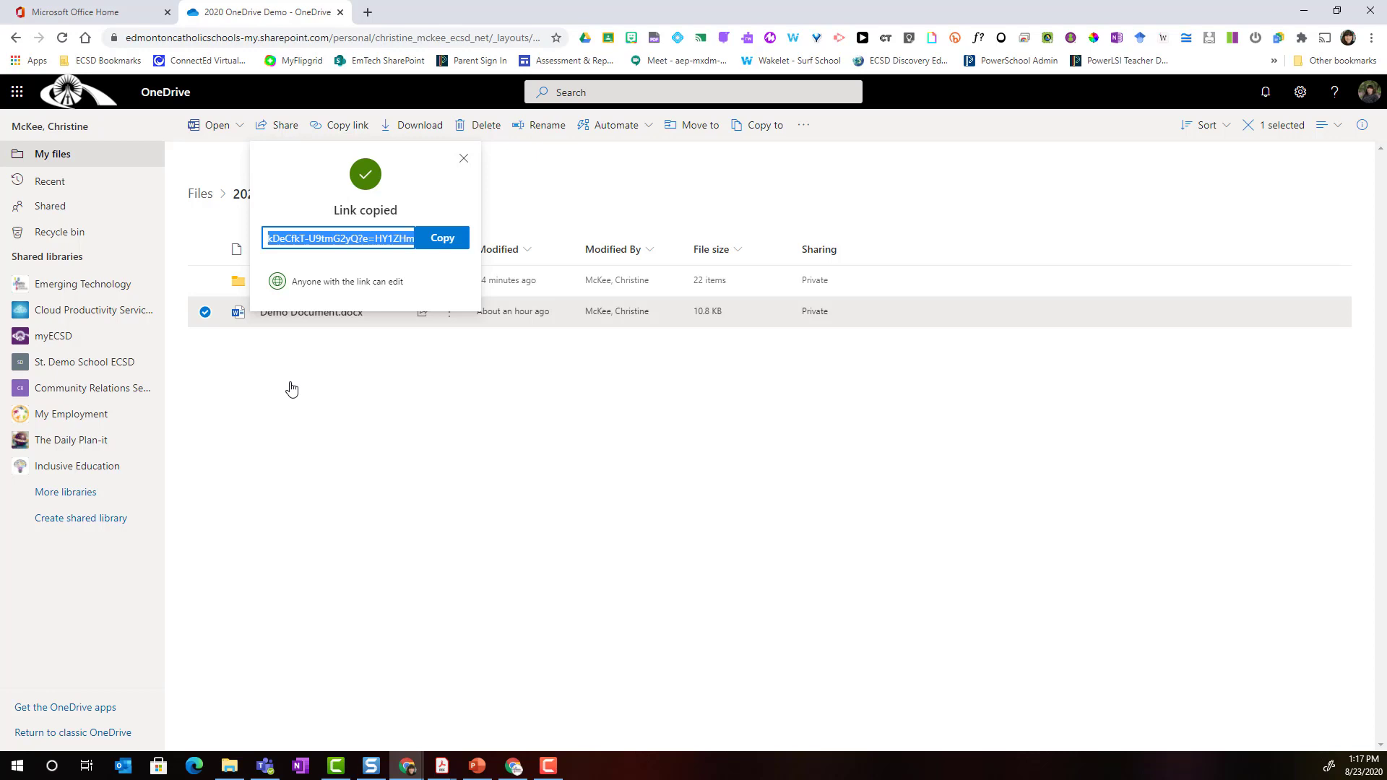
click(462, 159)
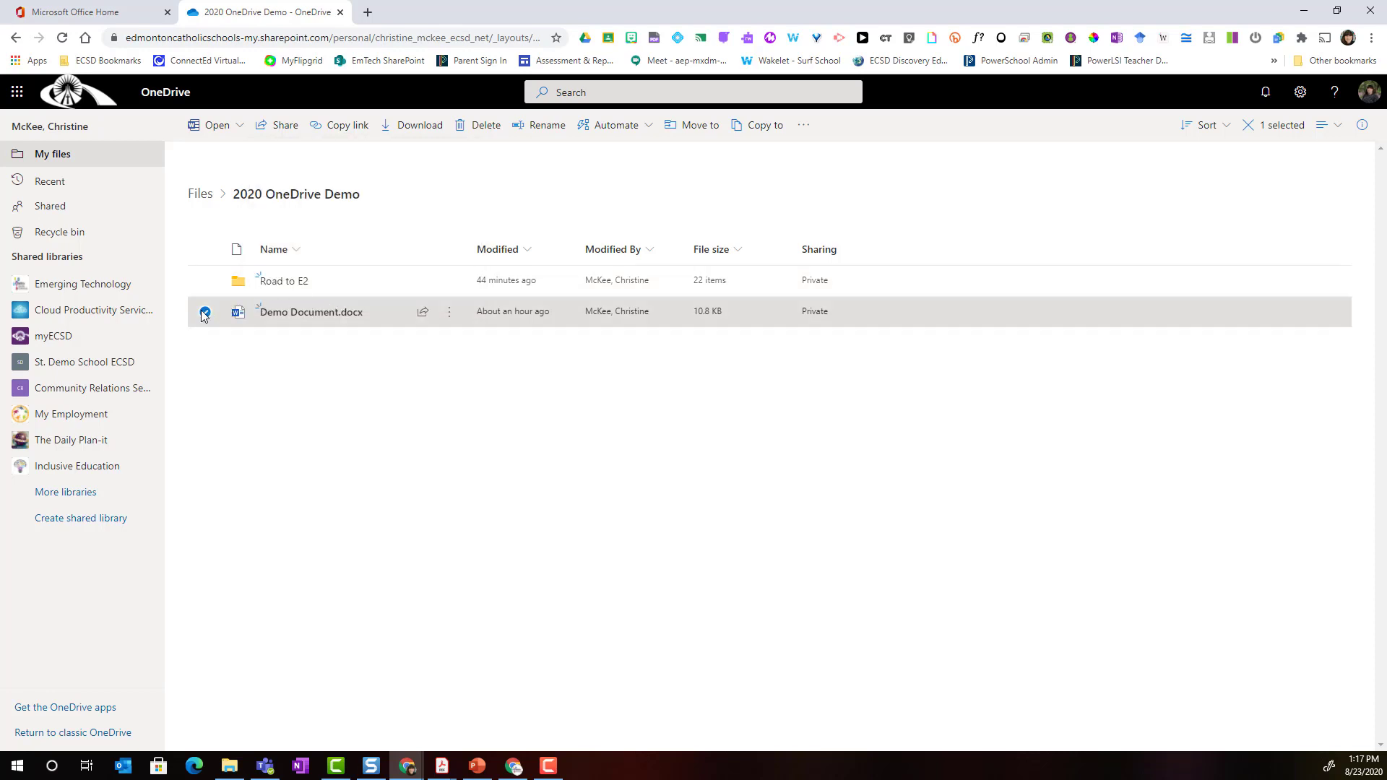
Step: Select the Road to E2 folder instead of Demo Document.docx and start sharing it
click(203, 312)
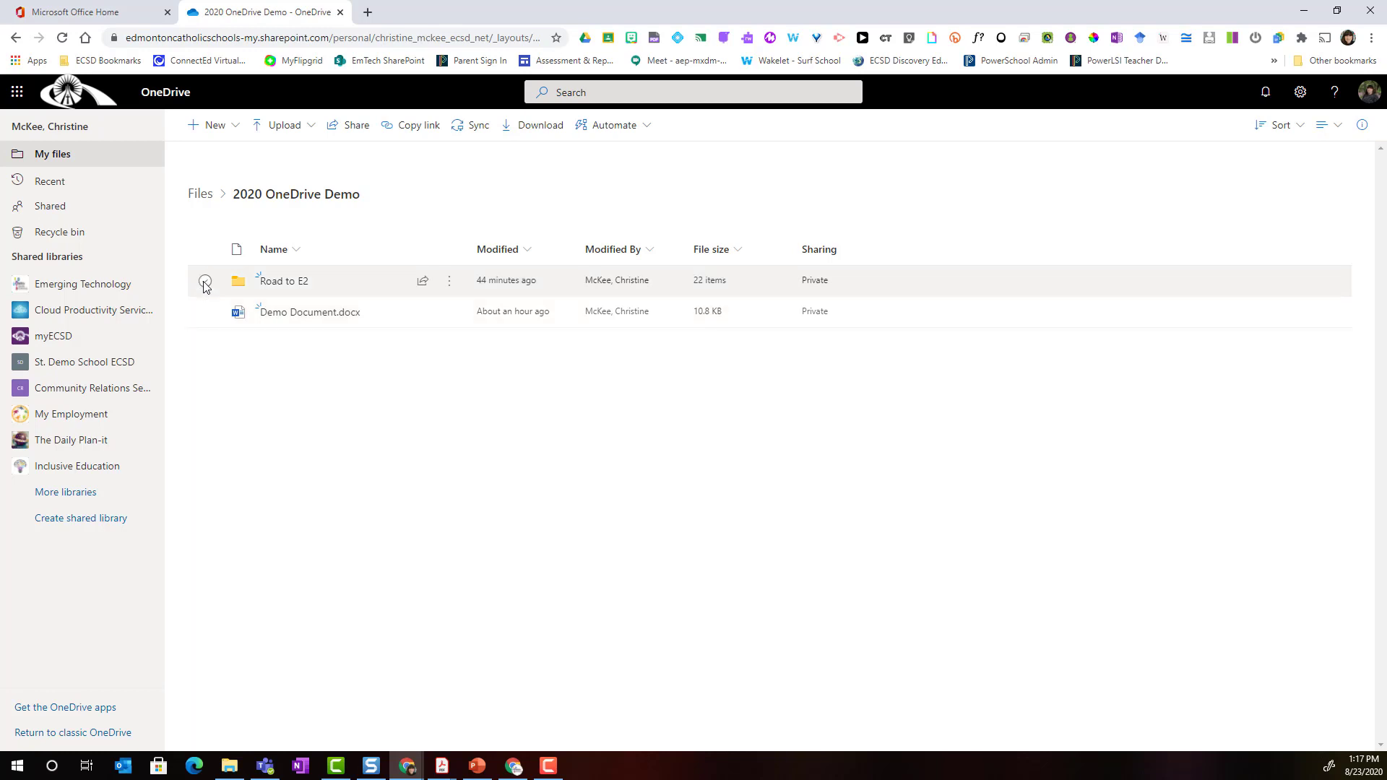
click(205, 281)
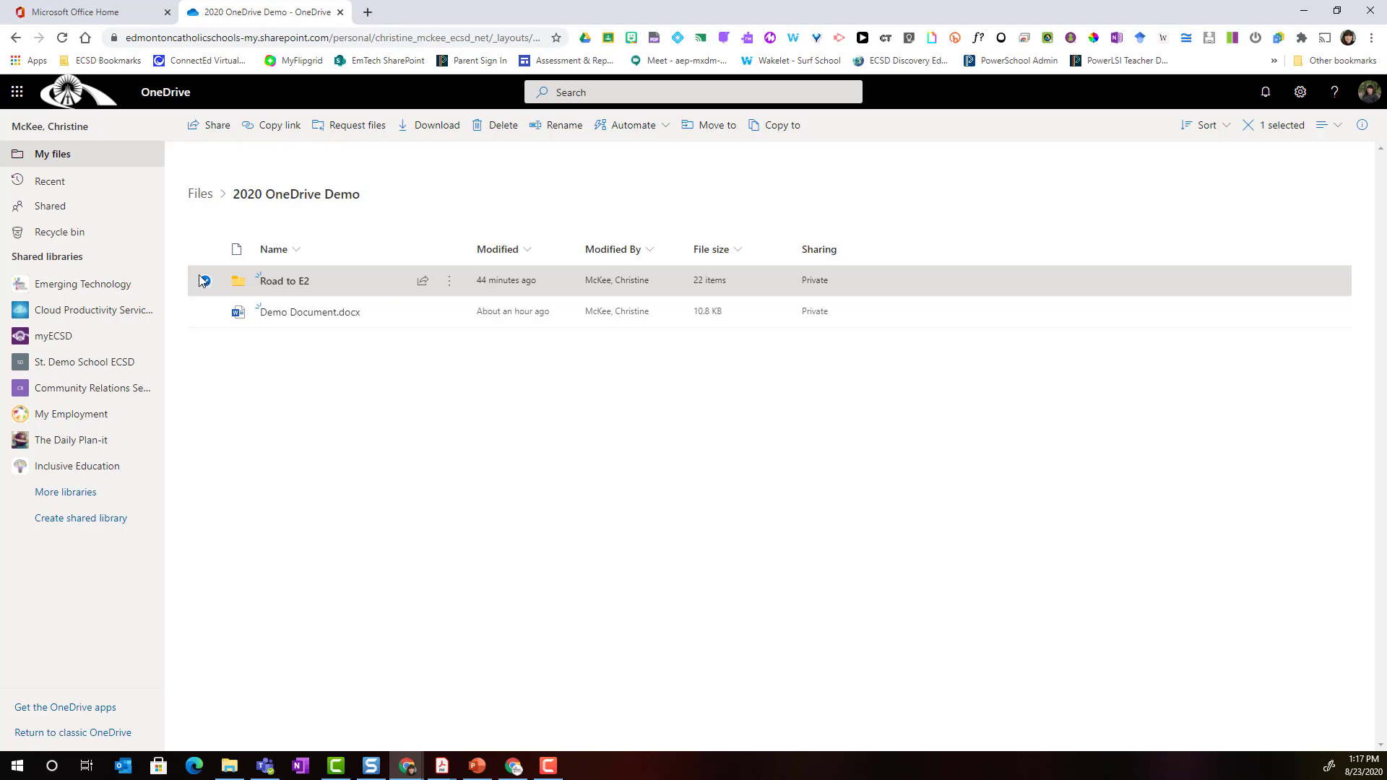
click(204, 280)
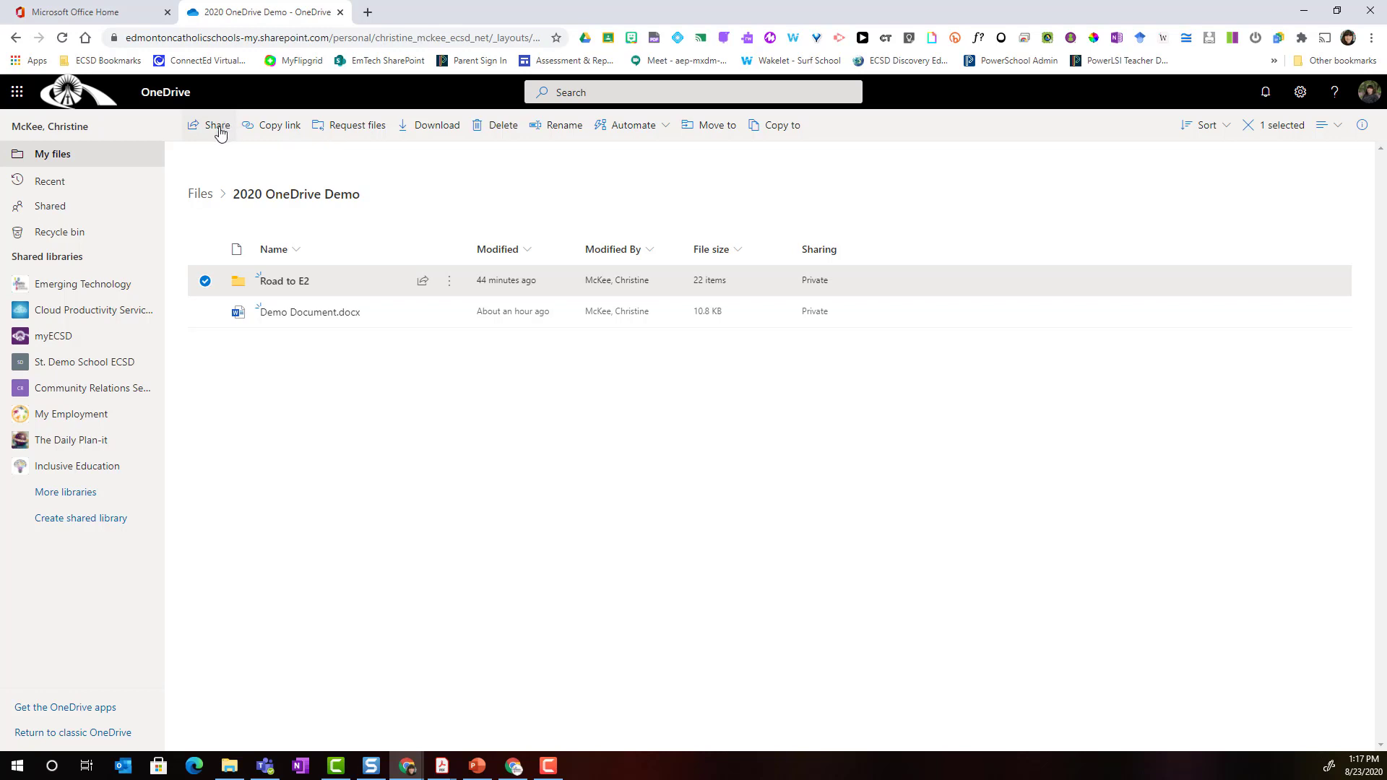
mouse_move(233, 166)
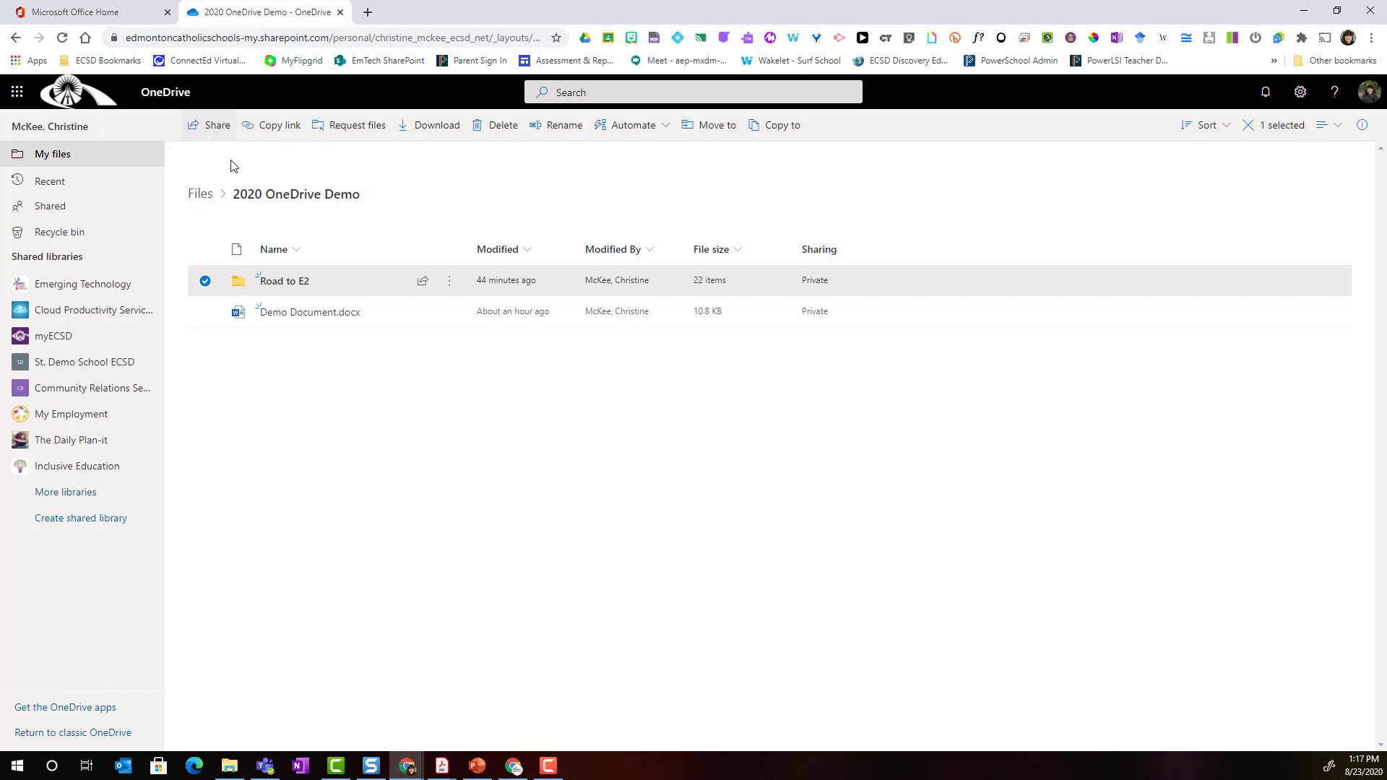
mouse_move(422, 281)
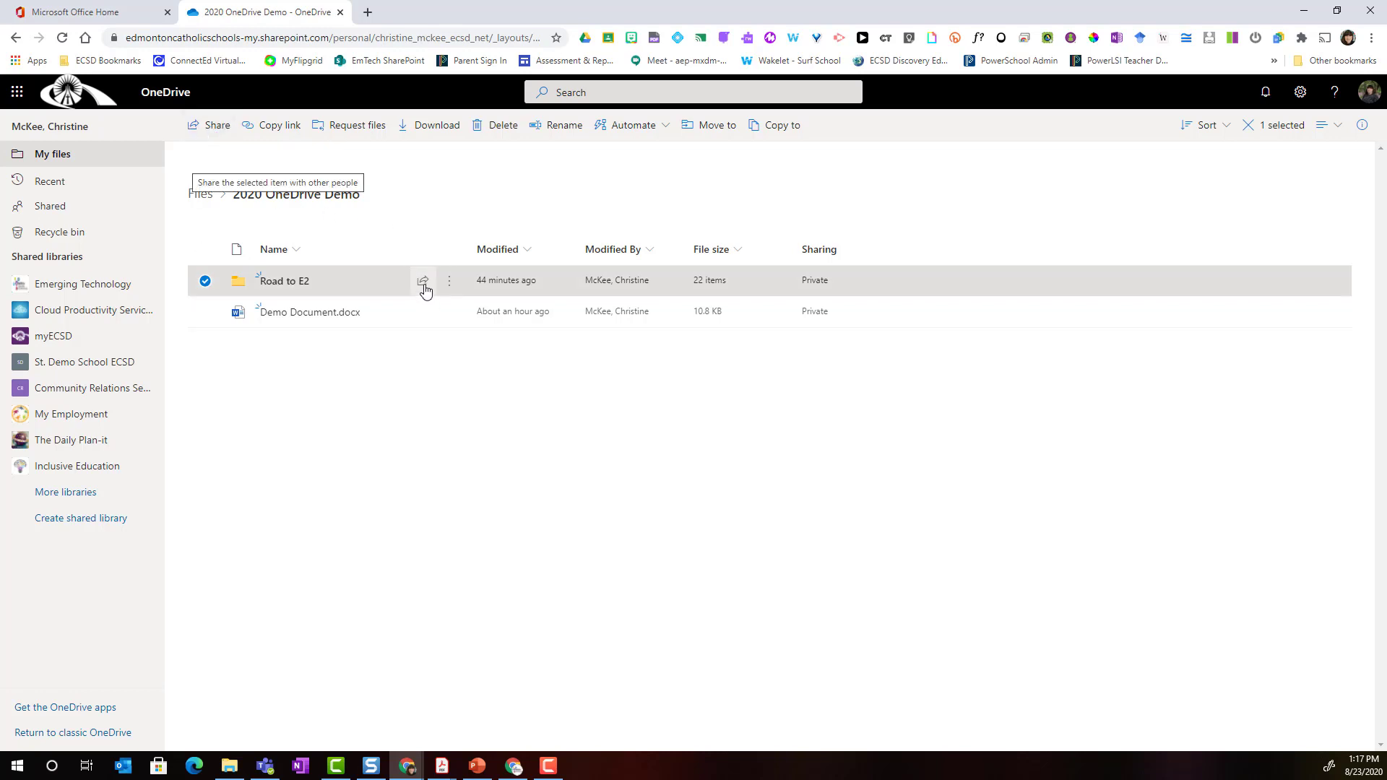
mouse_move(419, 286)
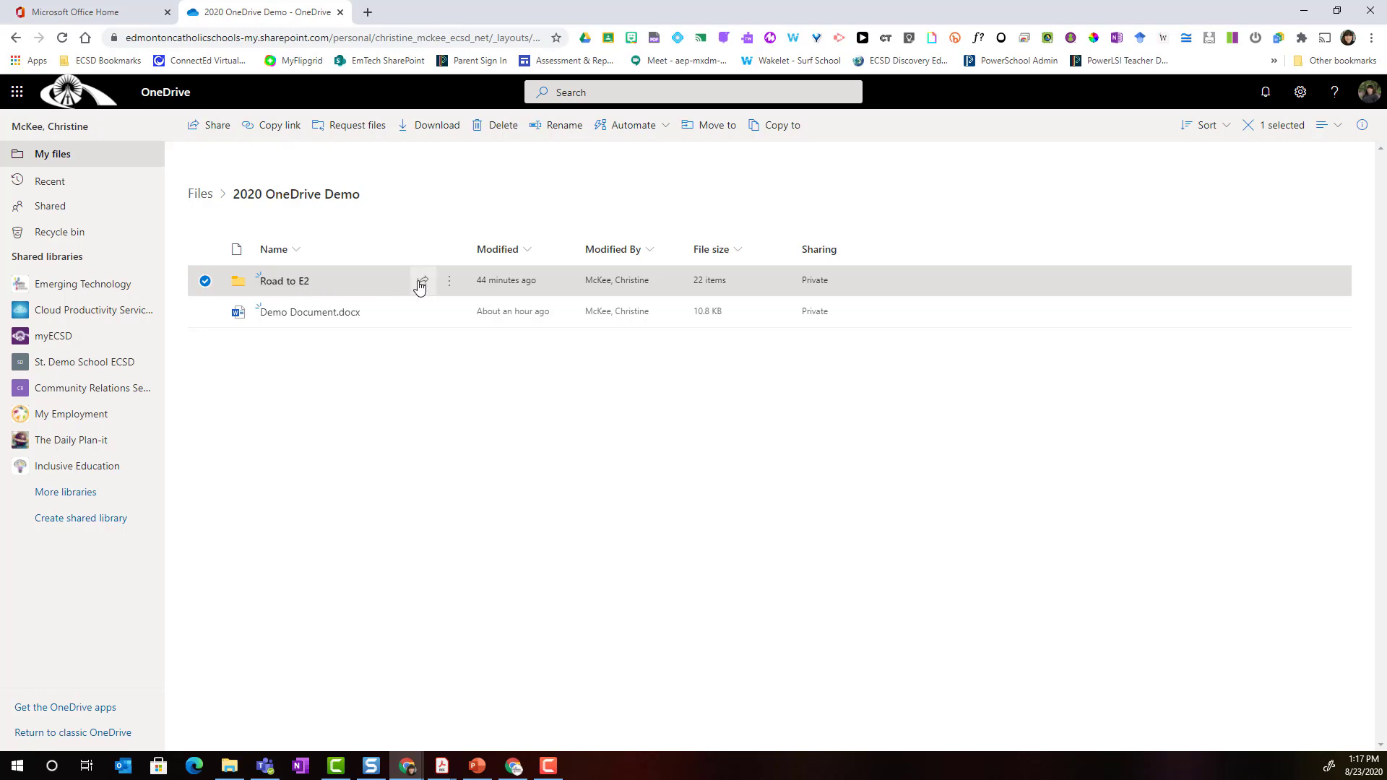
click(422, 280)
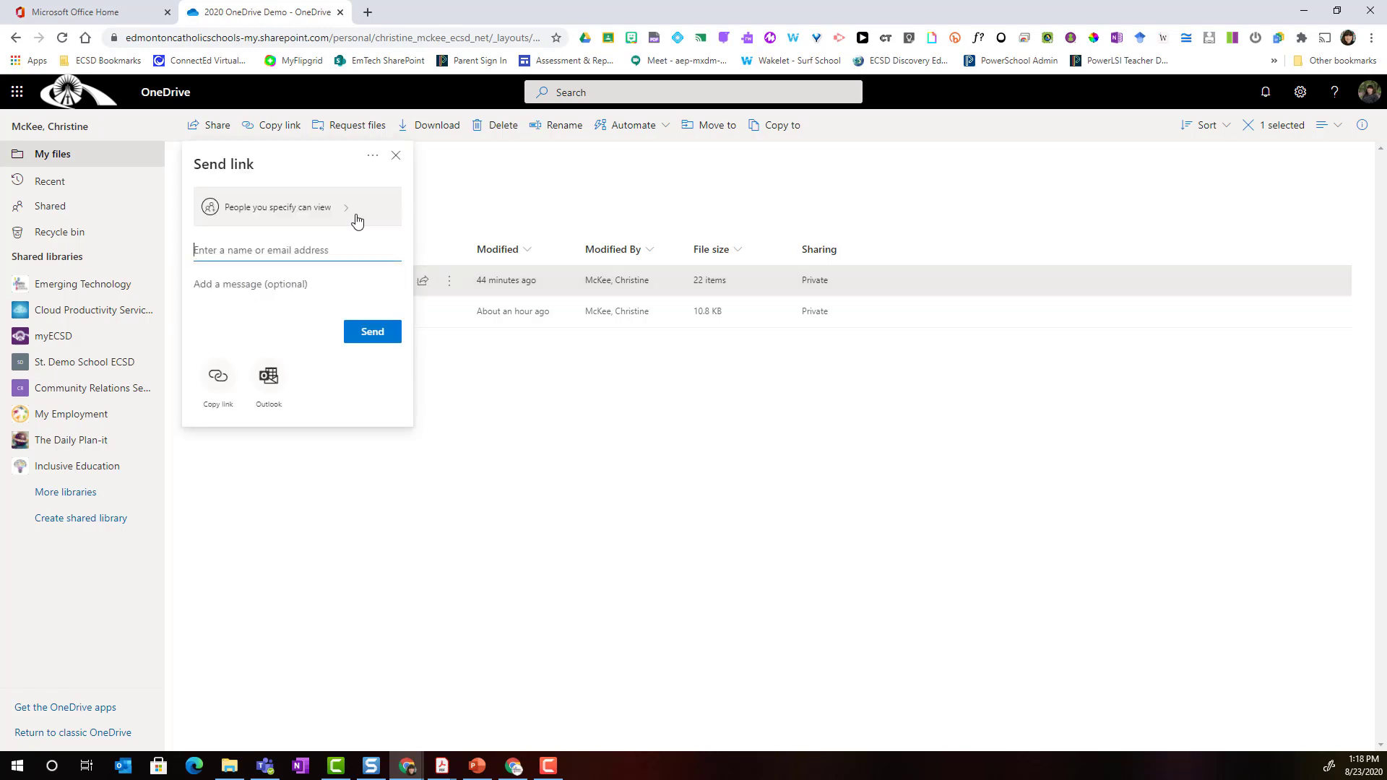
Step: Keep the link for specific people, allow editing and apply the settings
click(277, 208)
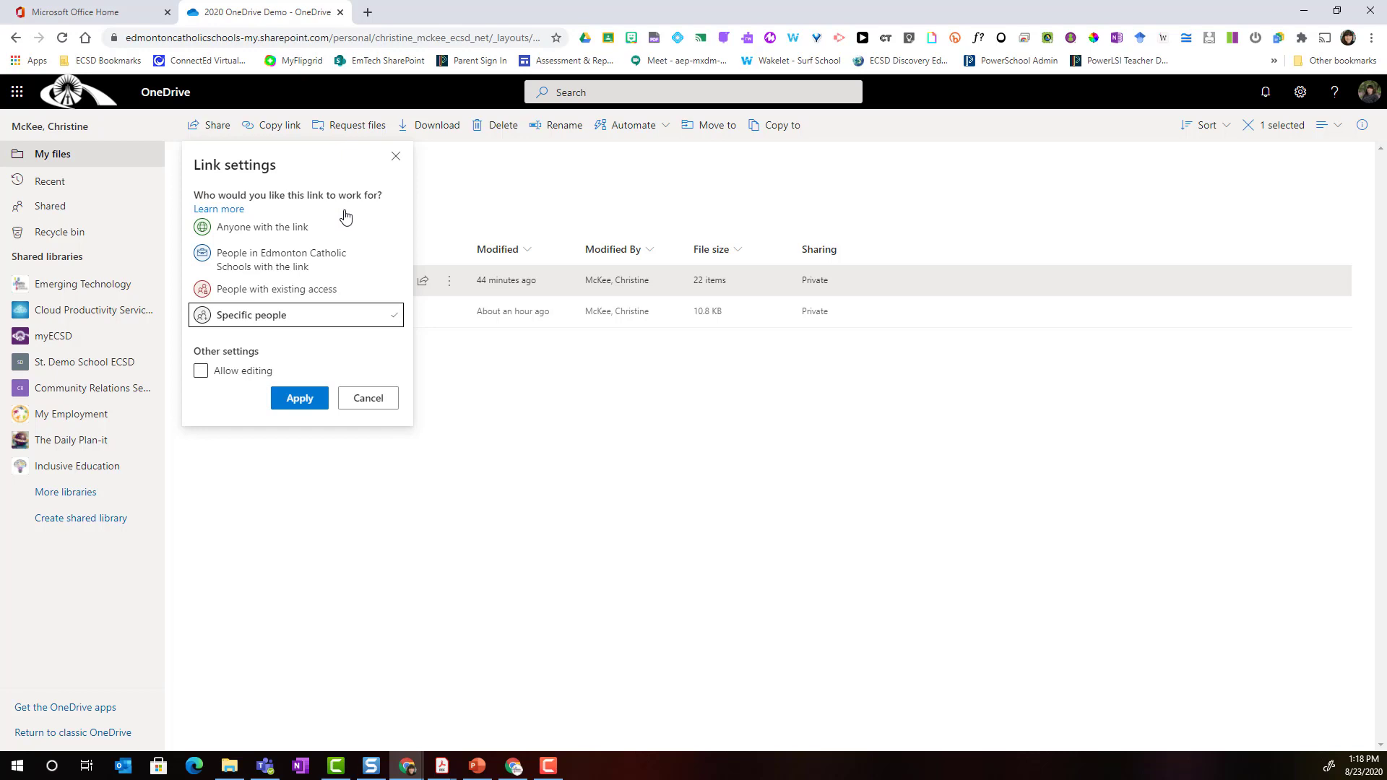
mouse_move(326, 234)
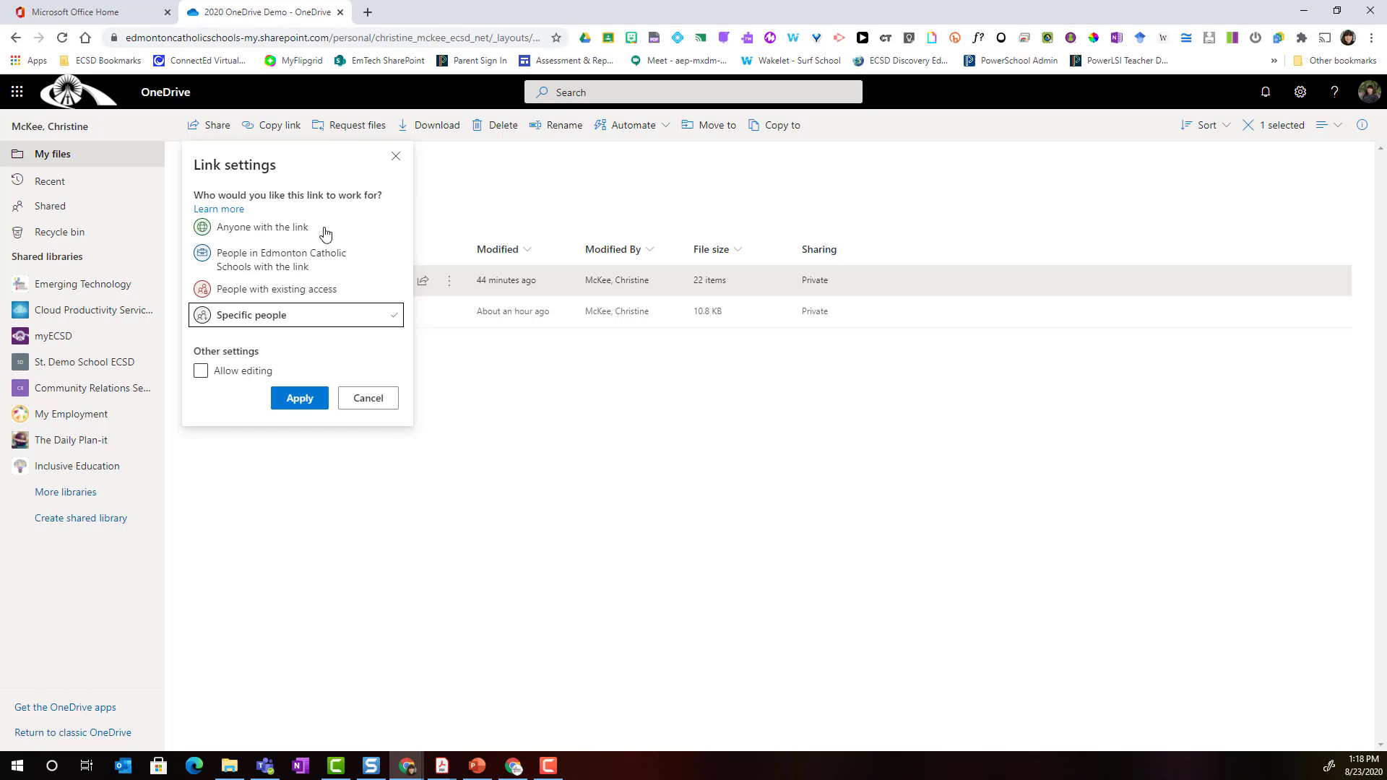
mouse_move(323, 263)
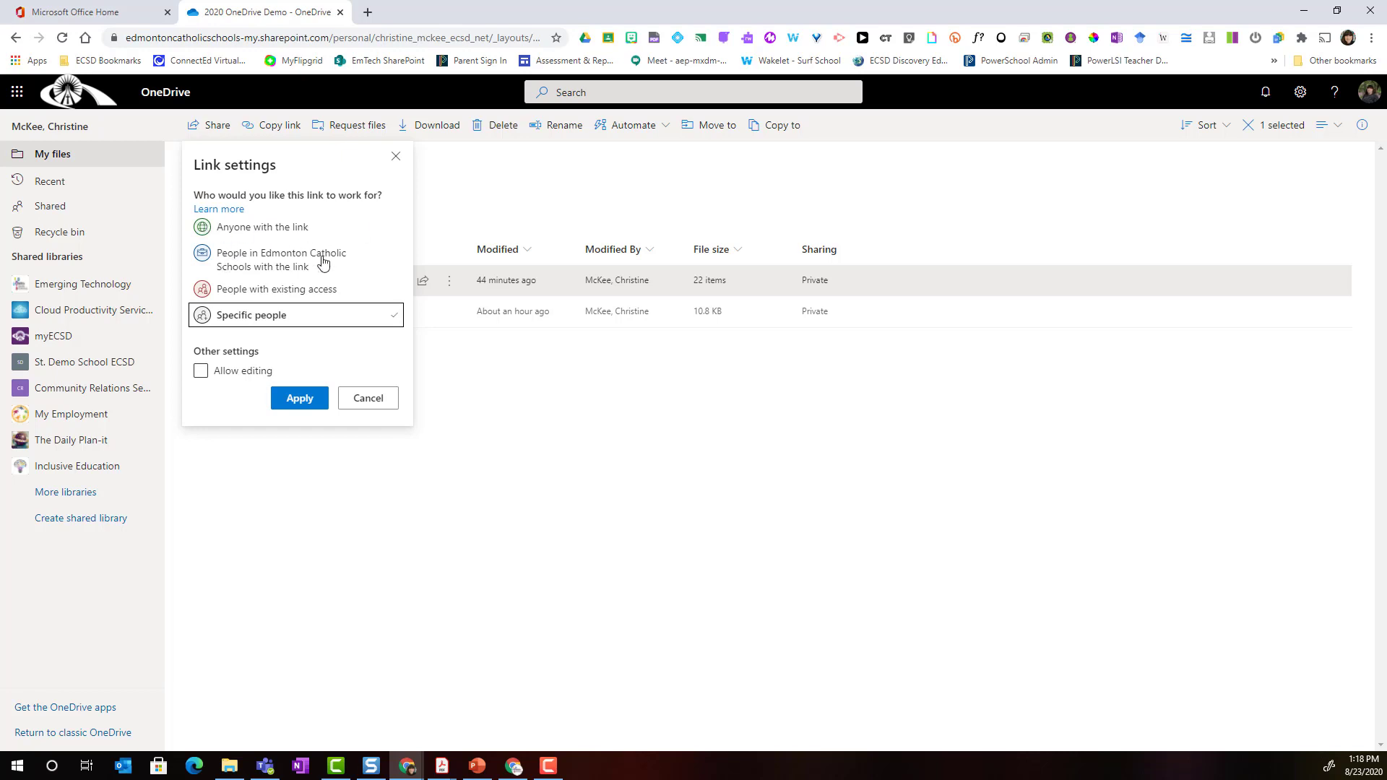
mouse_move(222, 306)
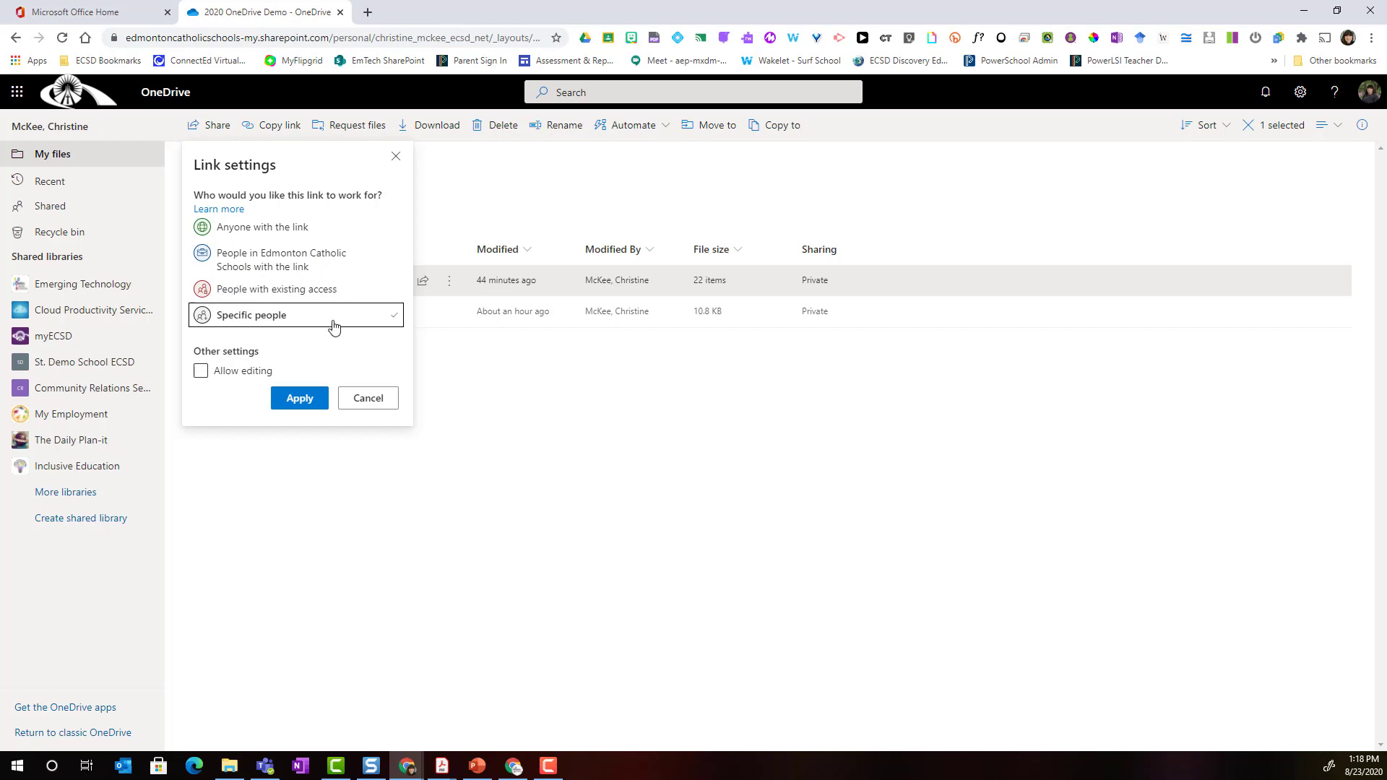
mouse_move(284, 321)
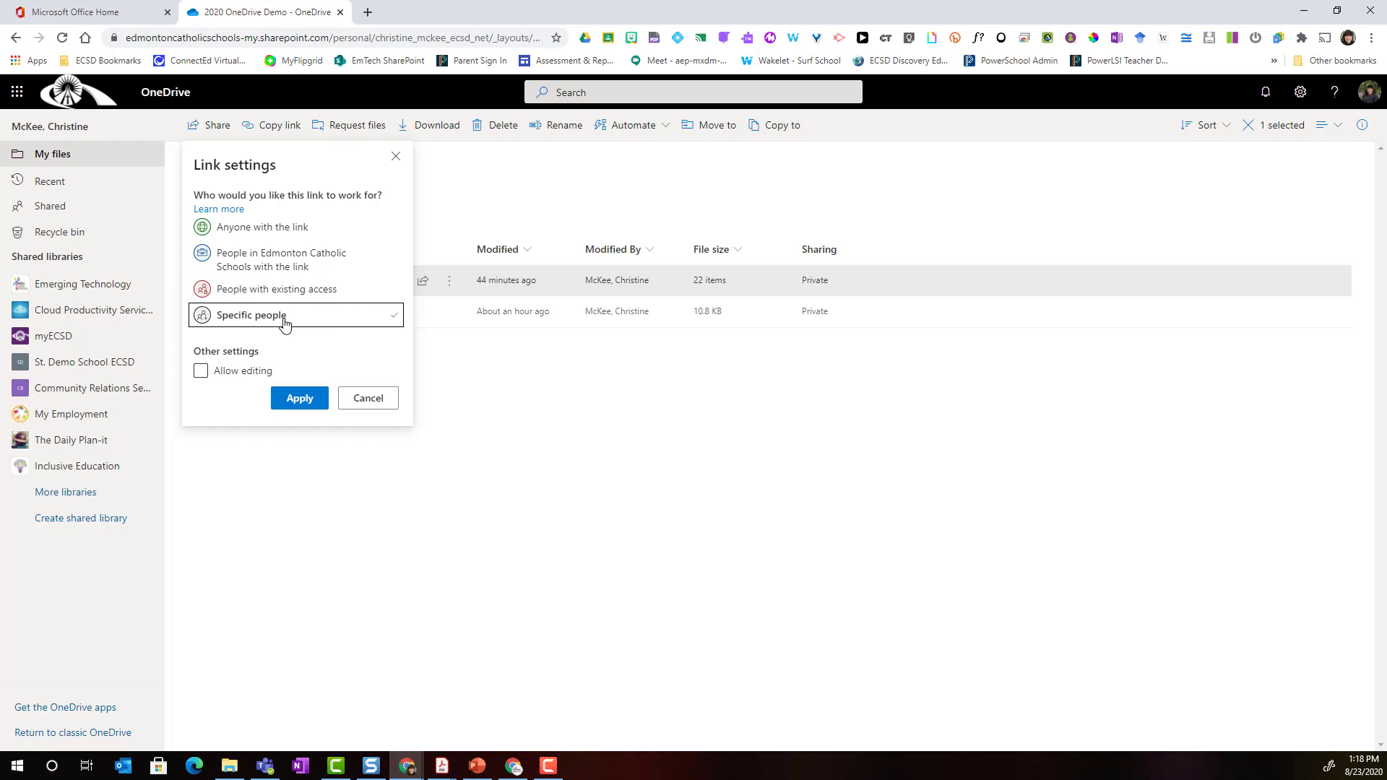
mouse_move(277, 335)
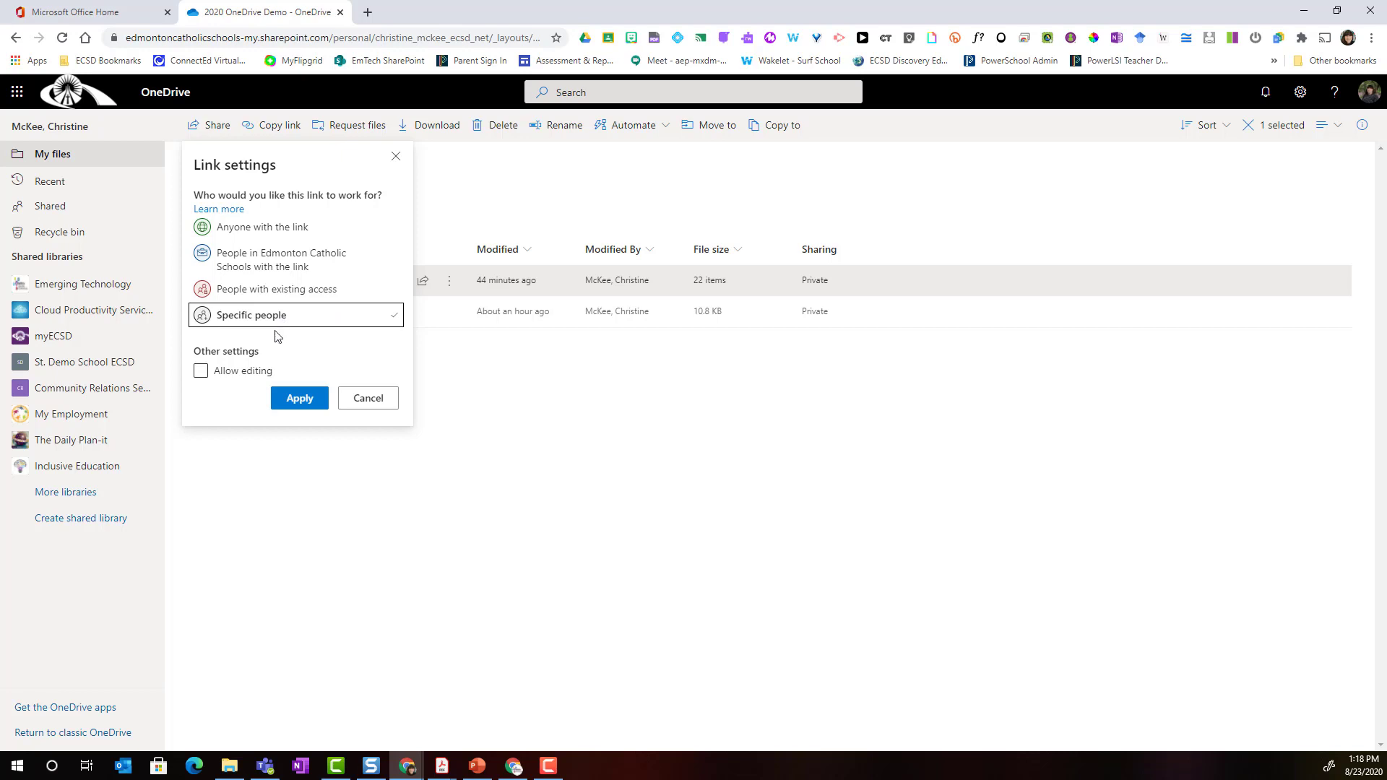
mouse_move(208, 369)
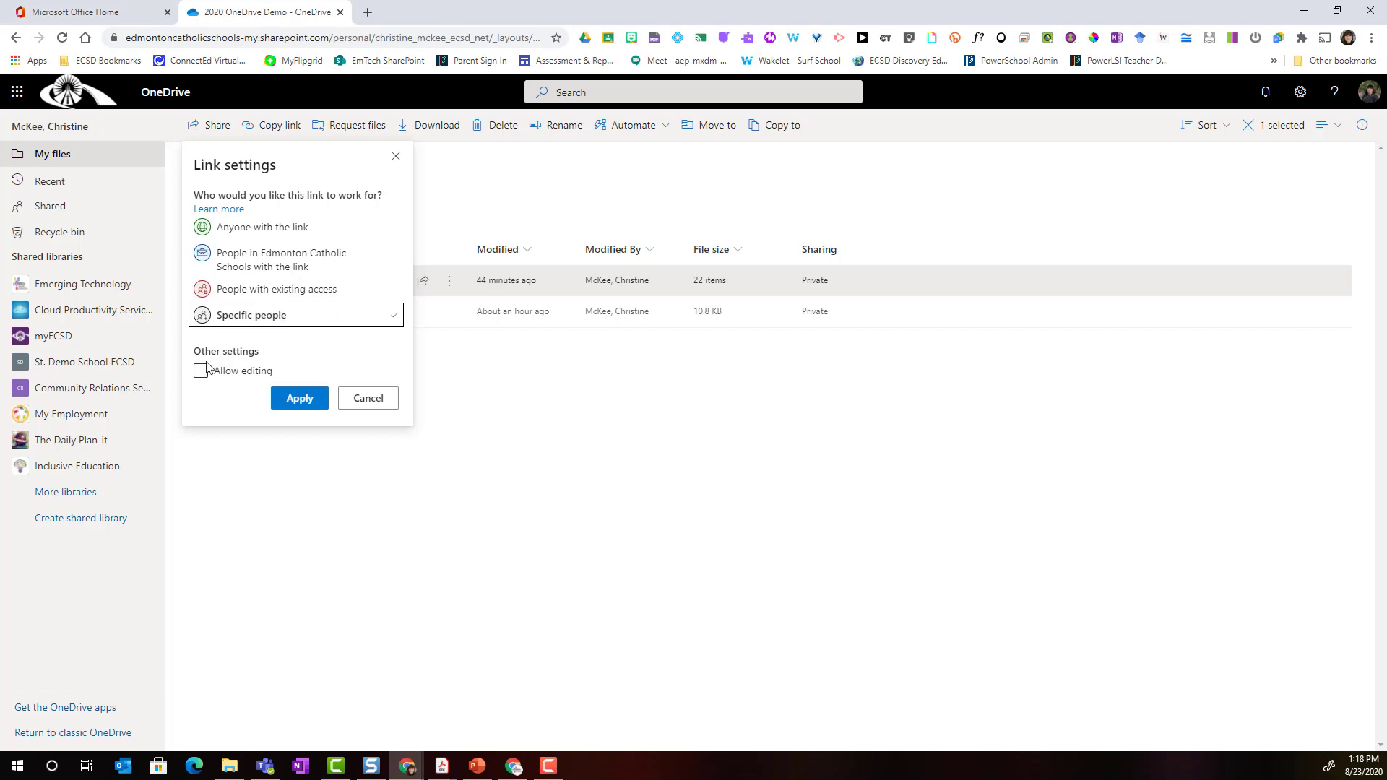
click(201, 371)
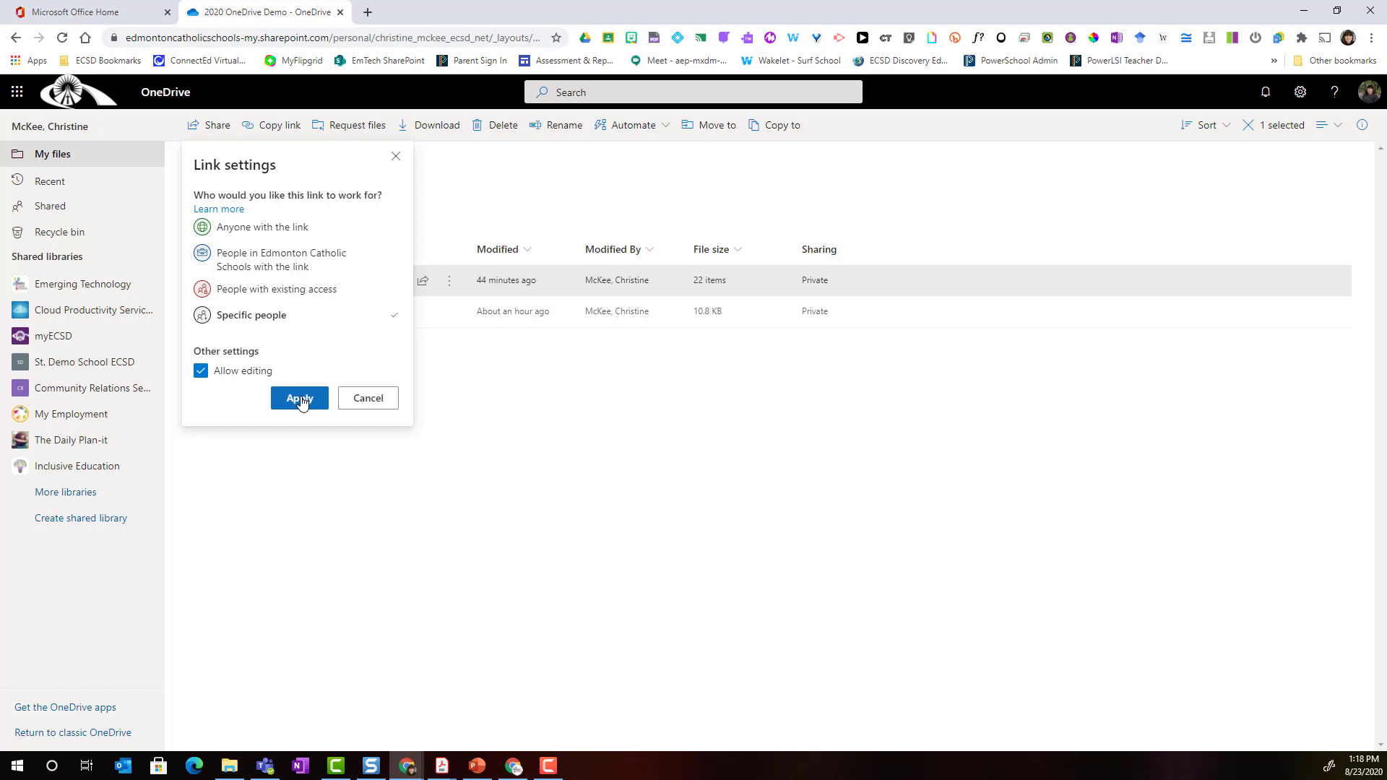
click(299, 398)
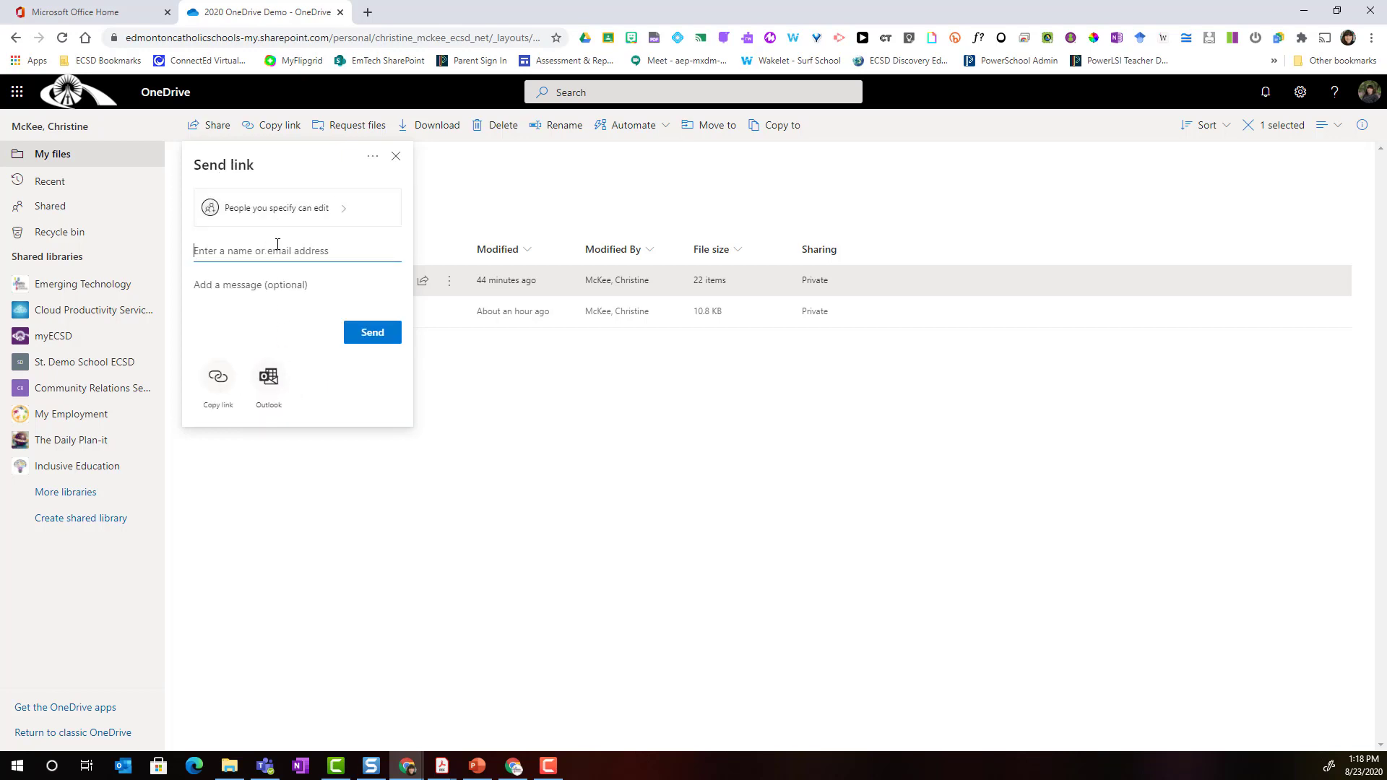
text(Prather, Benjamin Paszek, Michael)
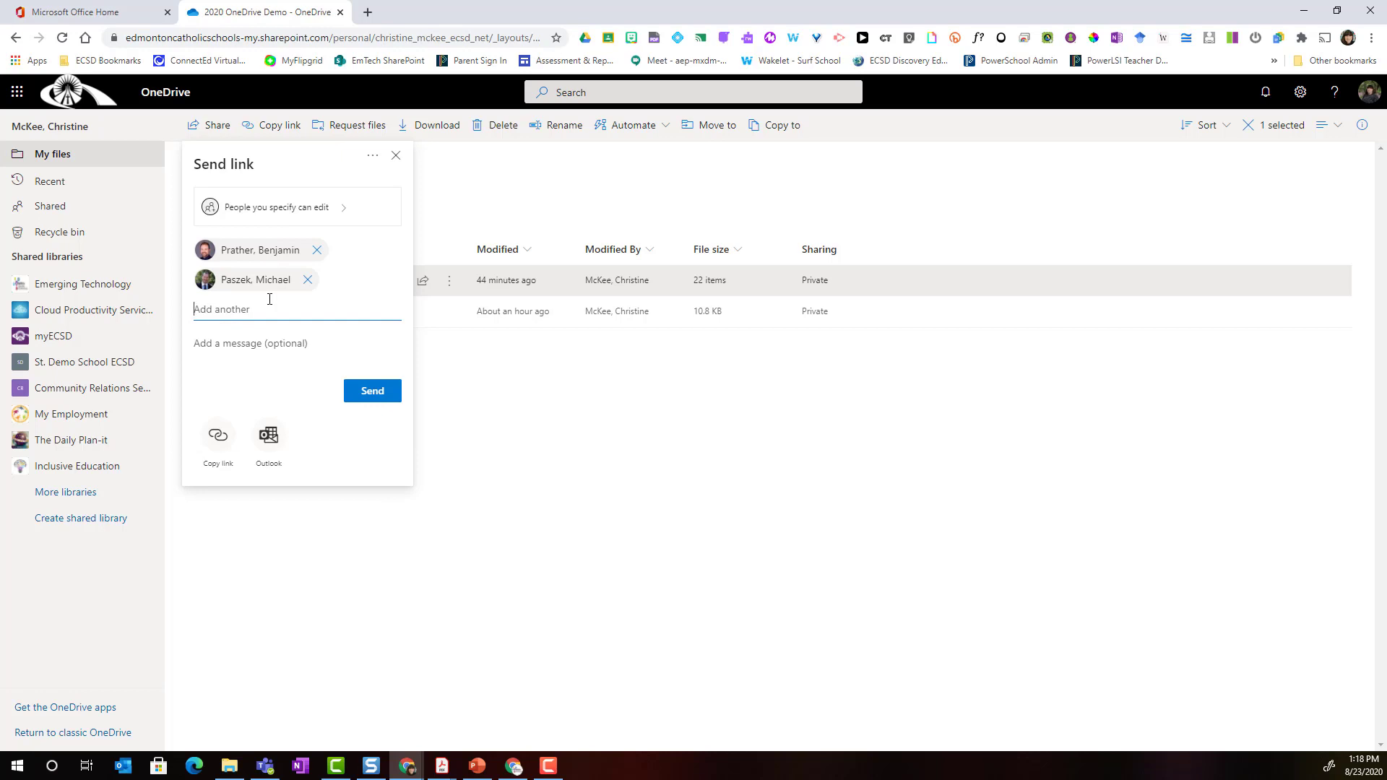
text(Roffey, Trisha)
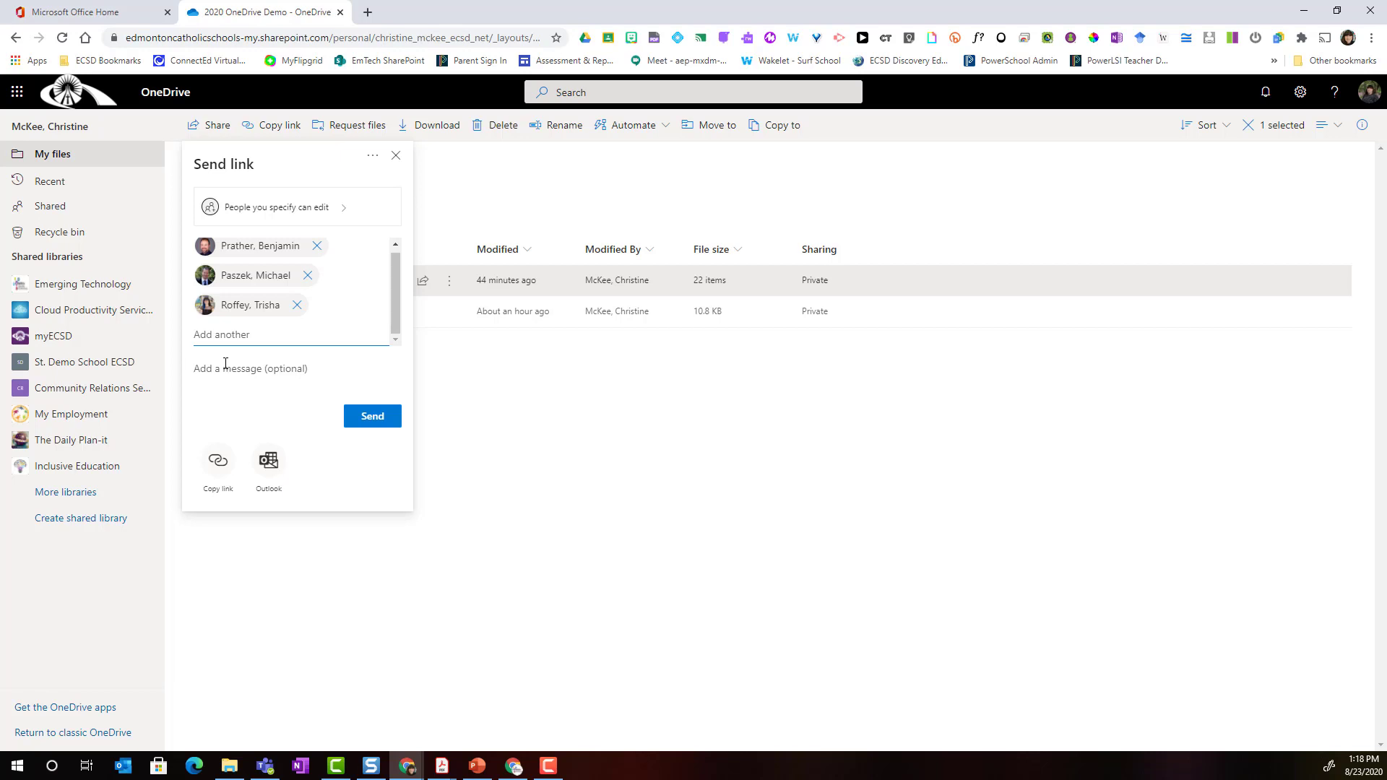
mouse_move(457, 408)
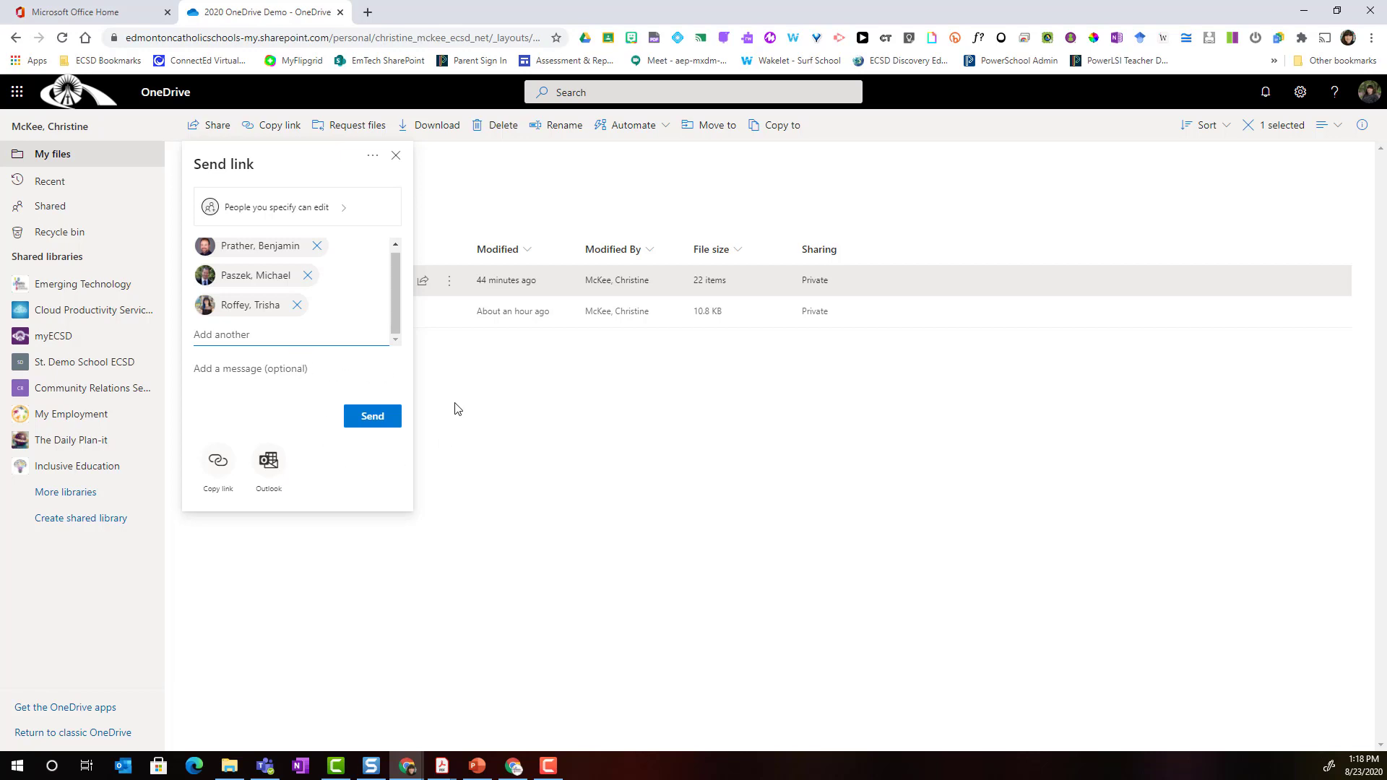
click(251, 368)
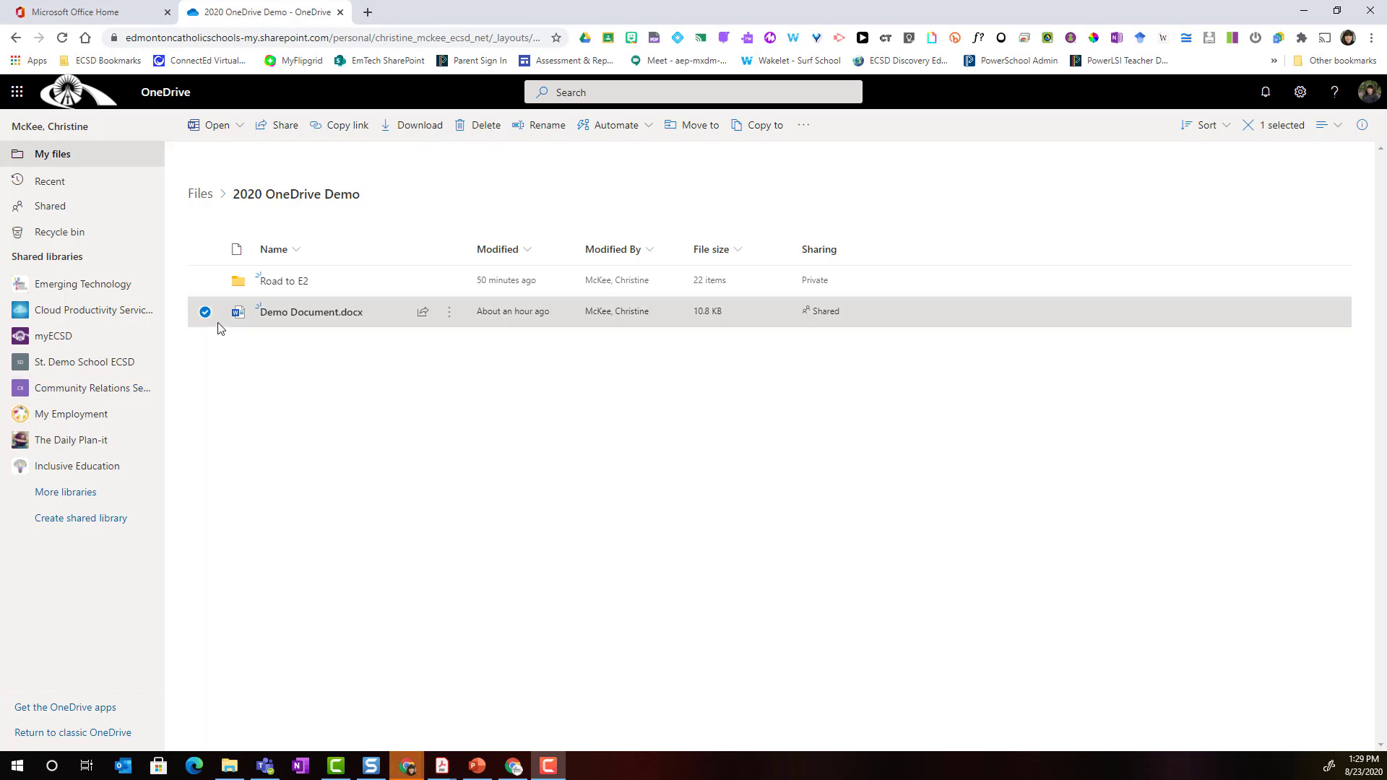
mouse_move(312, 311)
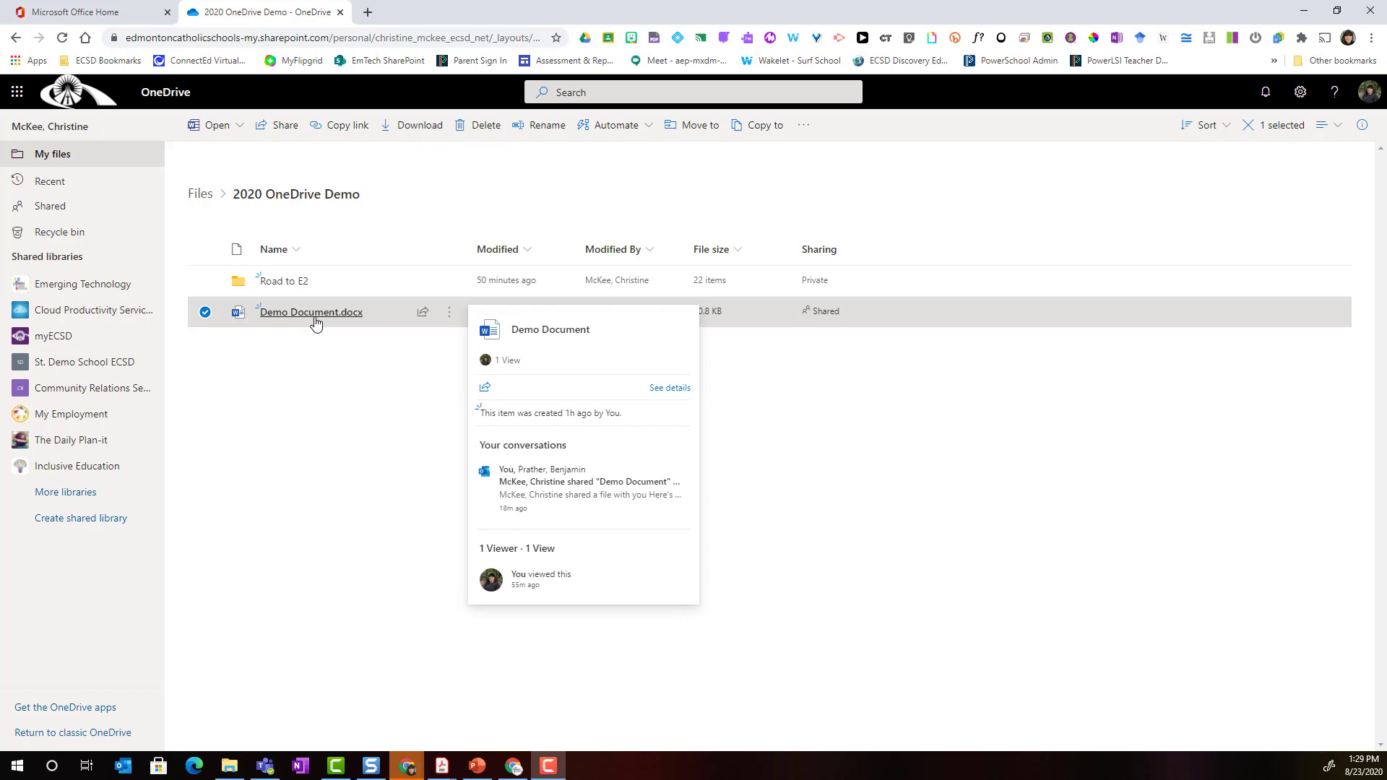
mouse_move(836, 404)
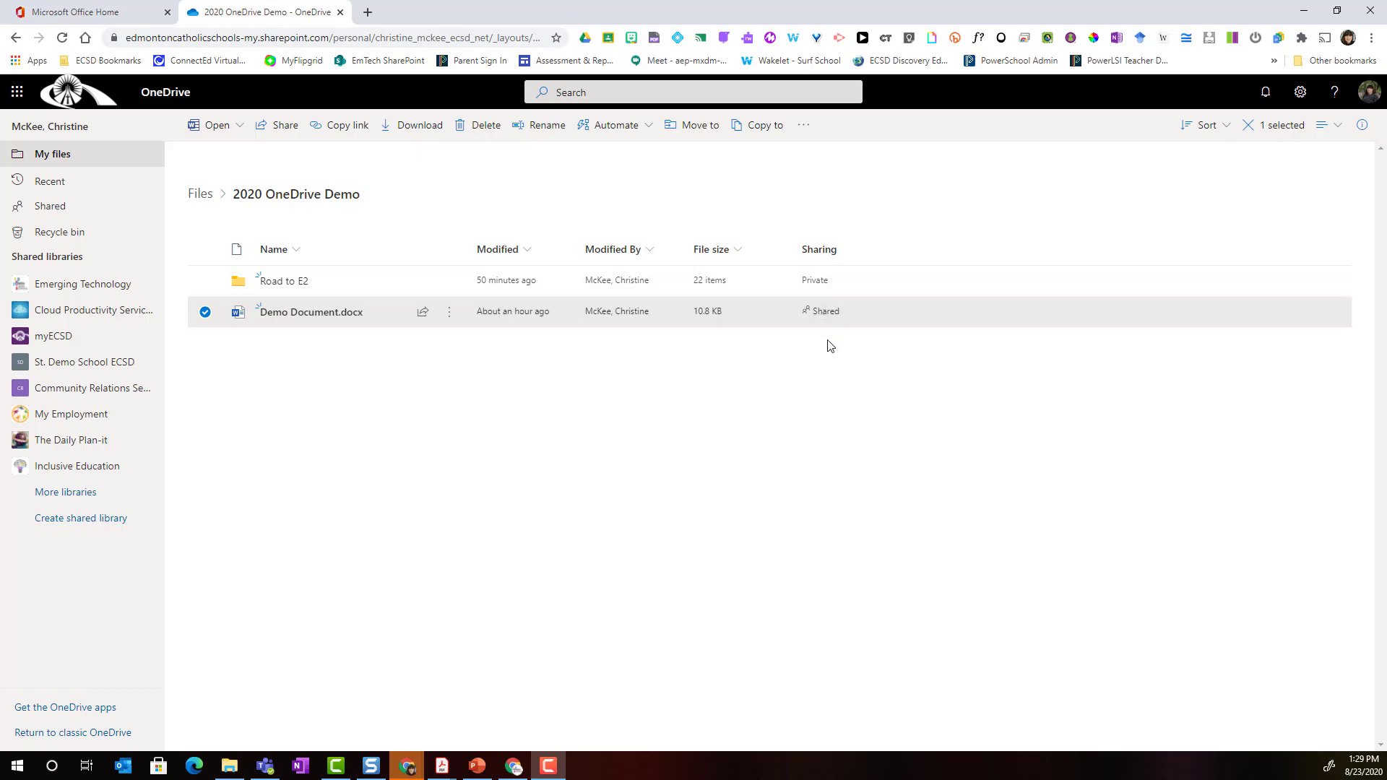
mouse_move(826, 337)
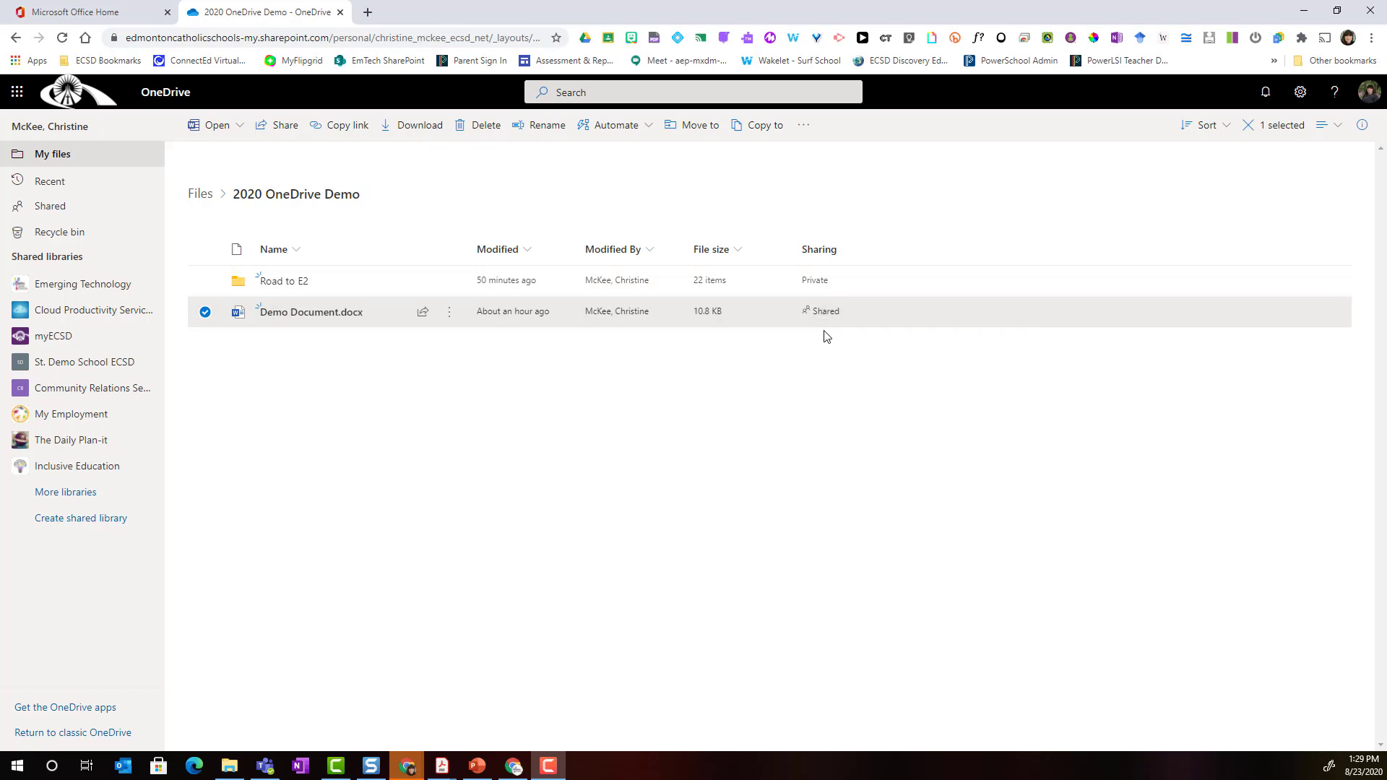
Step: Show Manage Access for Demo Document from its Shared status
click(824, 310)
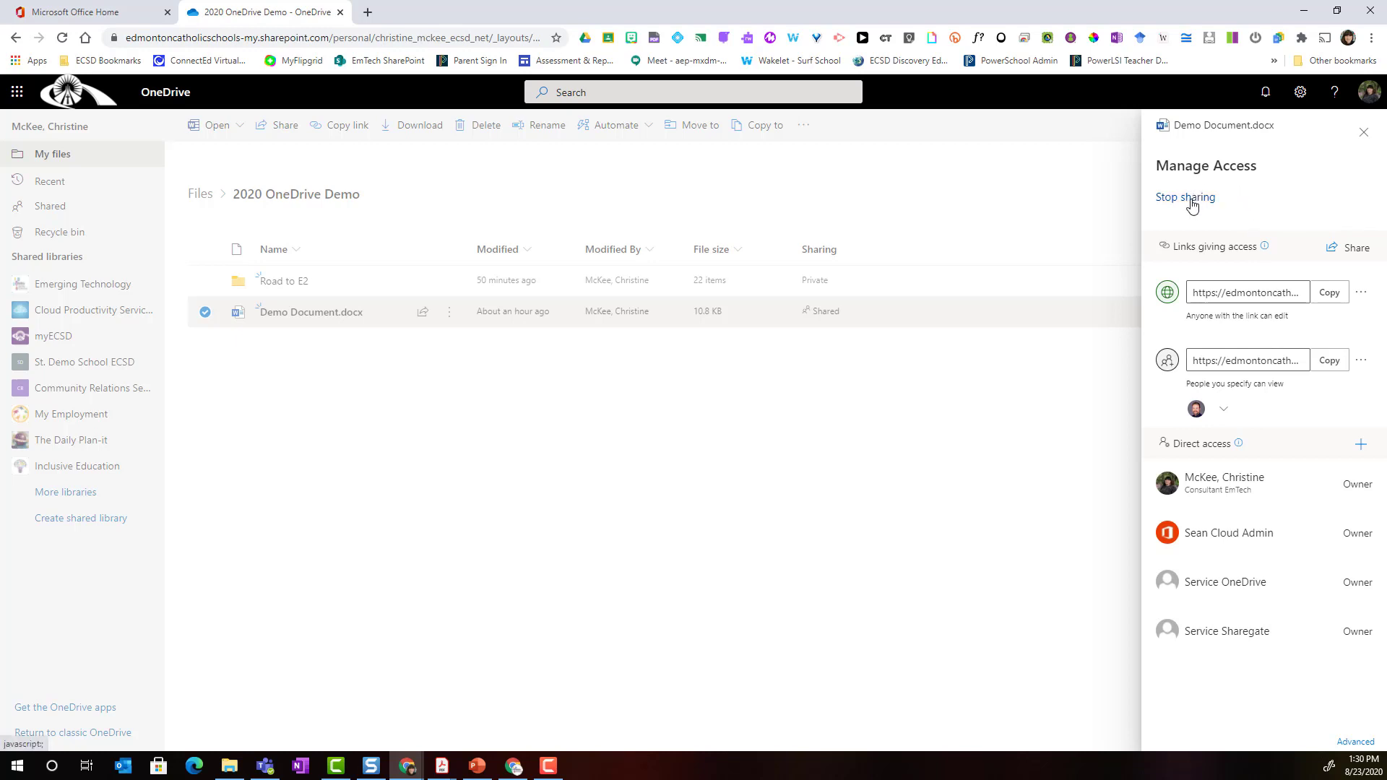
mouse_move(1208, 205)
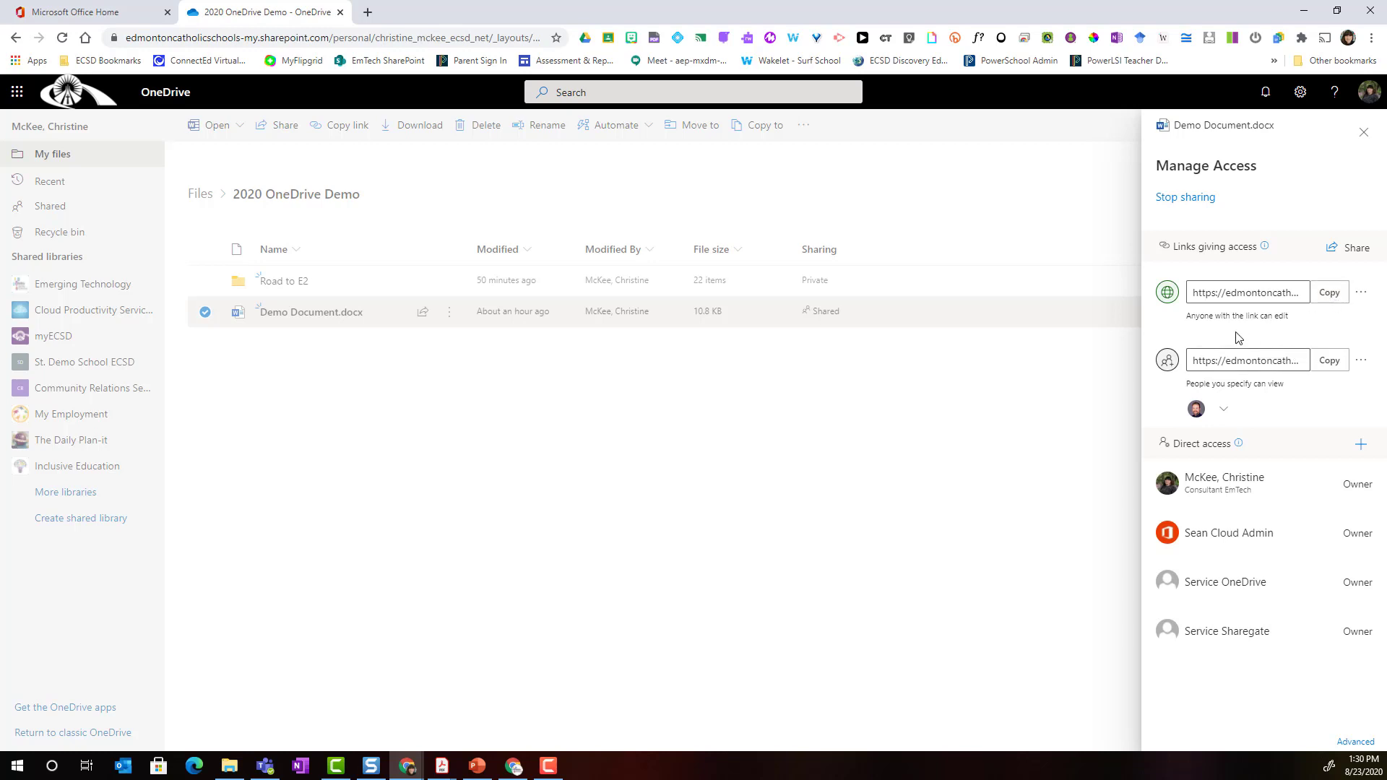
mouse_move(1305, 401)
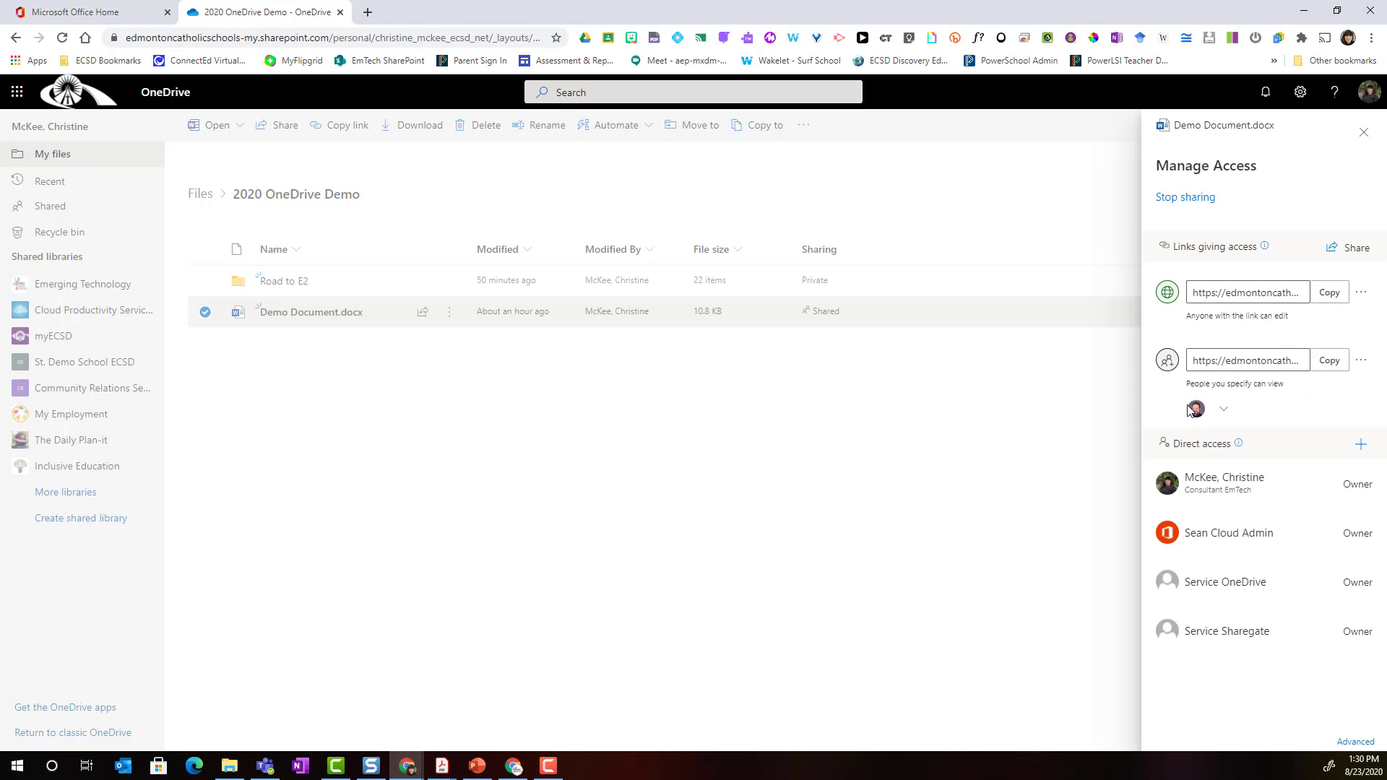
mouse_move(1194, 409)
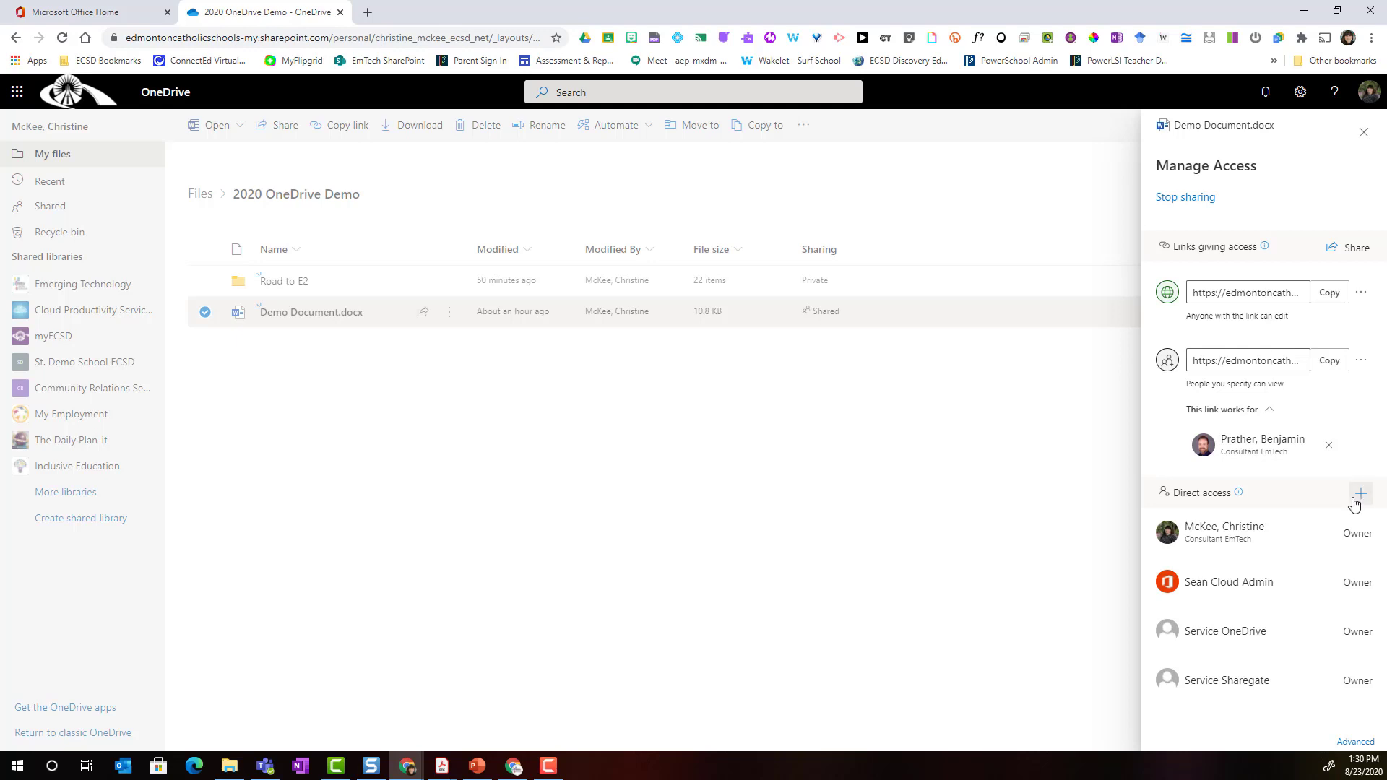
mouse_move(1360, 497)
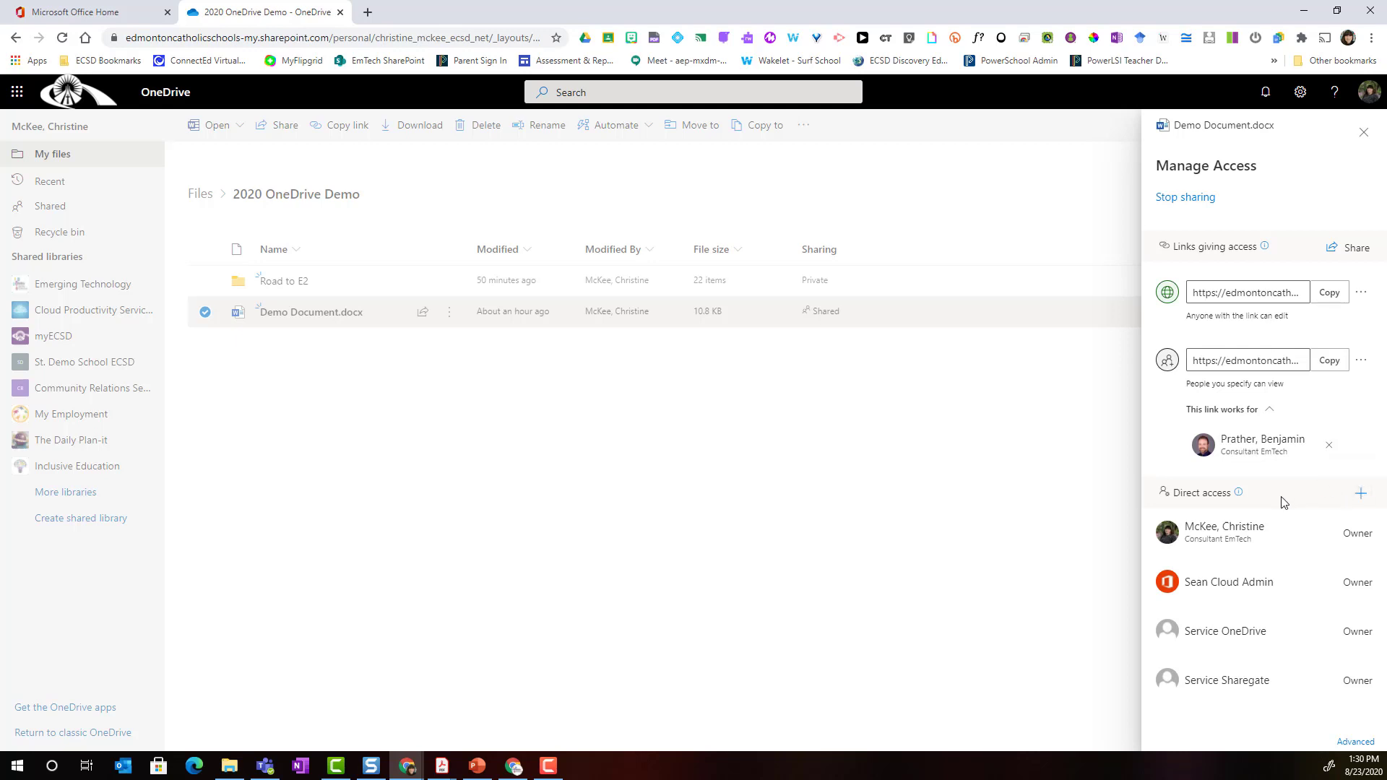
mouse_move(1271, 537)
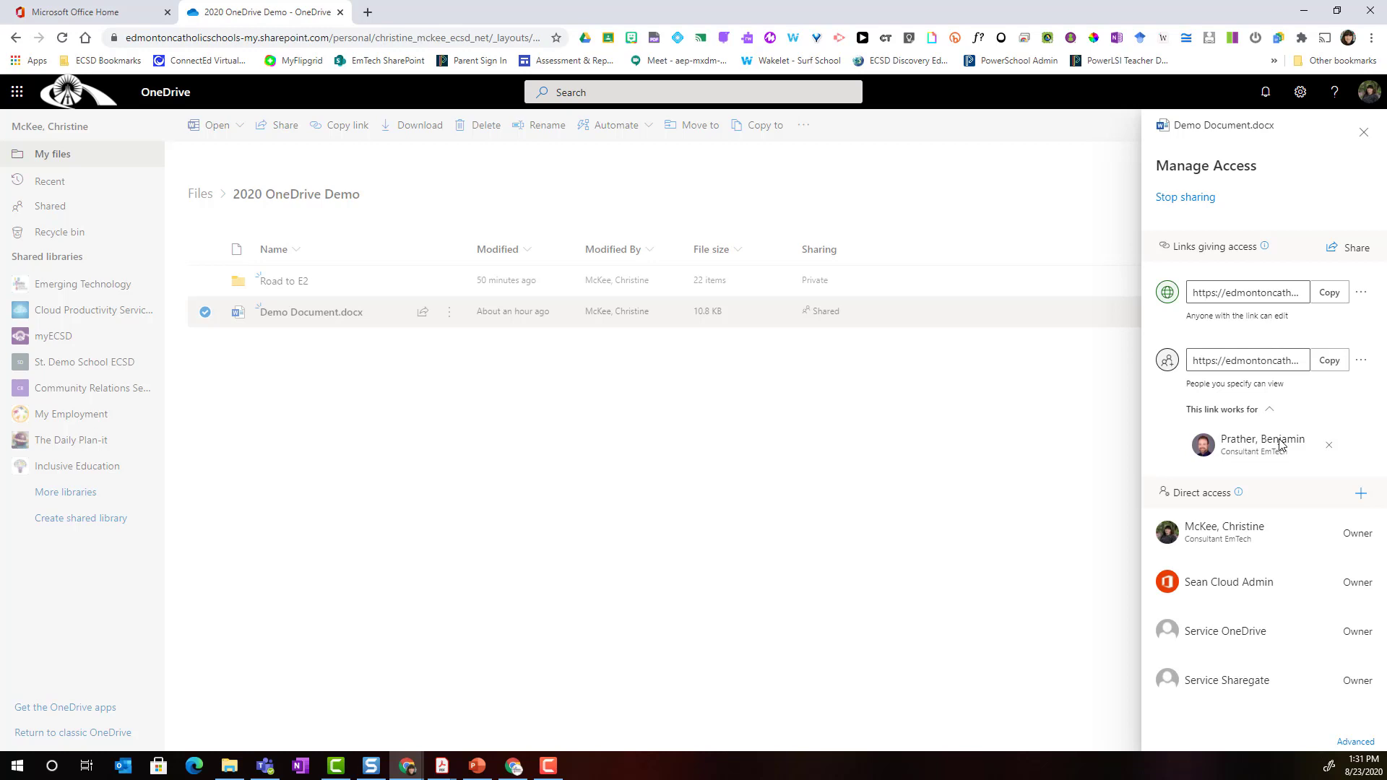
mouse_move(1319, 446)
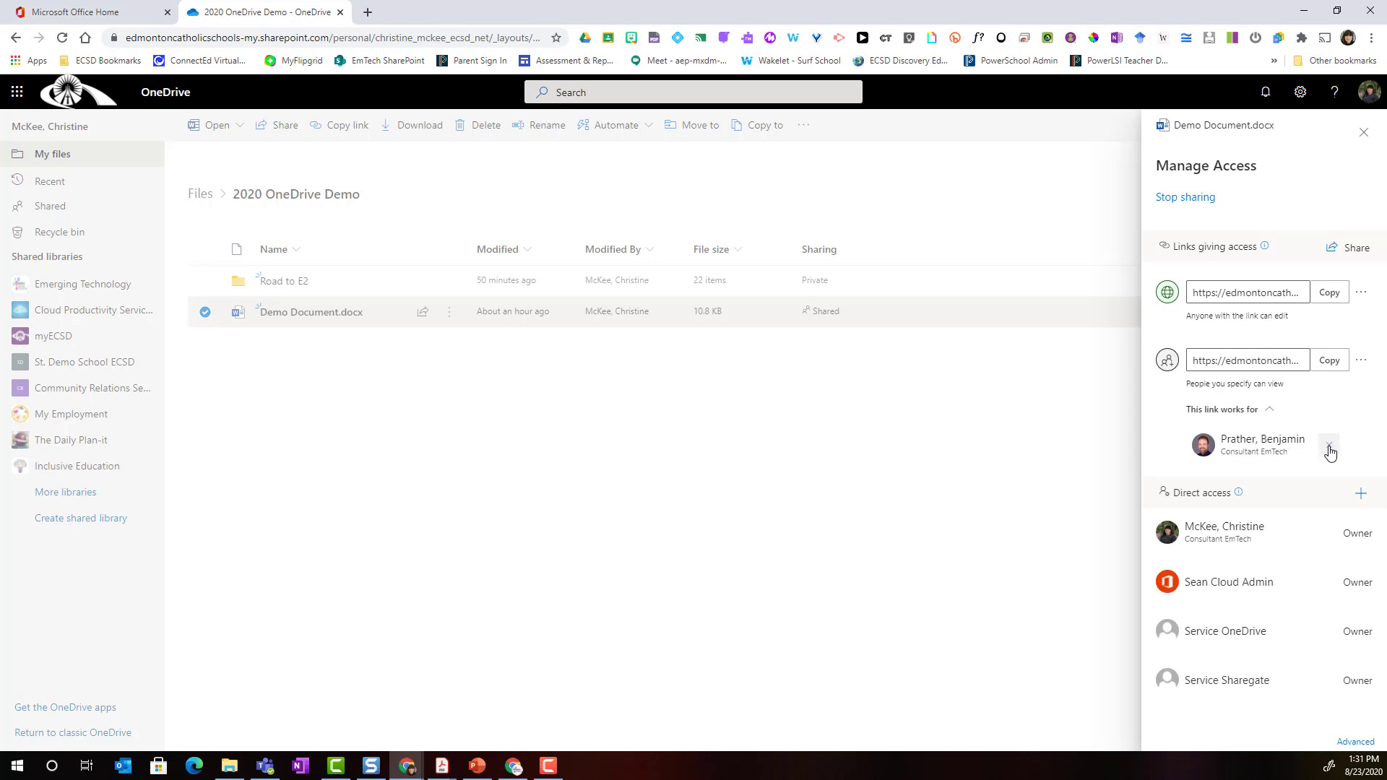
Step: Remove the person from the view-only link and delete that specific-people link
click(1329, 444)
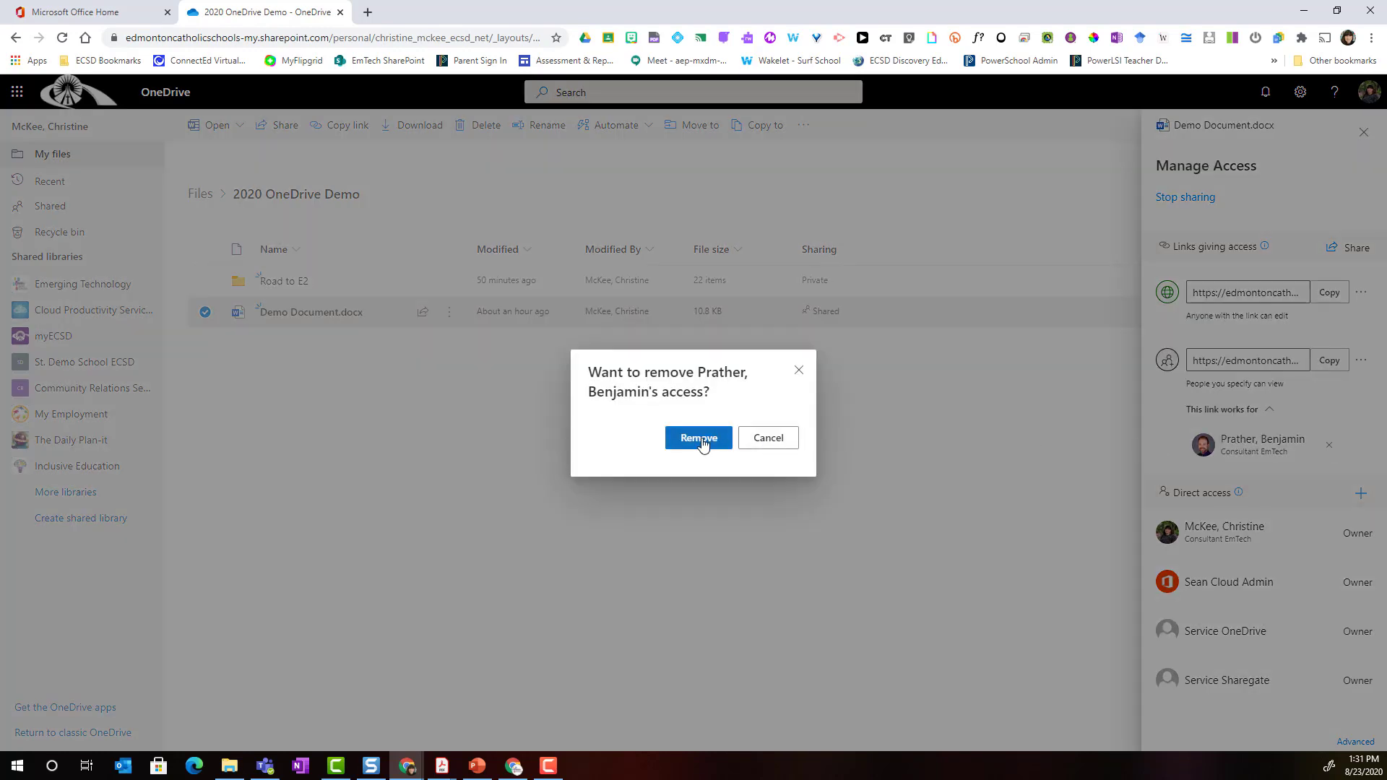
click(698, 438)
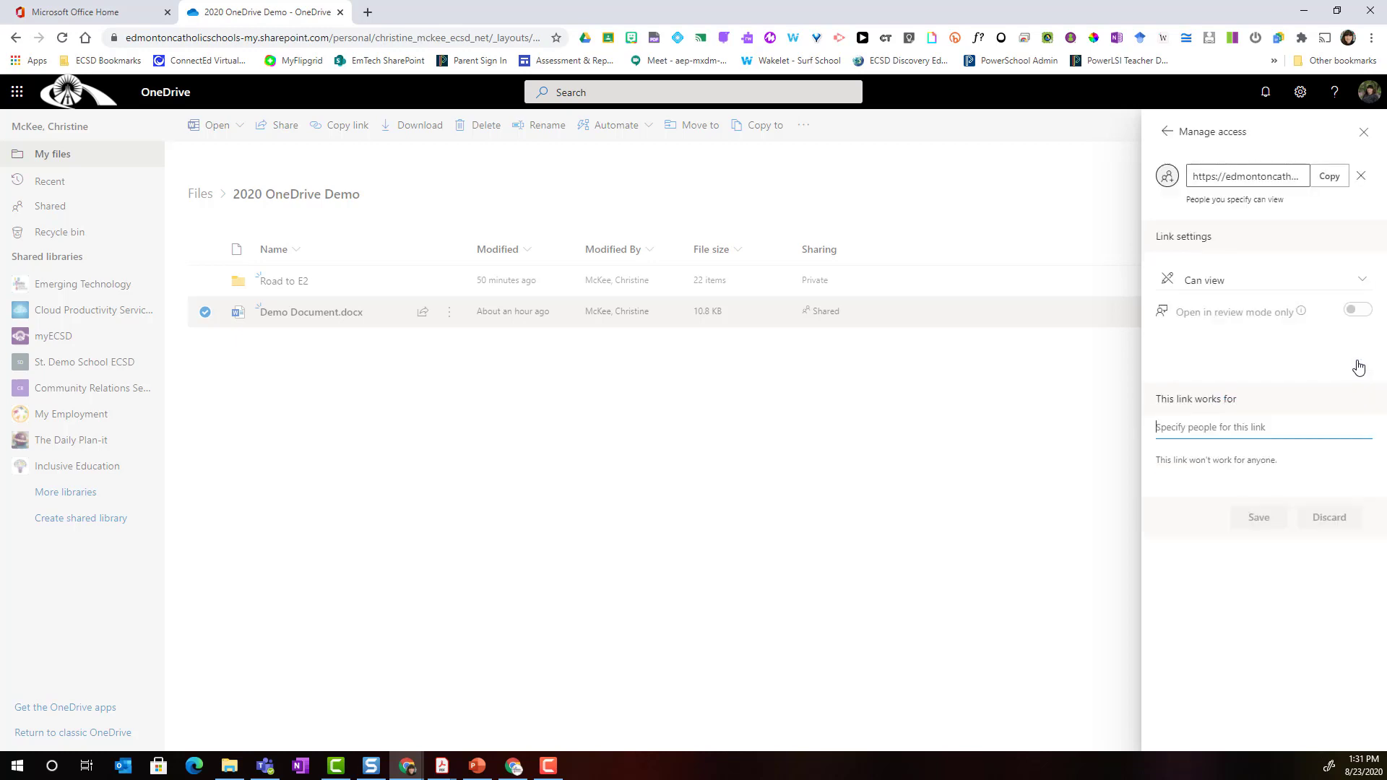
click(1247, 175)
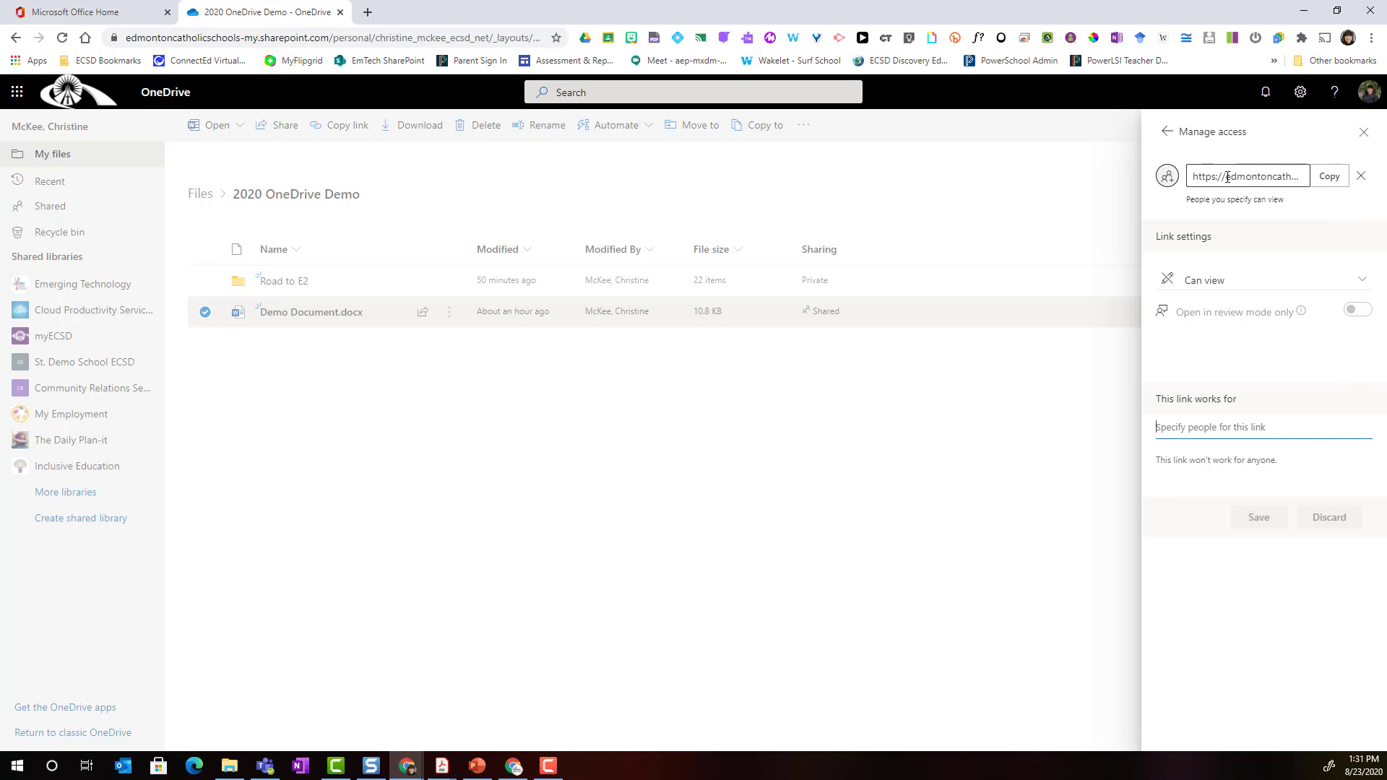
mouse_move(1362, 176)
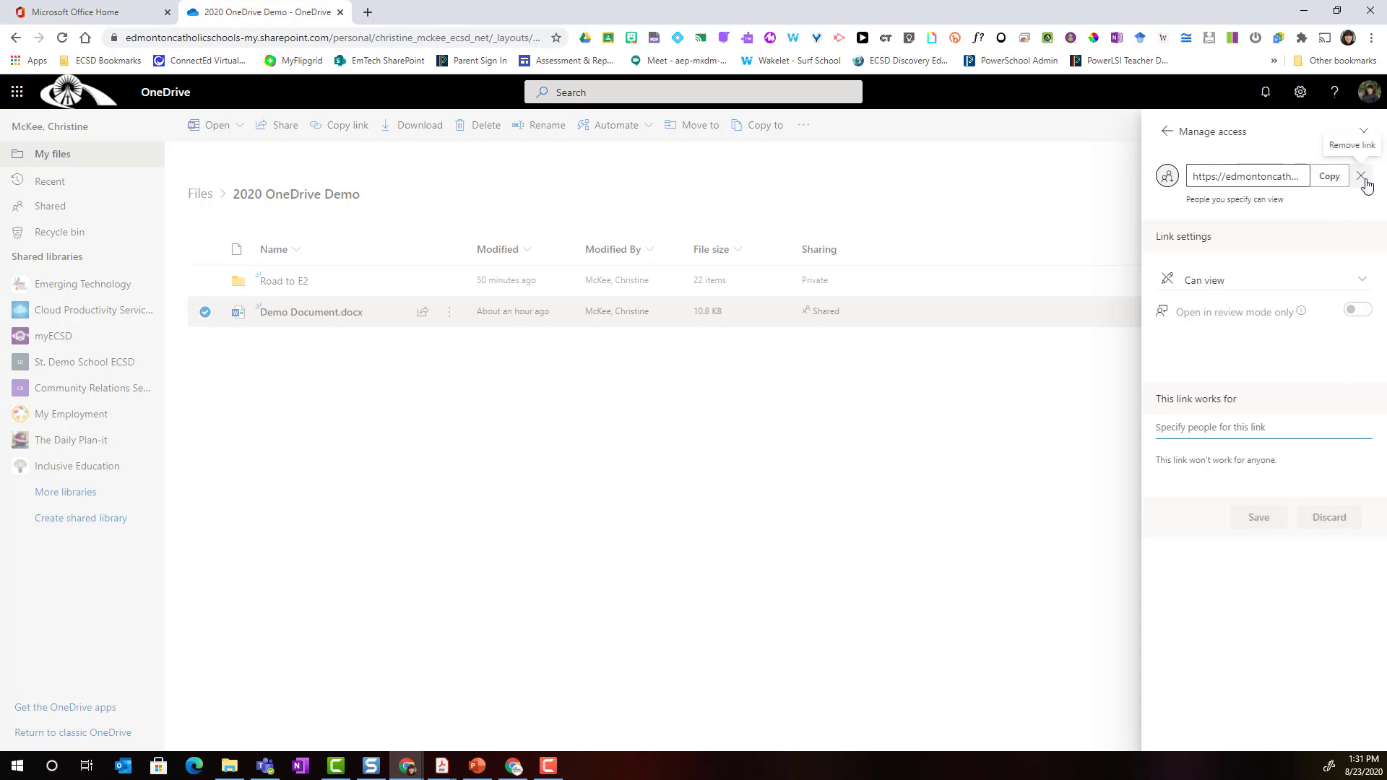
click(1191, 131)
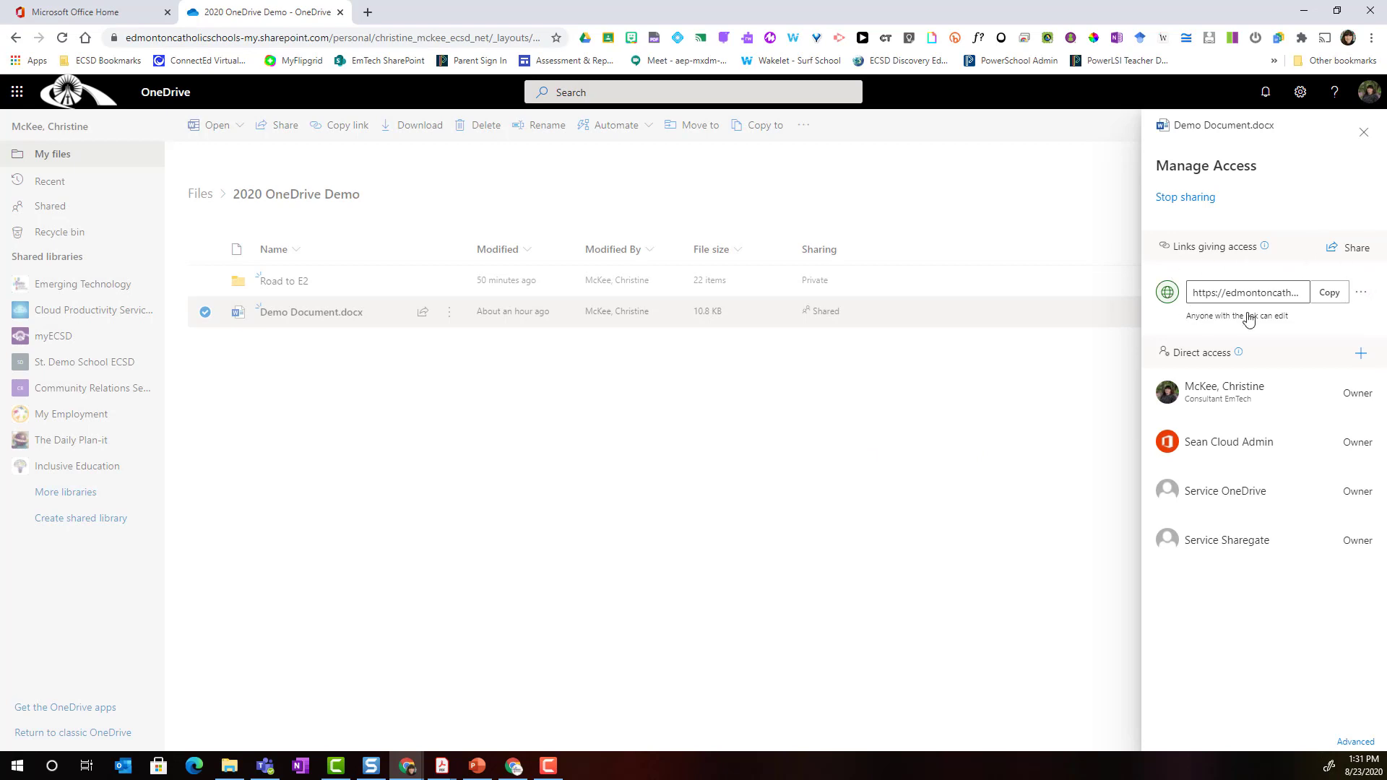
mouse_move(1304, 320)
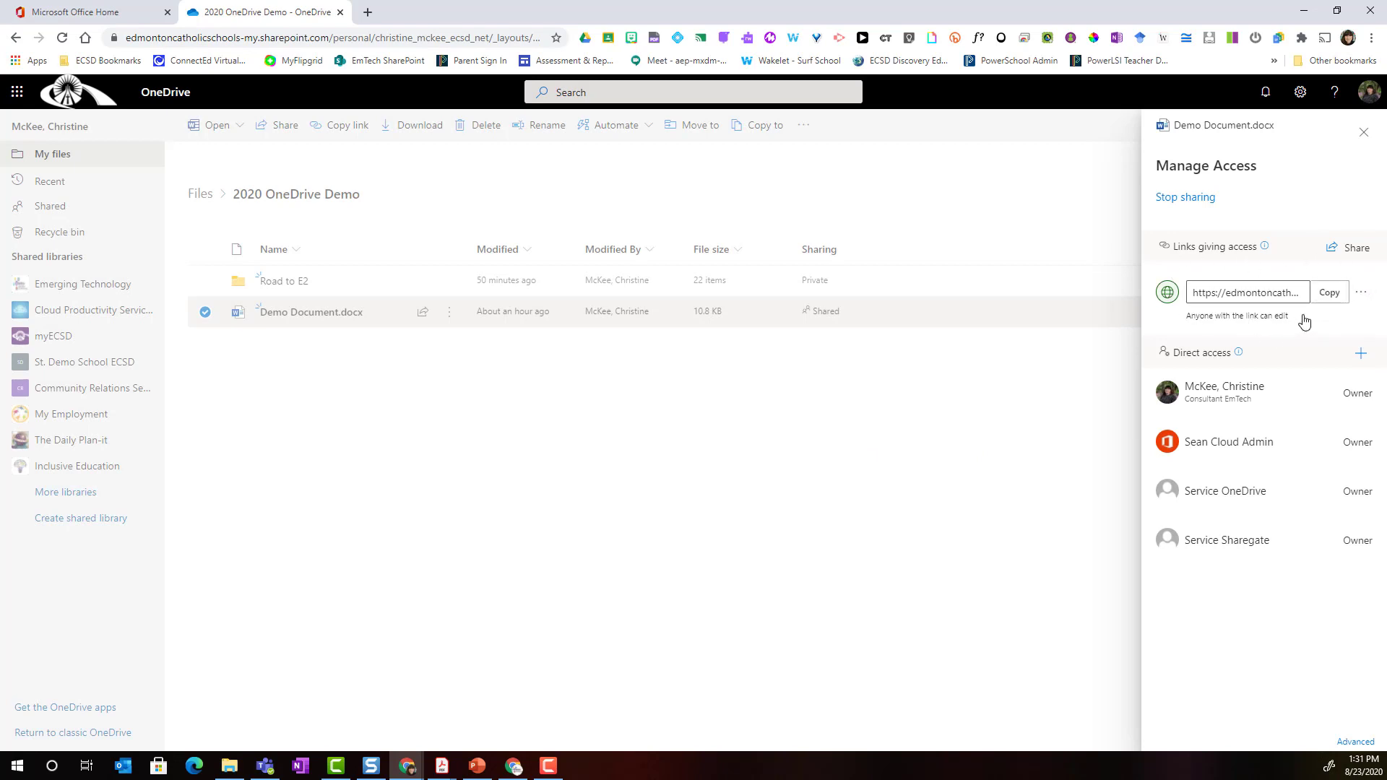
mouse_move(1363, 292)
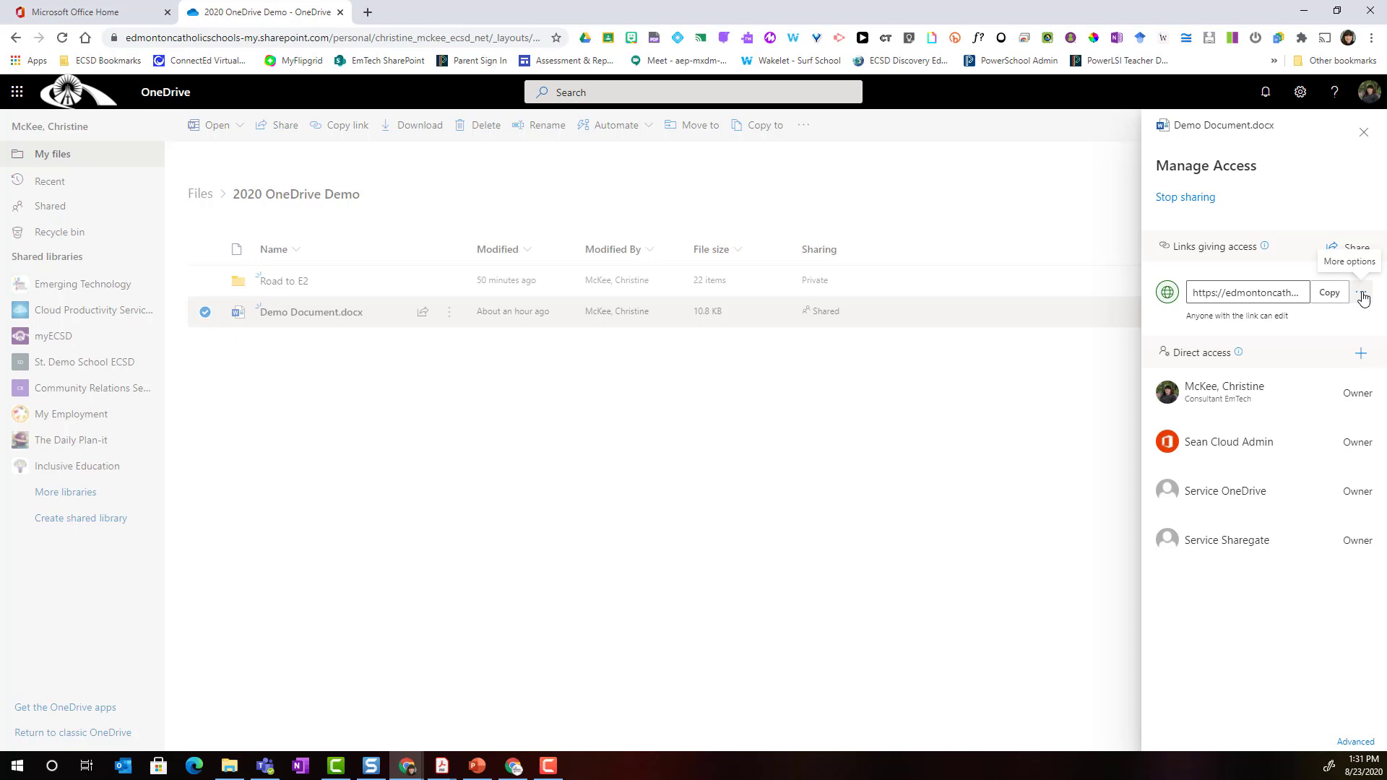
mouse_move(1364, 300)
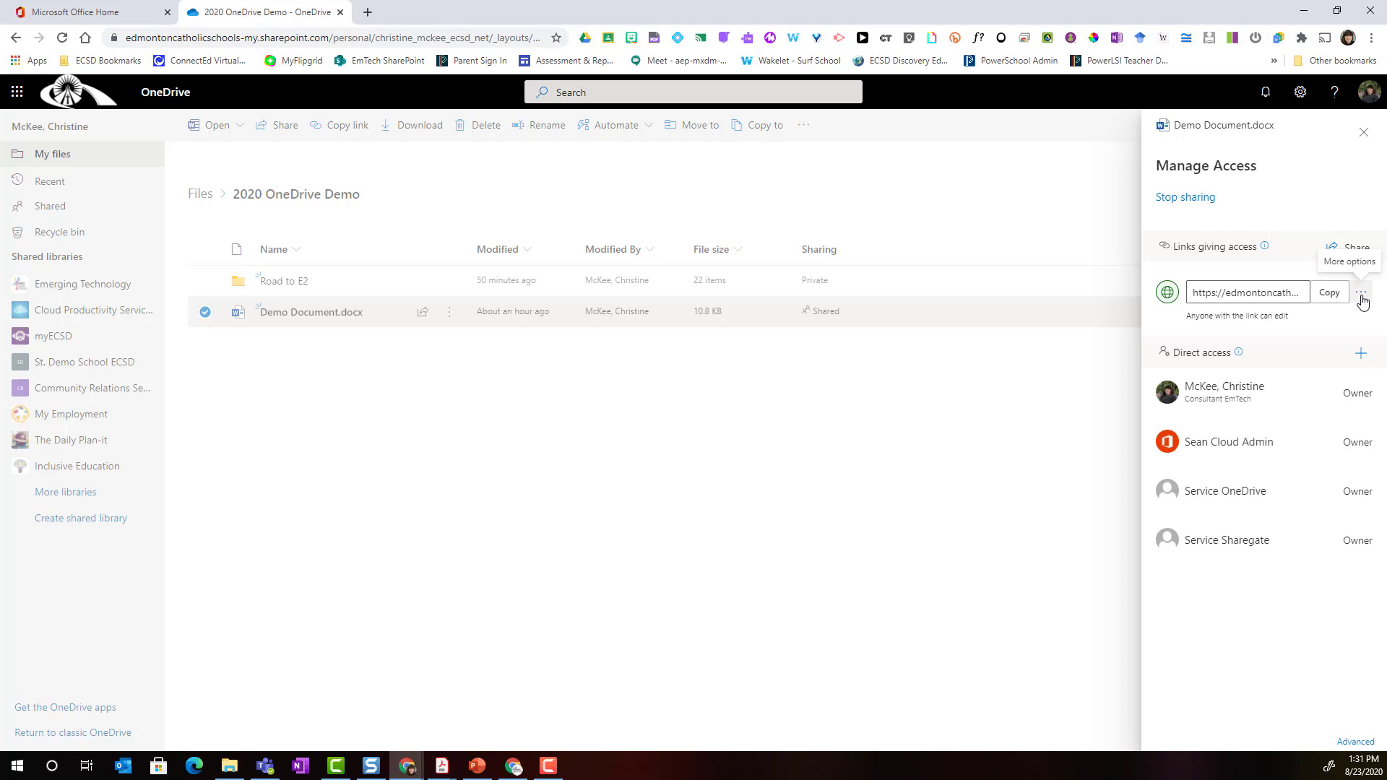
mouse_move(1184, 197)
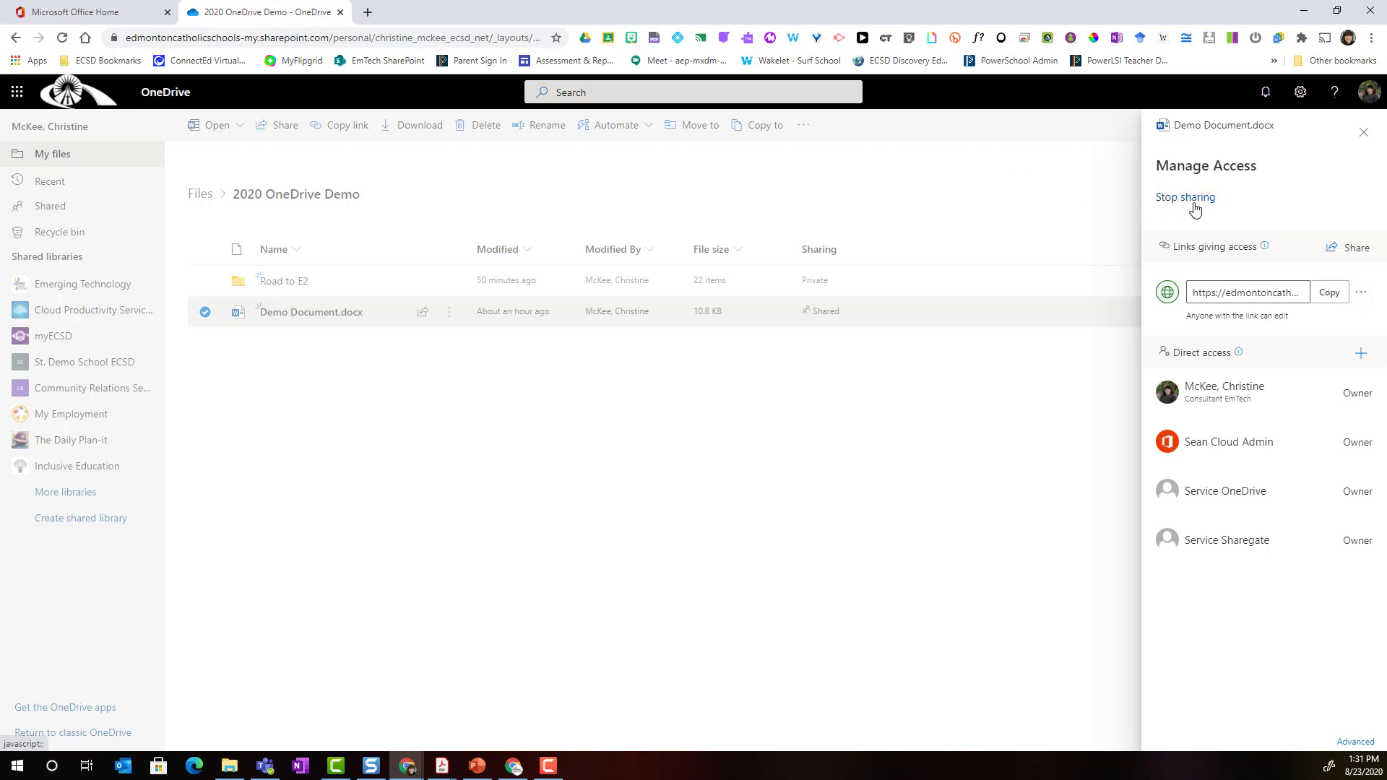
Step: Stop sharing Demo Document entirely so it shows as Private
click(1185, 197)
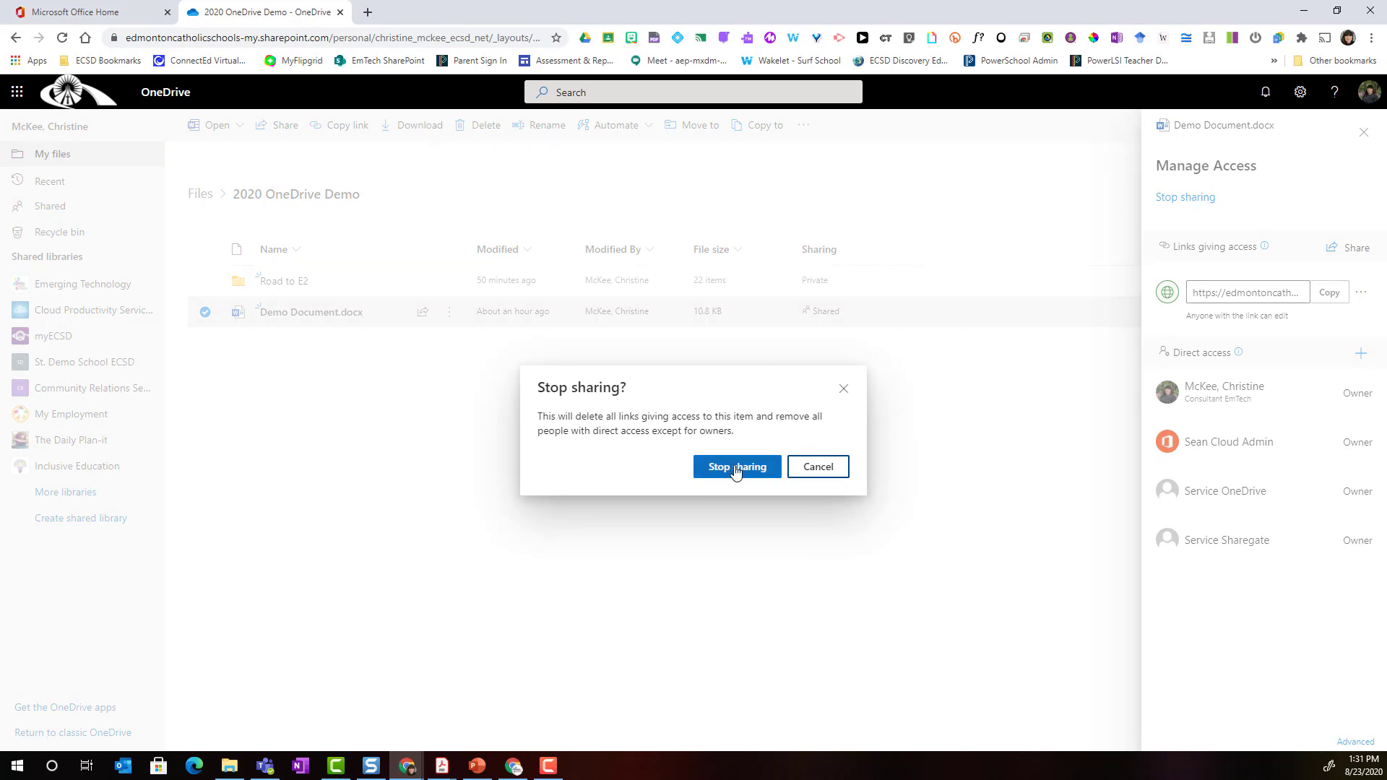
click(736, 466)
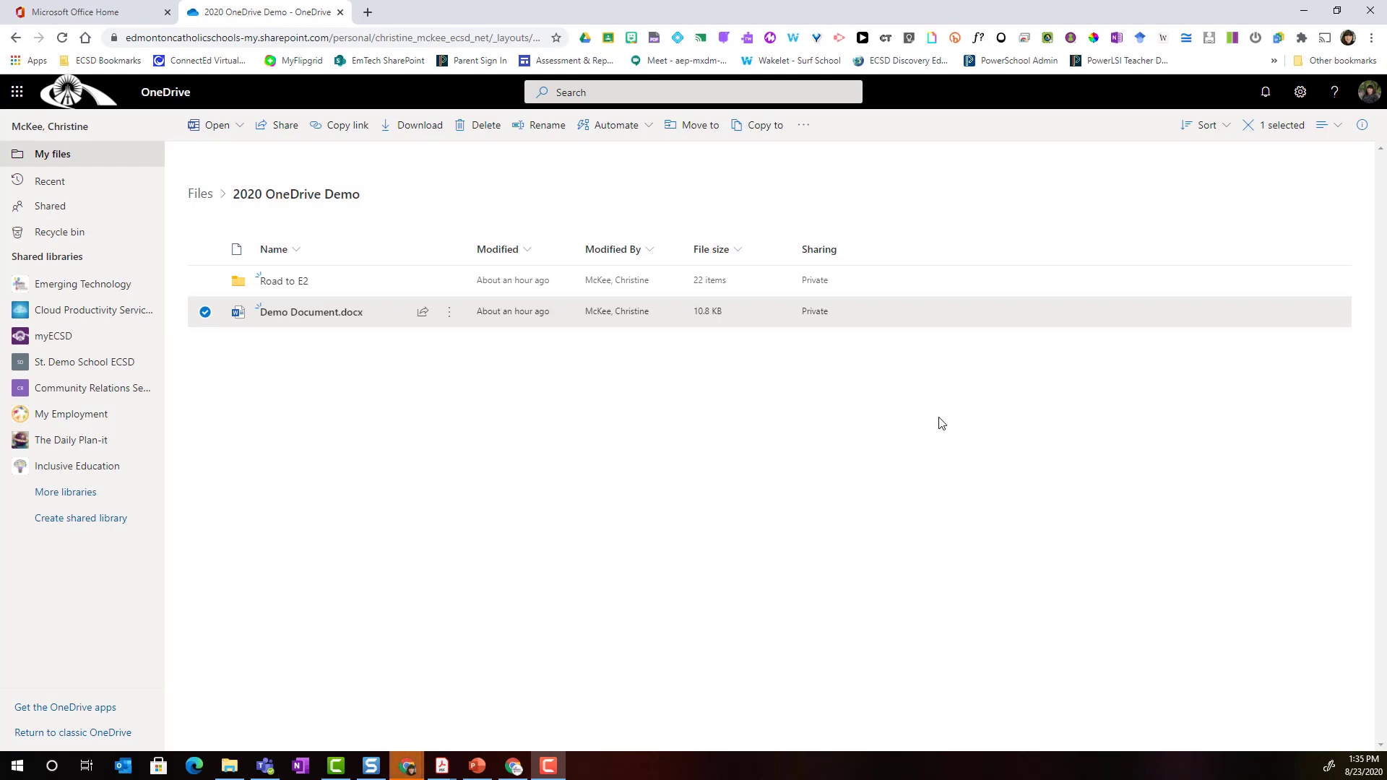
mouse_move(281, 281)
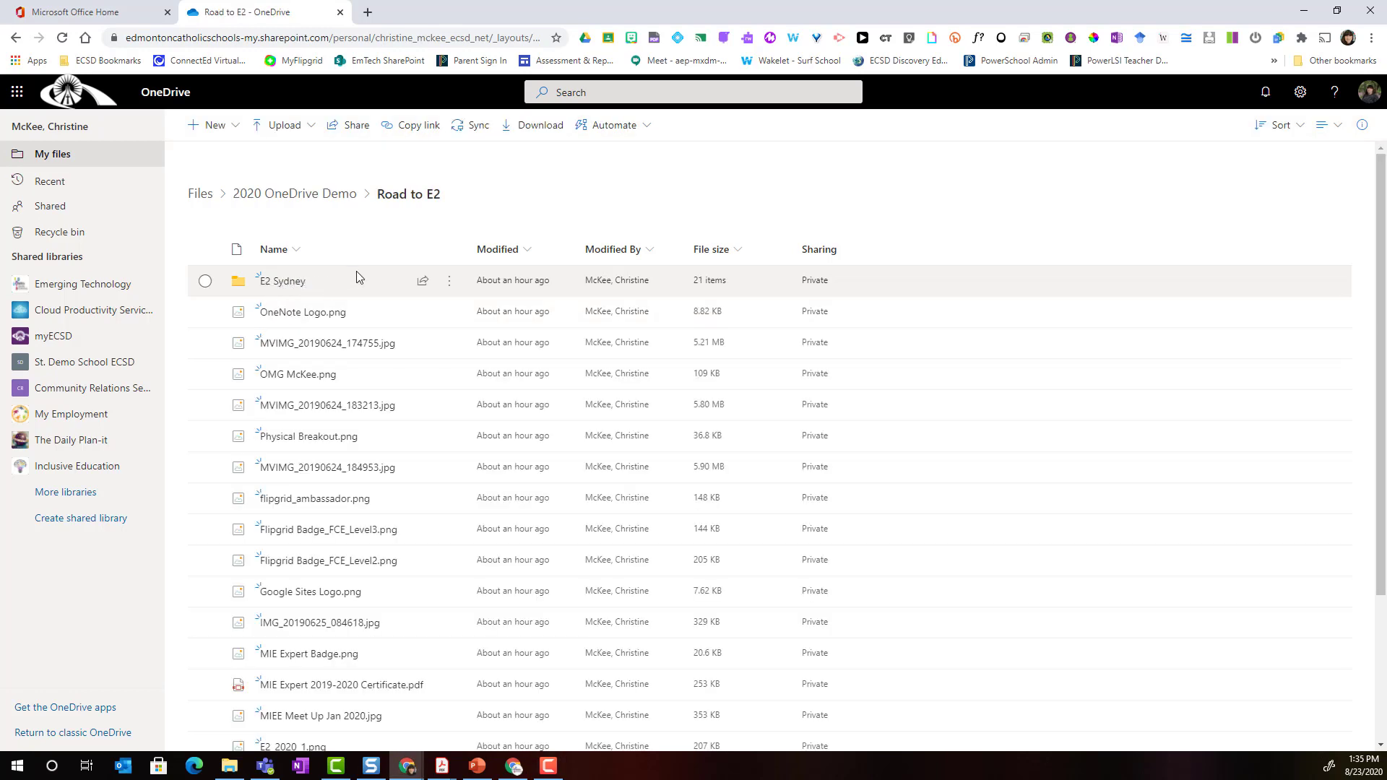
mouse_move(356, 280)
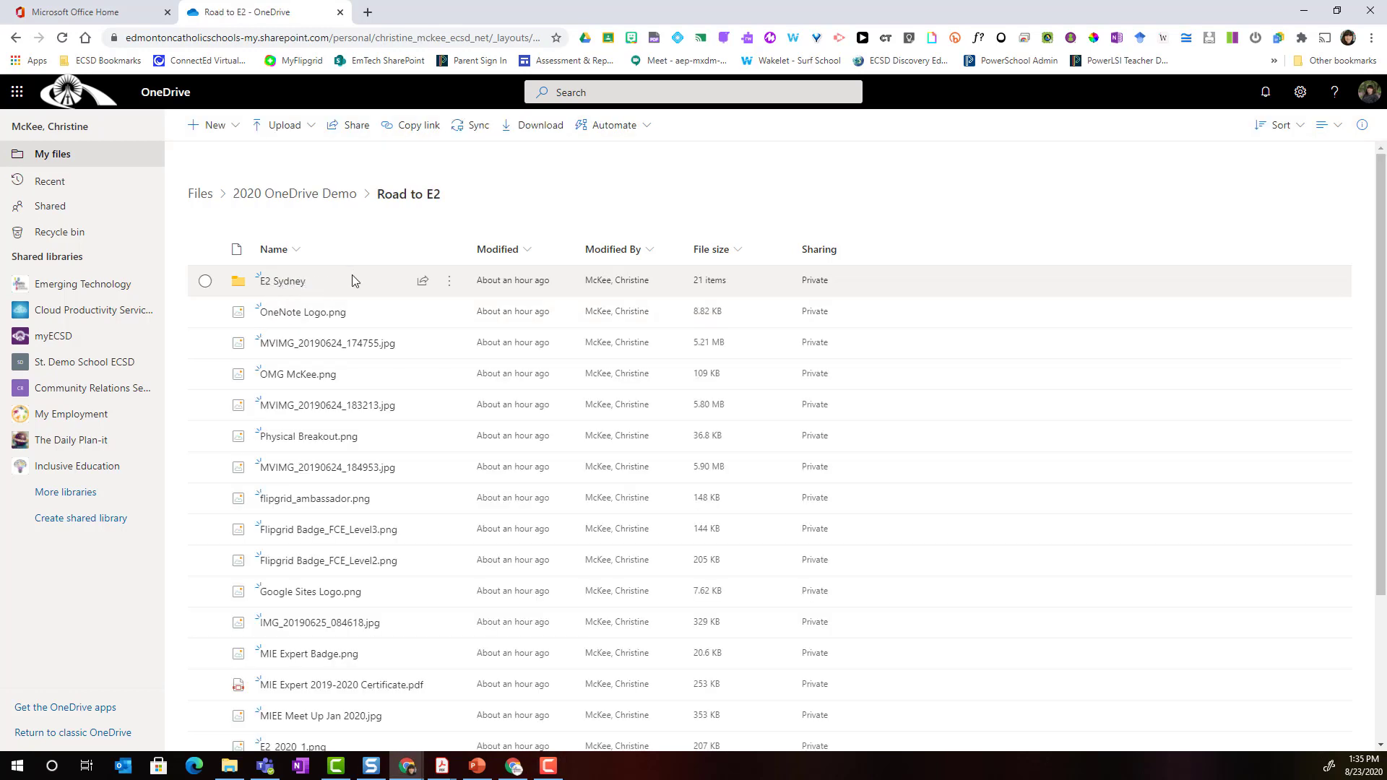
mouse_move(327, 343)
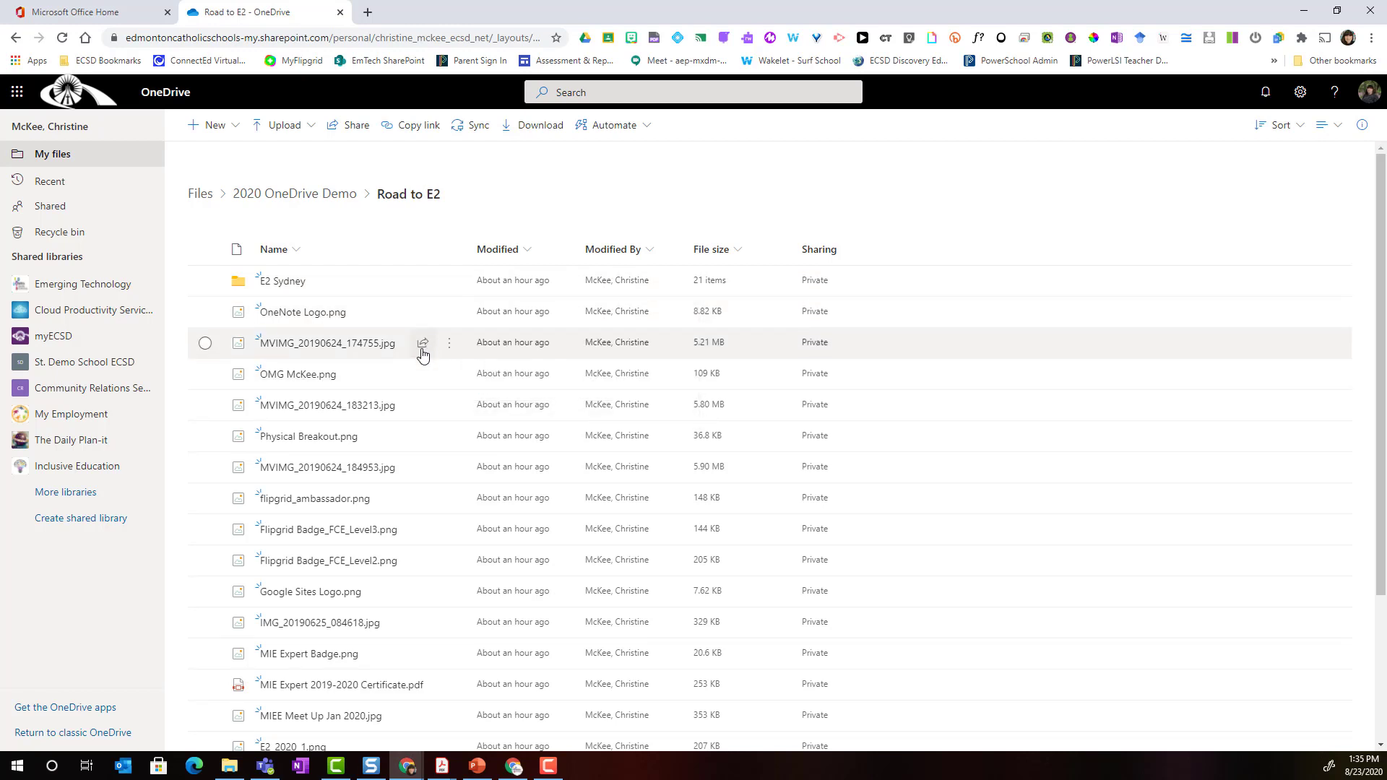
mouse_move(421, 416)
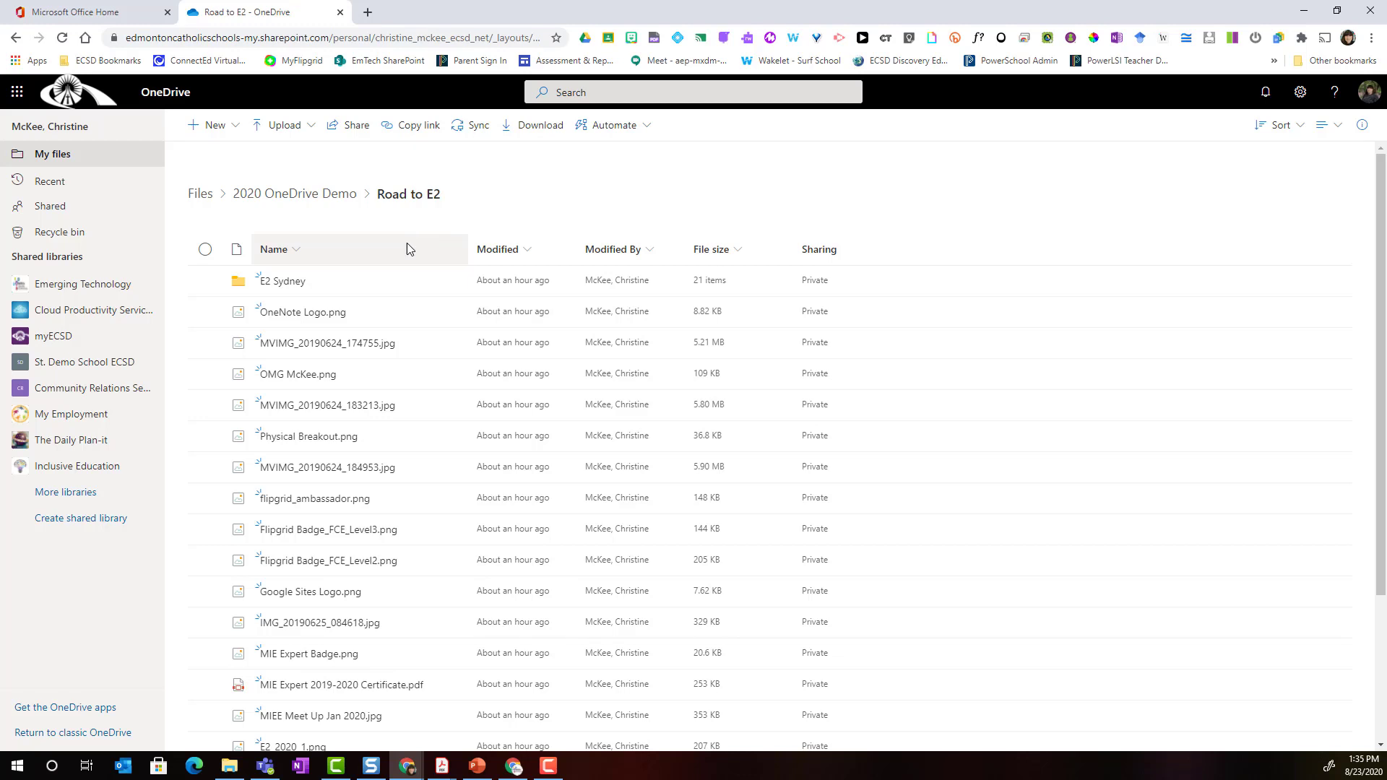
mouse_move(325, 404)
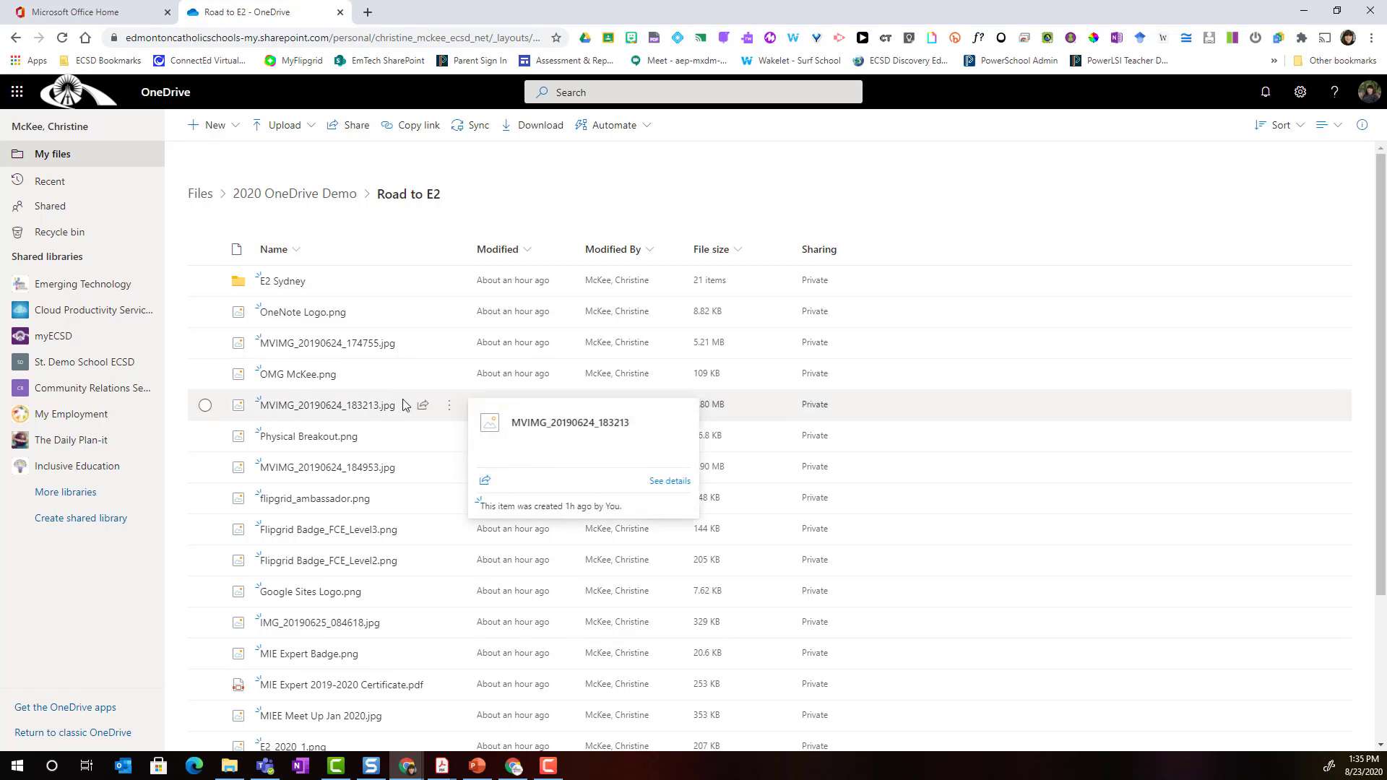